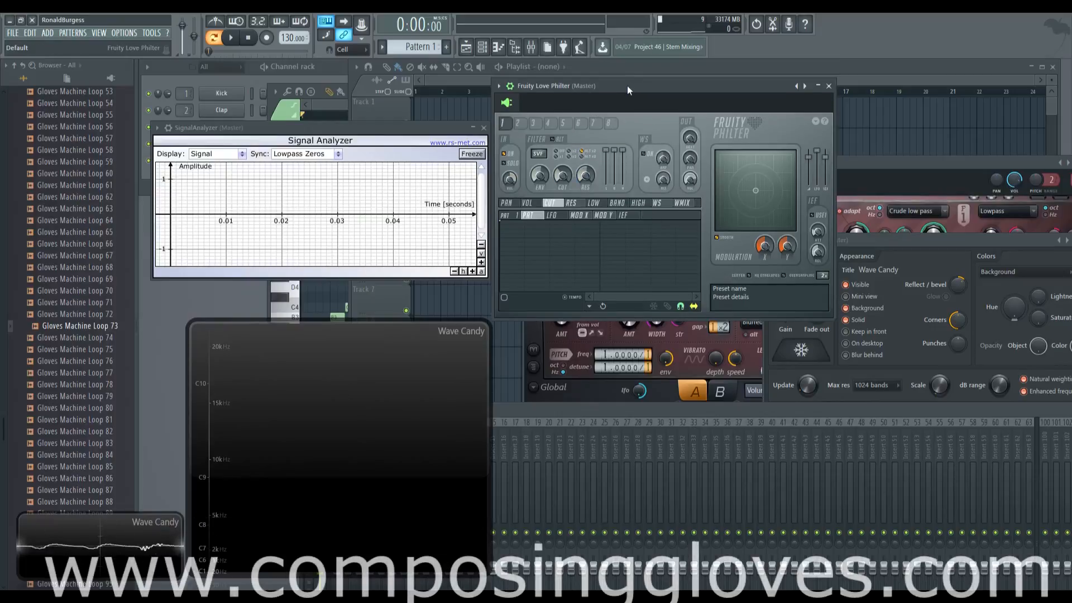
{"action": "mouse_move", "coordinate": [610, 94]}
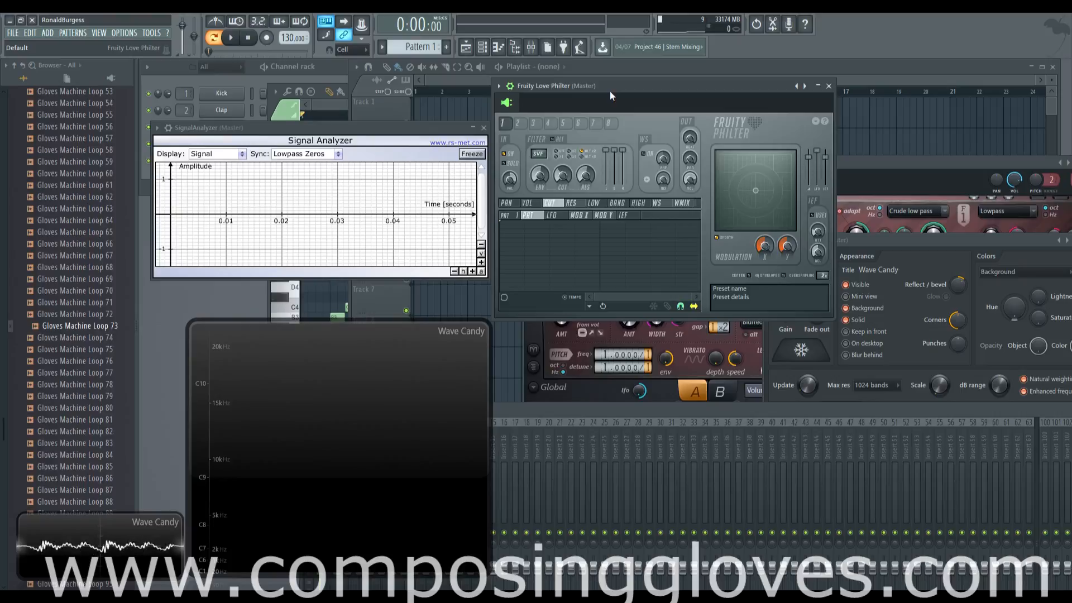
{"action": "mouse_move", "coordinate": [617, 93]}
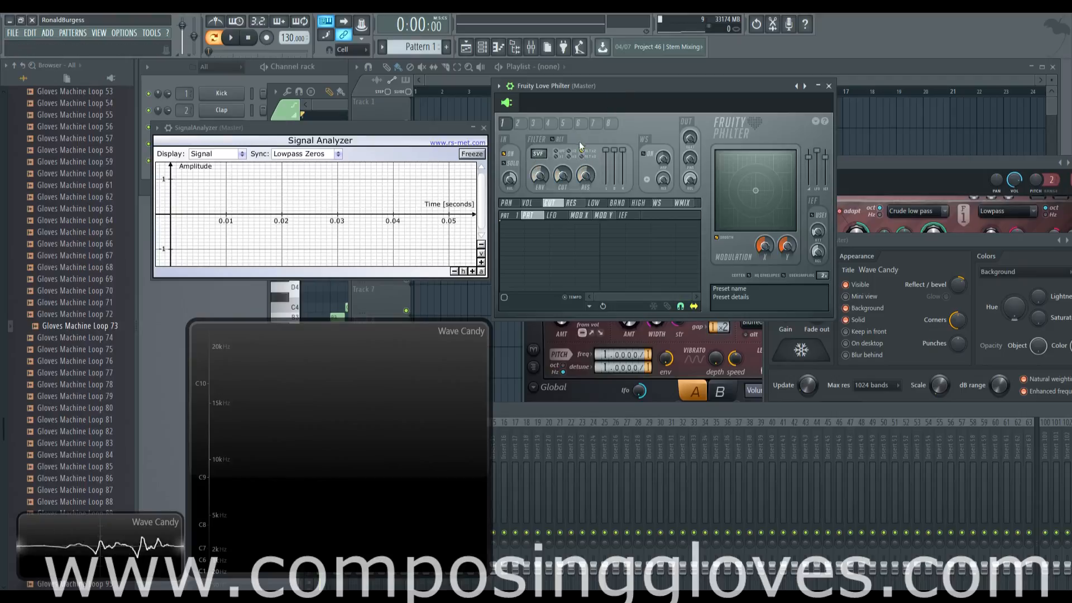
Enable filter unit 1 and nudge its cutoff so the Wave Candy spectrogram shows activity
{"action": "left_click", "coordinate": [570, 151]}
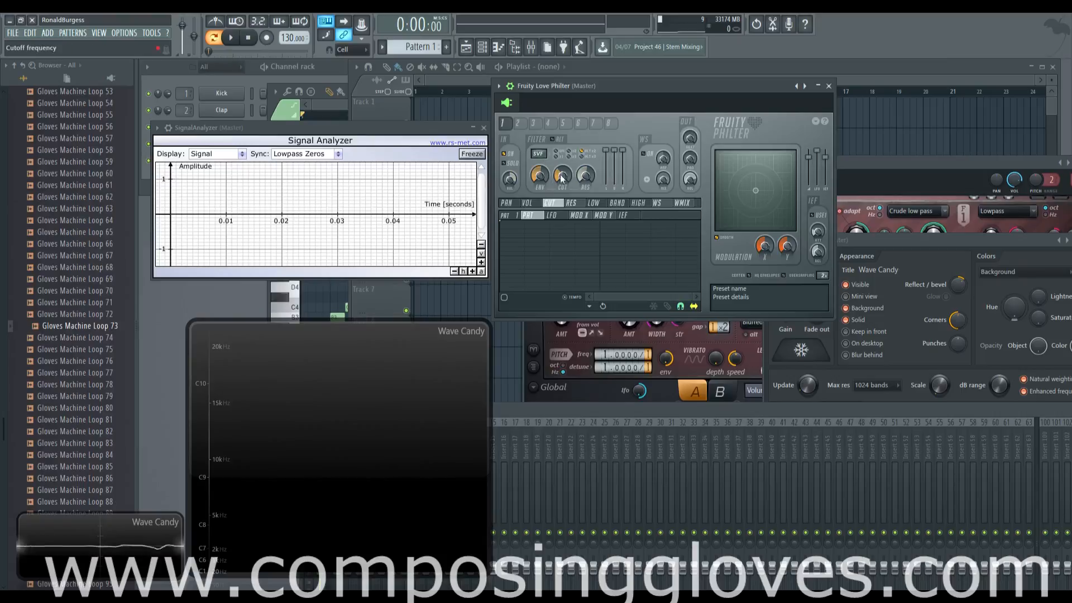
{"action": "mouse_move", "coordinate": [583, 175]}
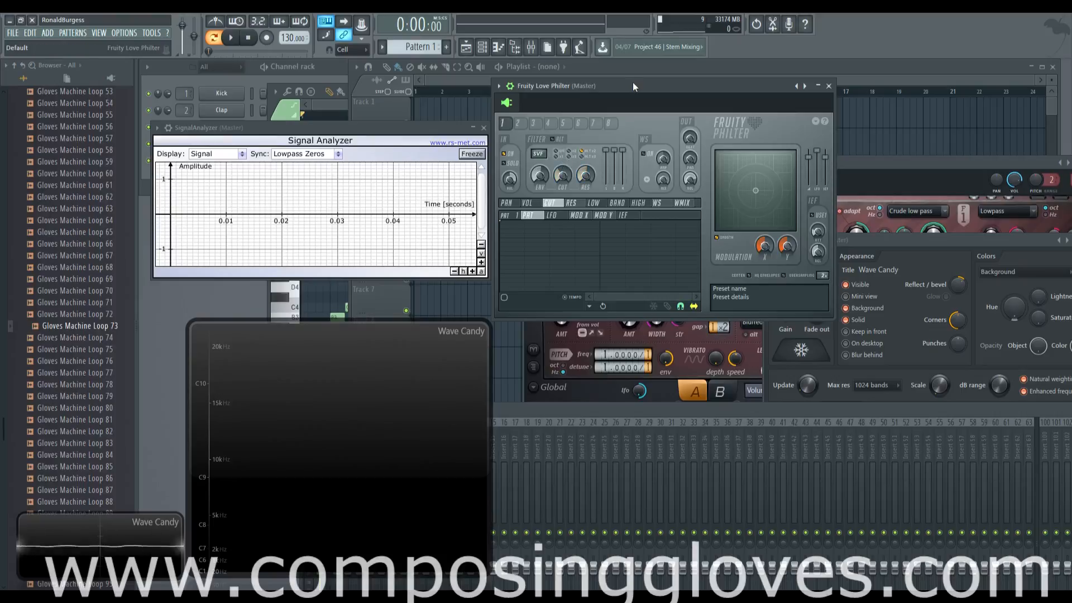
{"action": "mouse_move", "coordinate": [629, 136]}
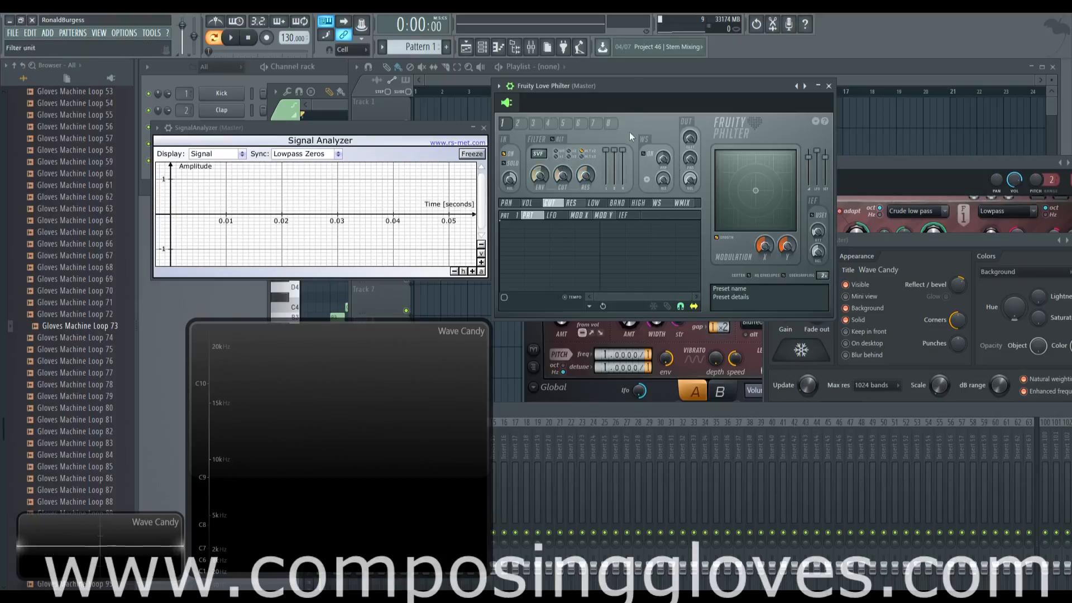
{"action": "left_click", "coordinate": [568, 153]}
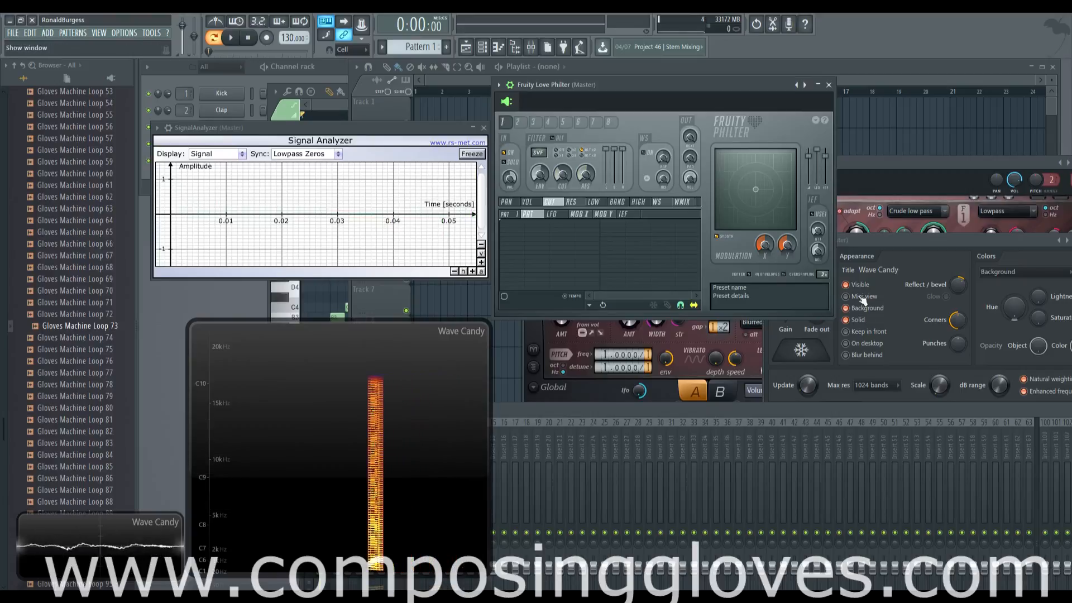
{"action": "mouse_move", "coordinate": [560, 174]}
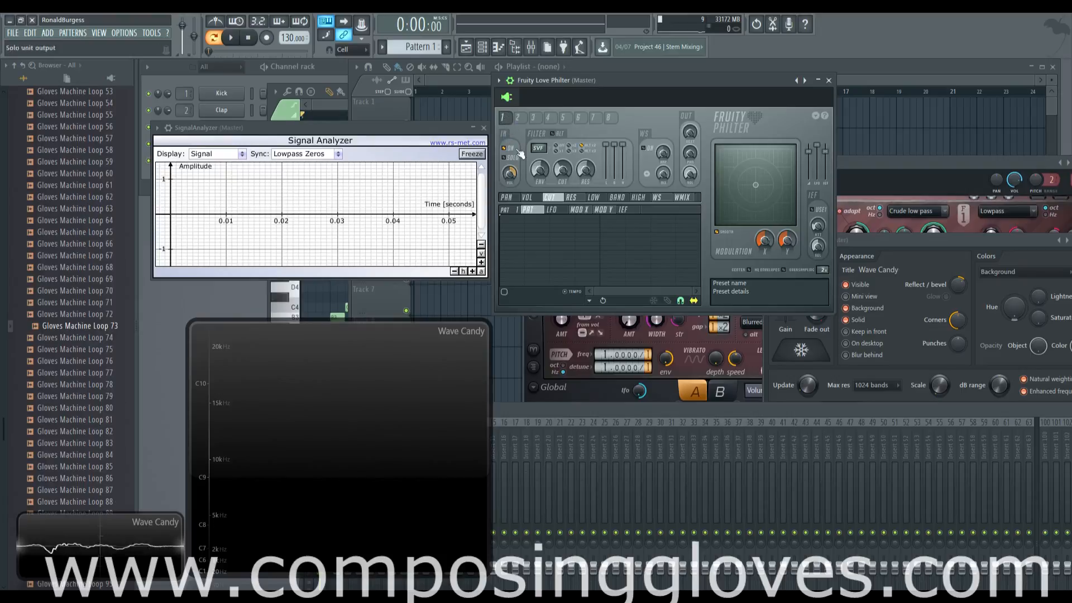
Solo unit 1's output, then inspect filter units 2 and 3 before returning to unit 1
{"action": "left_click", "coordinate": [520, 118]}
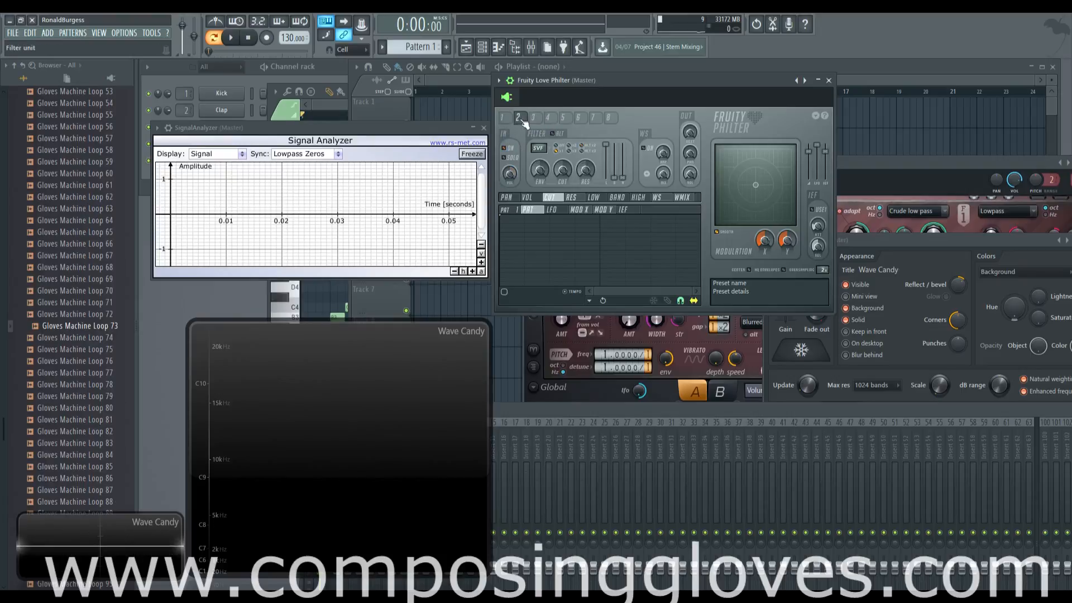
{"action": "left_click", "coordinate": [503, 117]}
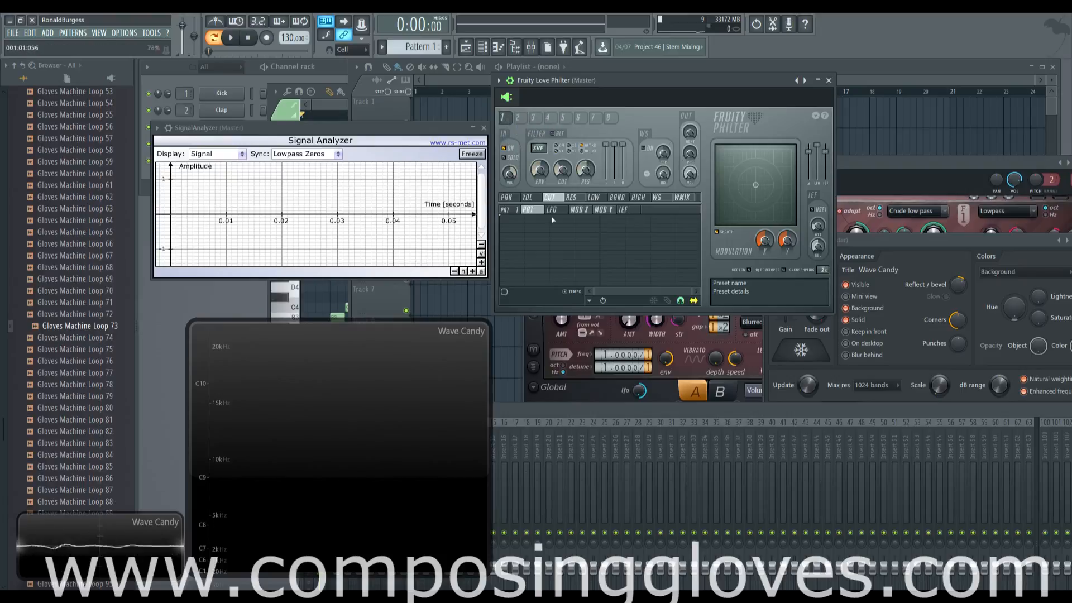
{"action": "left_click", "coordinate": [534, 117]}
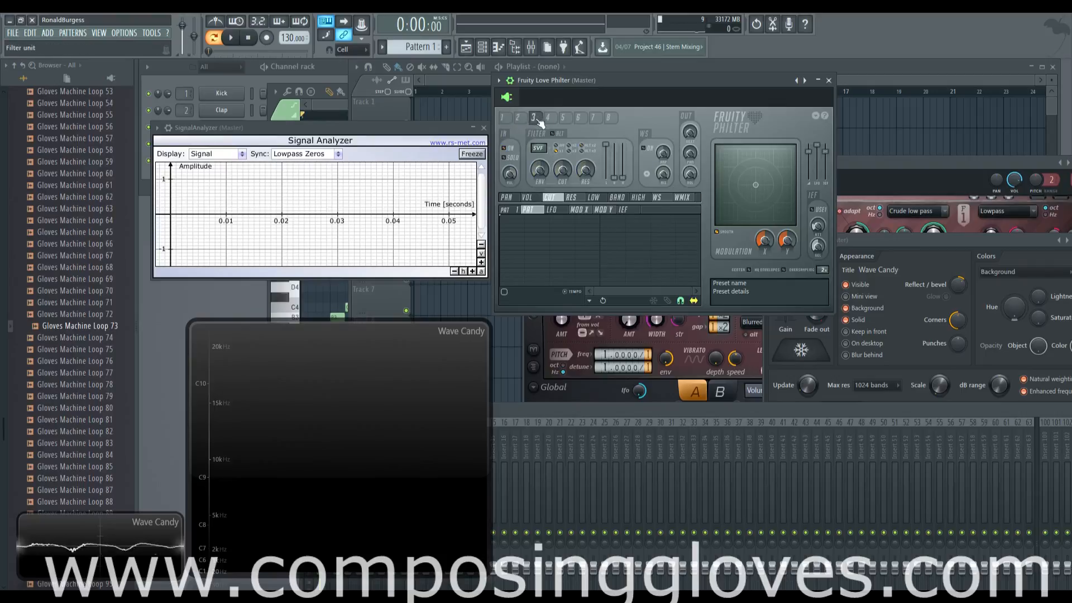
{"action": "left_click", "coordinate": [592, 117]}
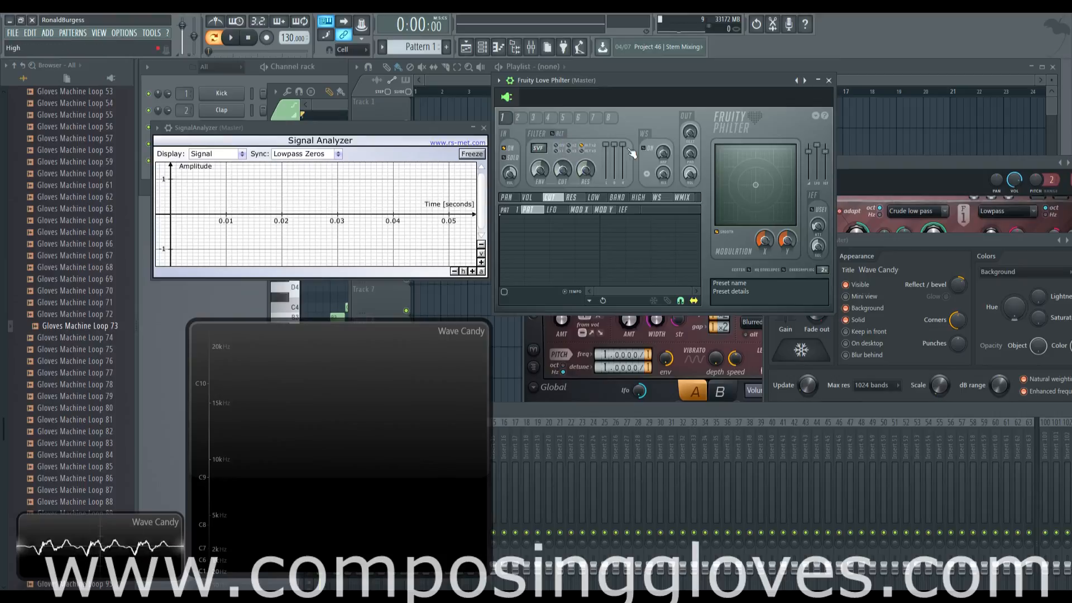
{"action": "mouse_move", "coordinate": [521, 149]}
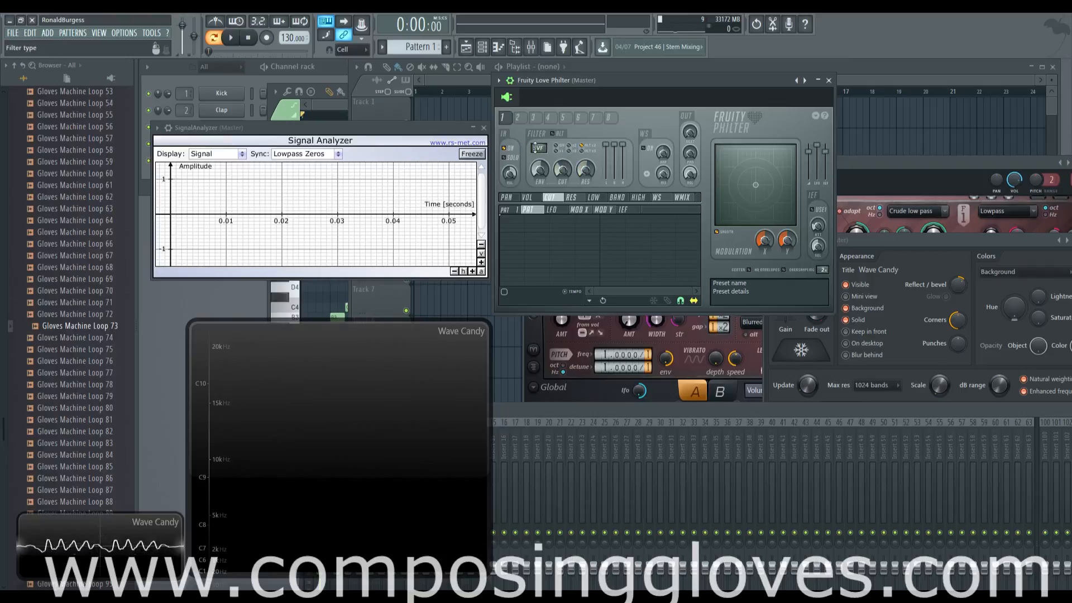
Switch filter unit 1 to the Mango low pass type, gaining a drive control
{"action": "left_click", "coordinate": [540, 149]}
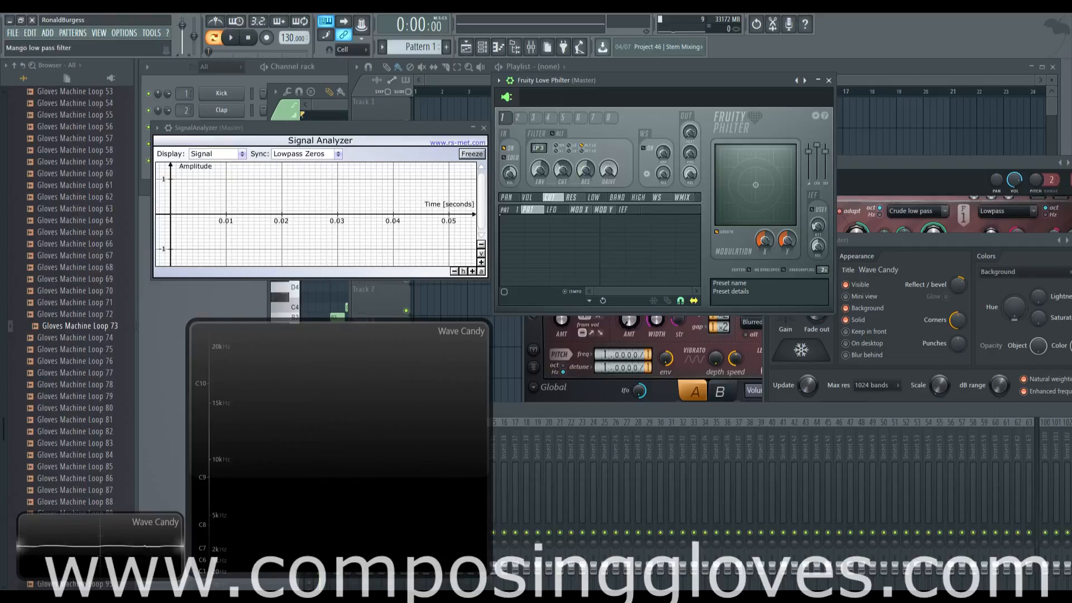
{"action": "left_click", "coordinate": [539, 147]}
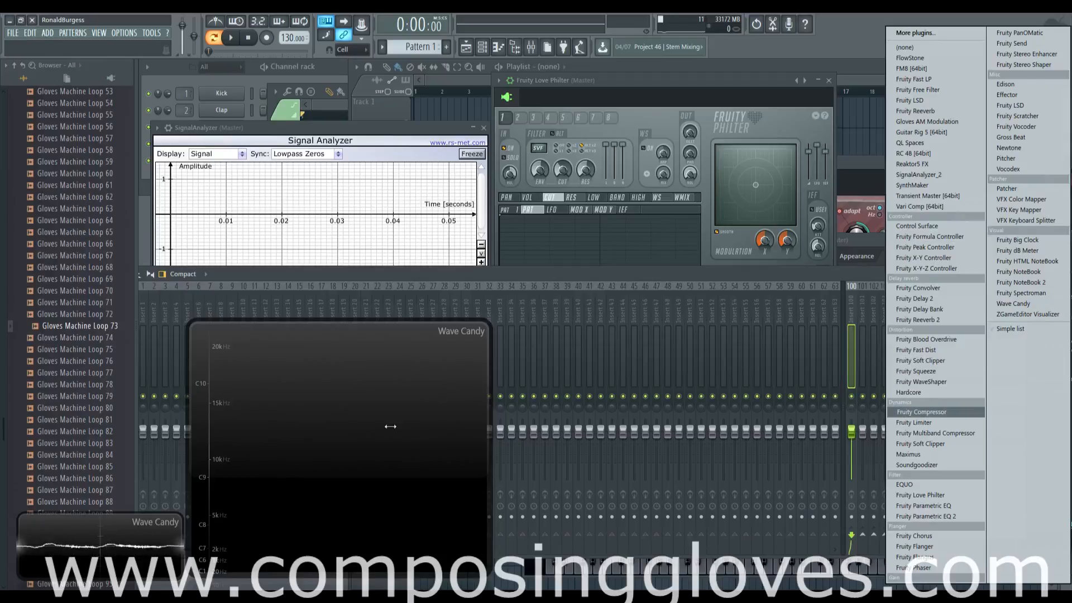
Load Fruity Parametric EQ 2 into an empty slot on insert 100 and check band 4's Order menu
{"action": "left_click", "coordinate": [924, 516]}
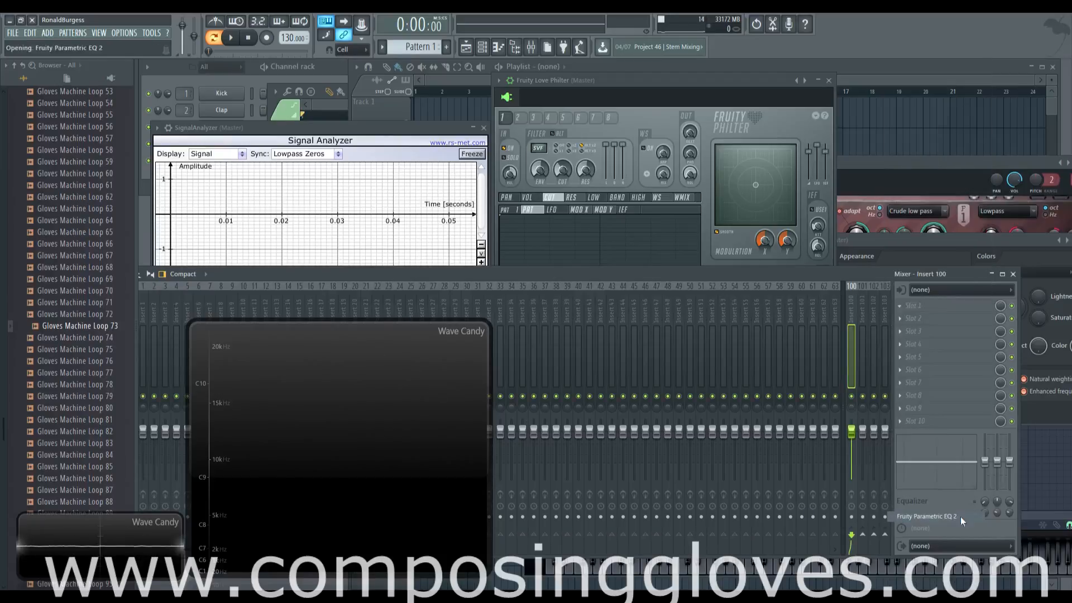
{"action": "left_click", "coordinate": [927, 516]}
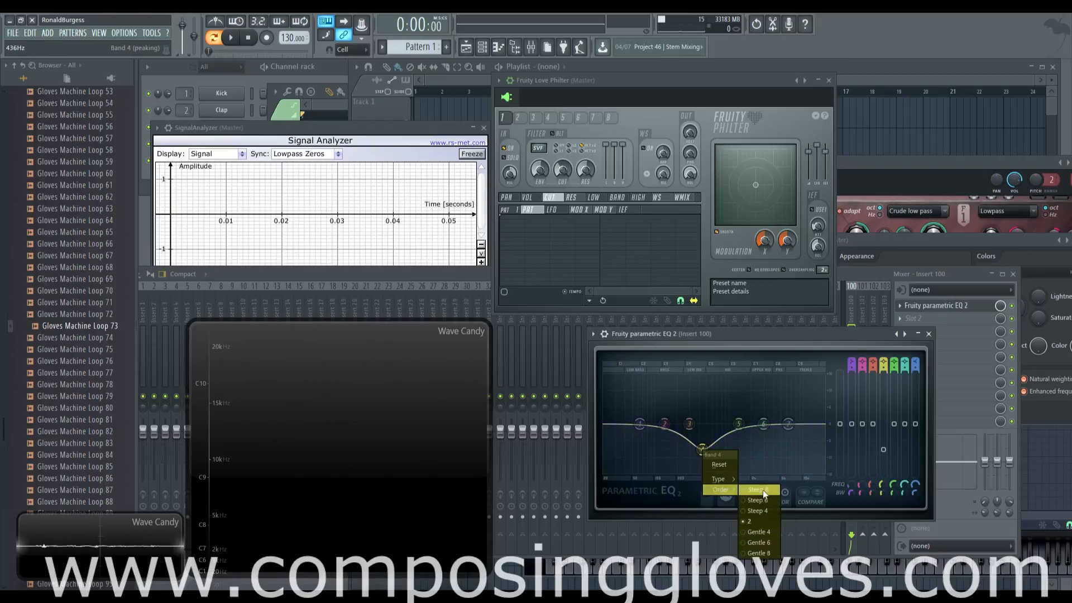
{"action": "left_click", "coordinate": [756, 489]}
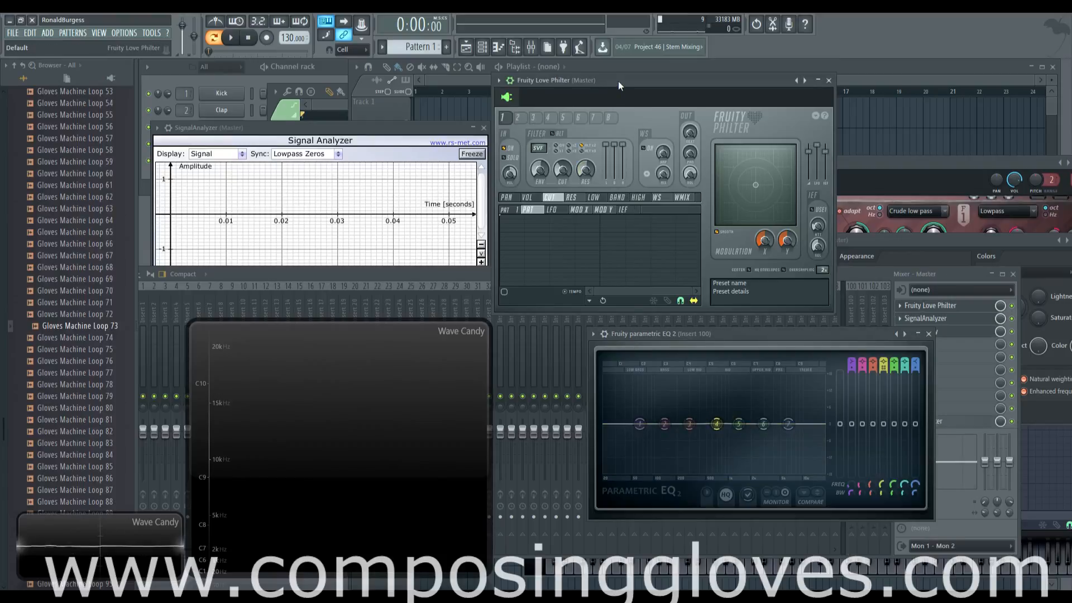
Change band 4's type so it forms a broad shallow midrange cut, then revisit Love Philter's unit tabs
{"action": "left_click", "coordinate": [560, 147]}
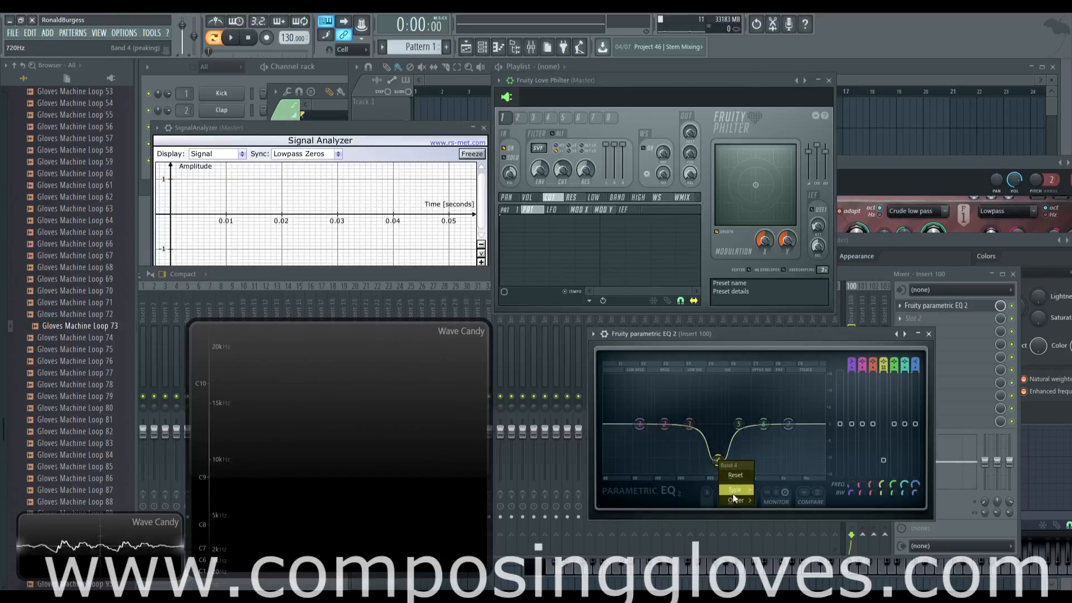
{"action": "left_click", "coordinate": [737, 500]}
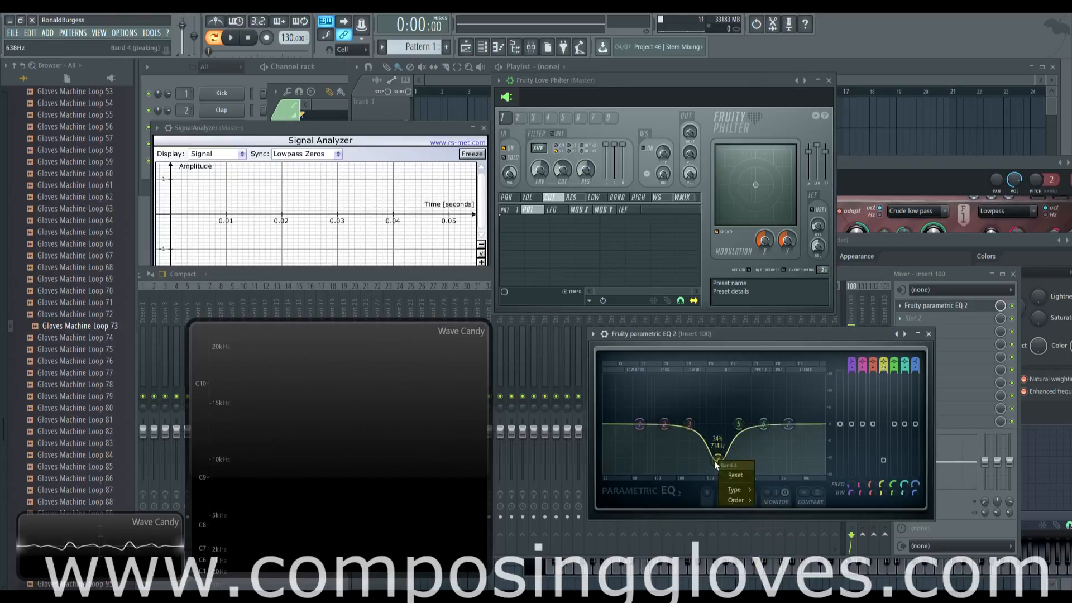
{"action": "left_click", "coordinate": [734, 474]}
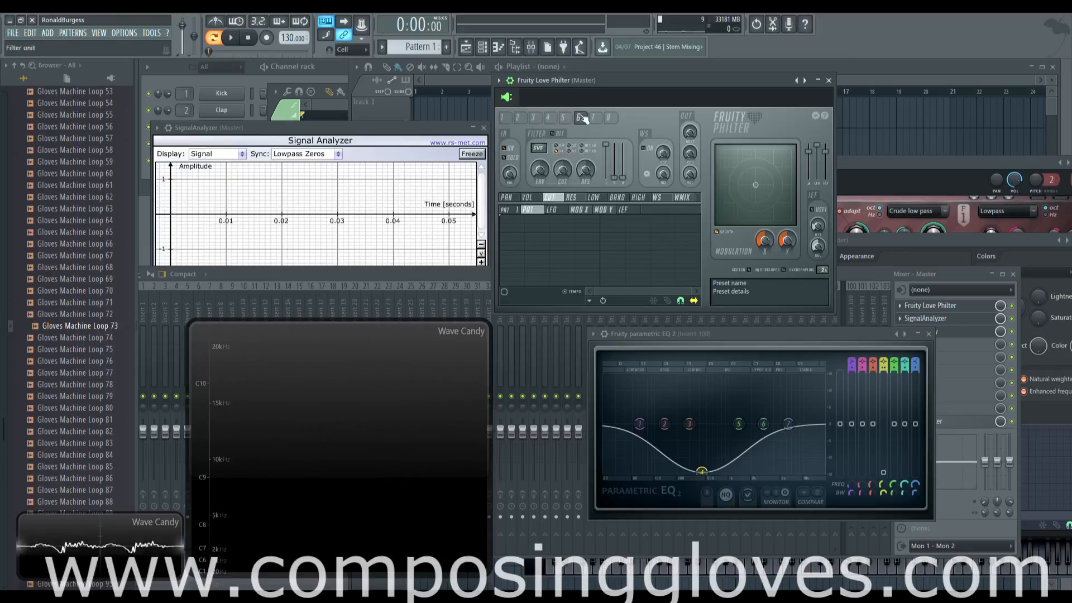
{"action": "left_click", "coordinate": [505, 117]}
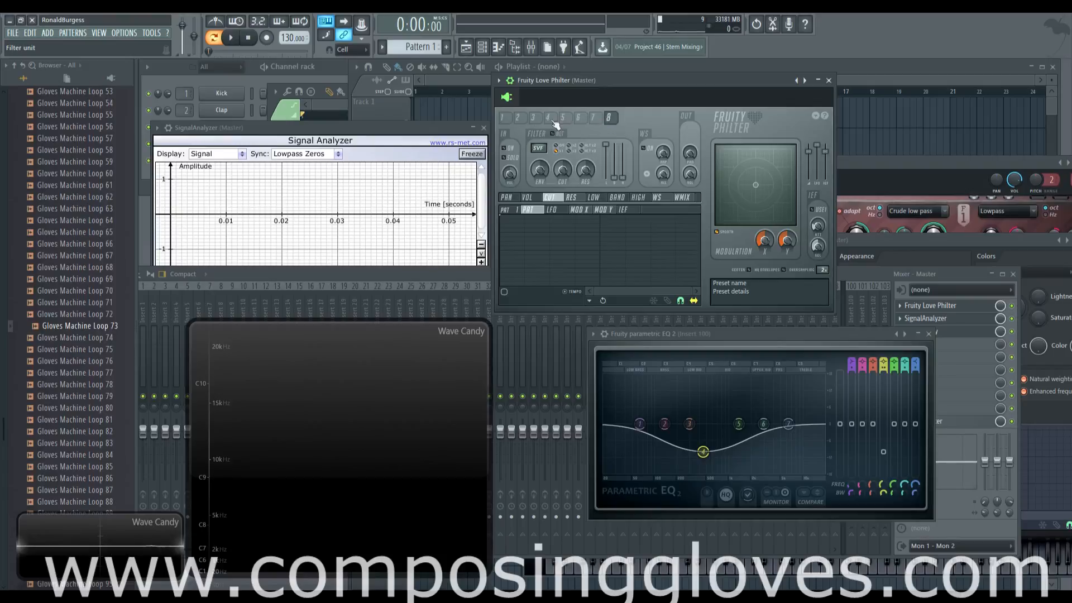
Cycle Love Philter's filter mode through single, dual and triple
{"action": "left_click", "coordinate": [505, 117]}
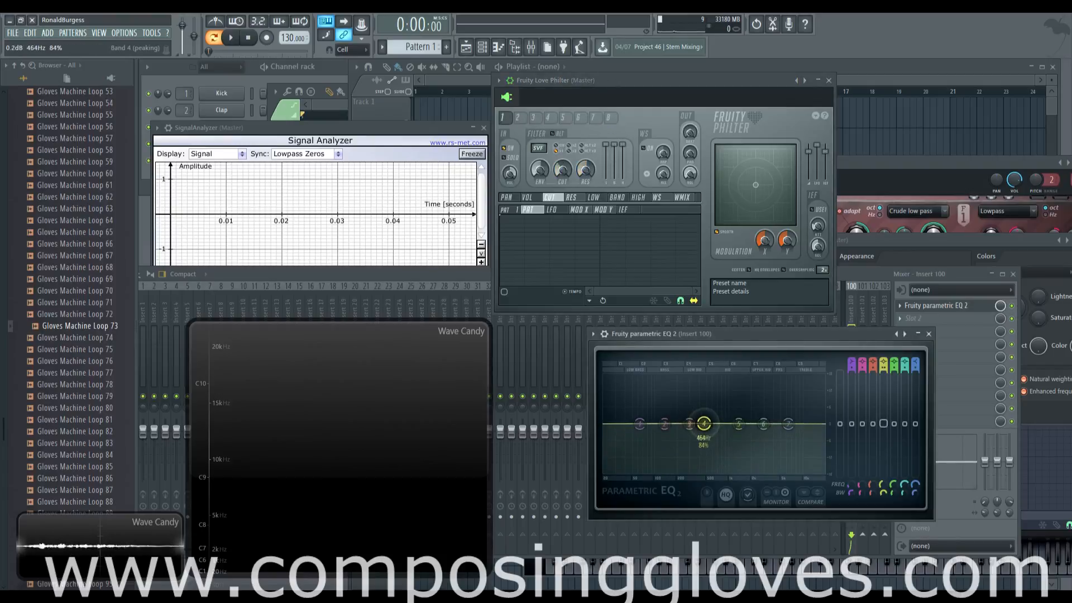
{"action": "left_click", "coordinate": [577, 149]}
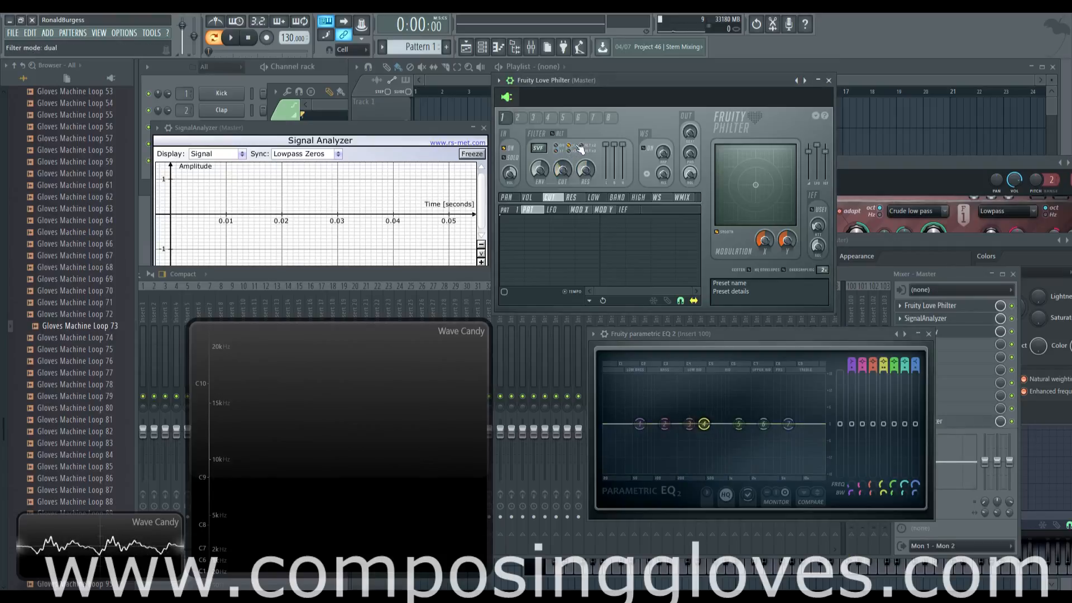
{"action": "left_click", "coordinate": [560, 149]}
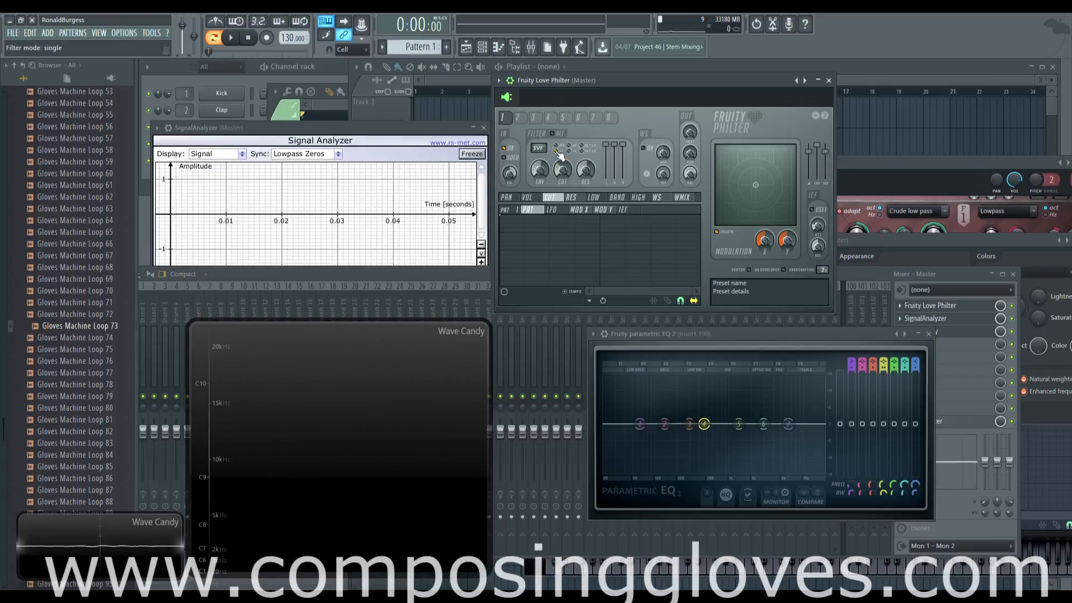
{"action": "left_click", "coordinate": [557, 148]}
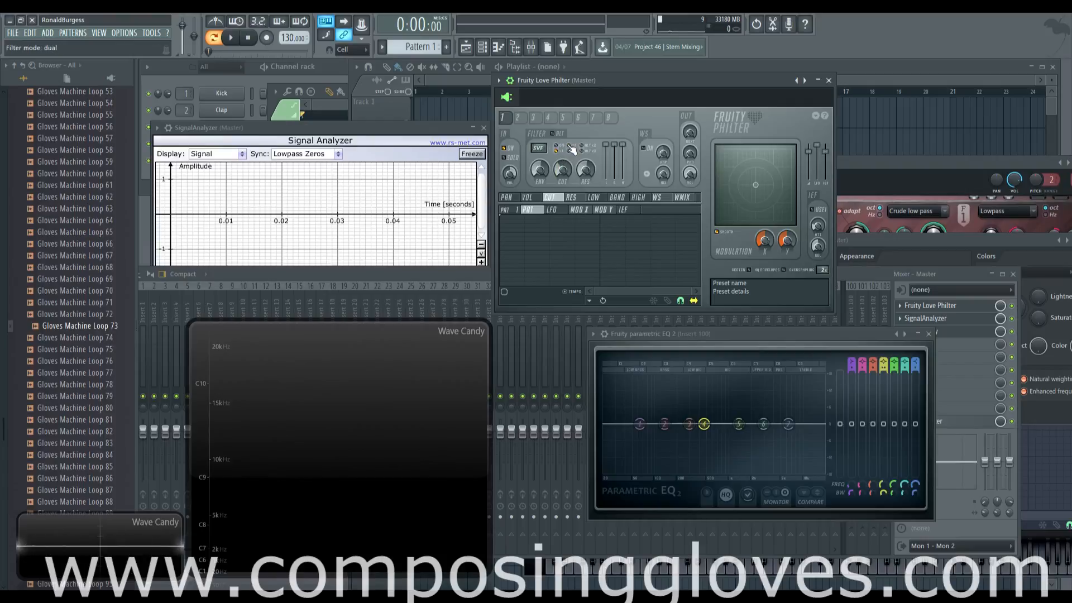
{"action": "left_click", "coordinate": [570, 154]}
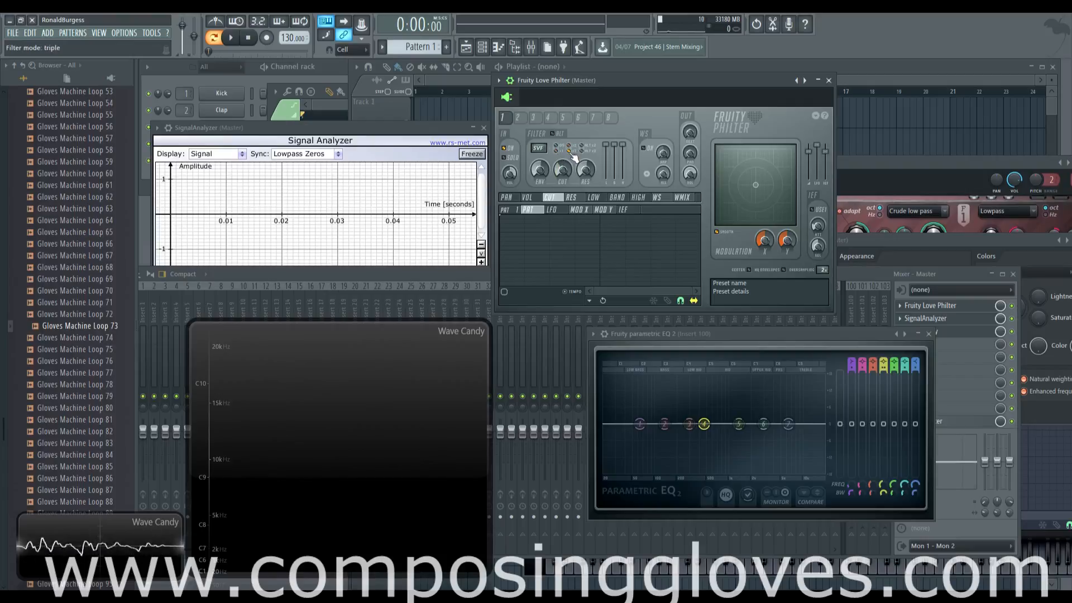
Try the alternate dual filter mode and audition the loop through it
{"action": "left_click", "coordinate": [574, 148]}
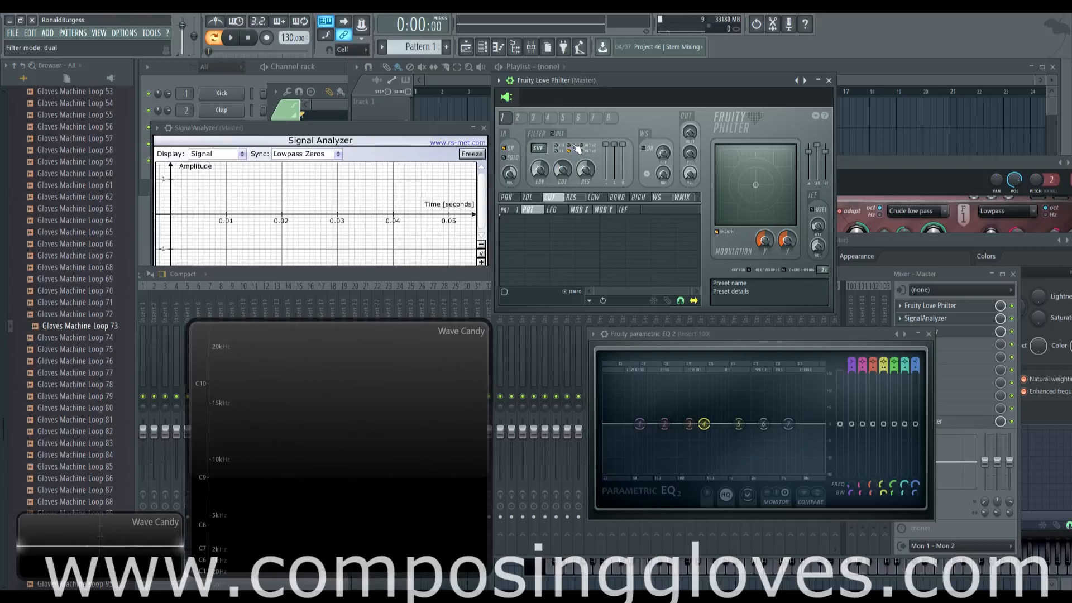
{"action": "left_click", "coordinate": [581, 148]}
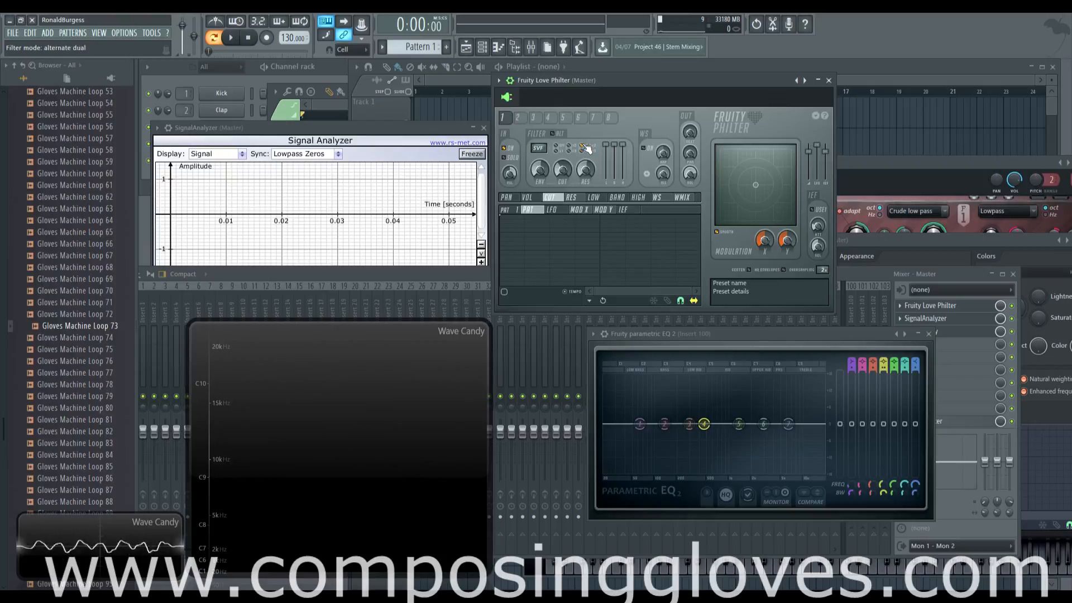
{"action": "left_click", "coordinate": [577, 146]}
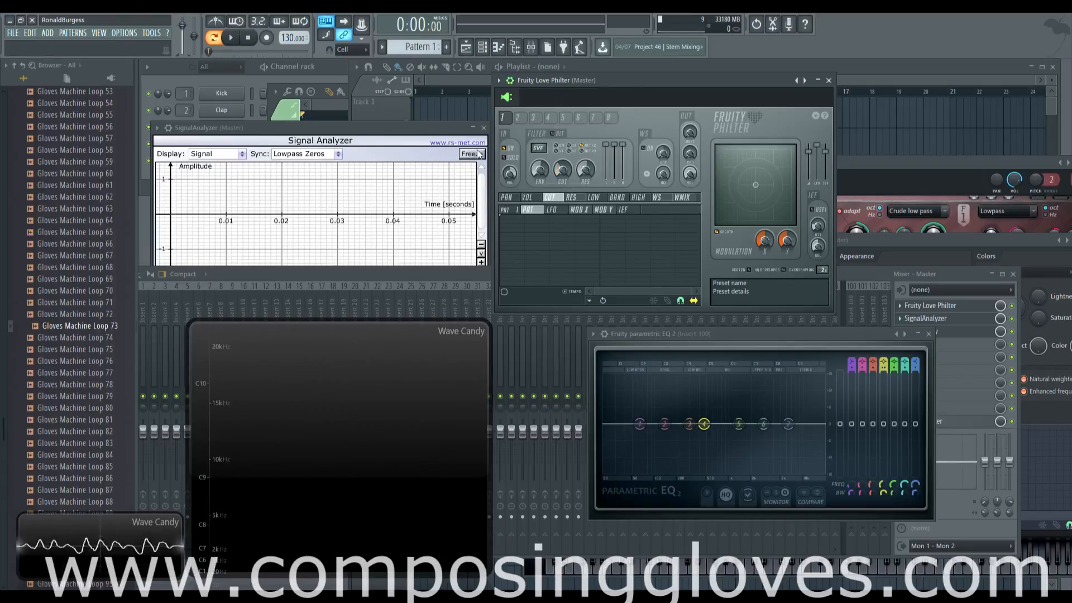
{"action": "left_click", "coordinate": [538, 148]}
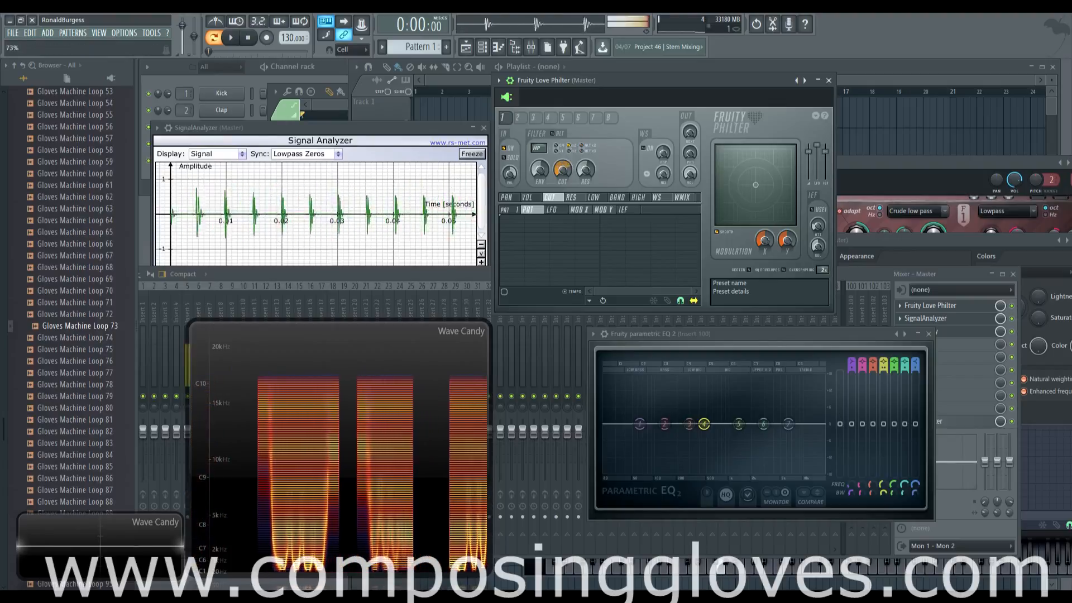
{"action": "left_click", "coordinate": [584, 147]}
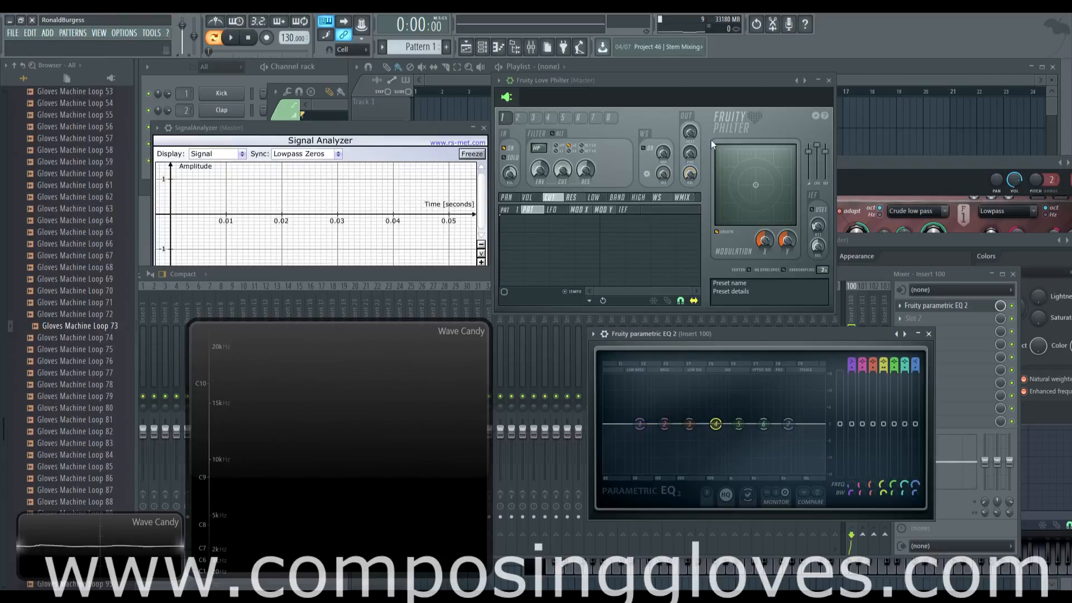
{"action": "mouse_move", "coordinate": [538, 170]}
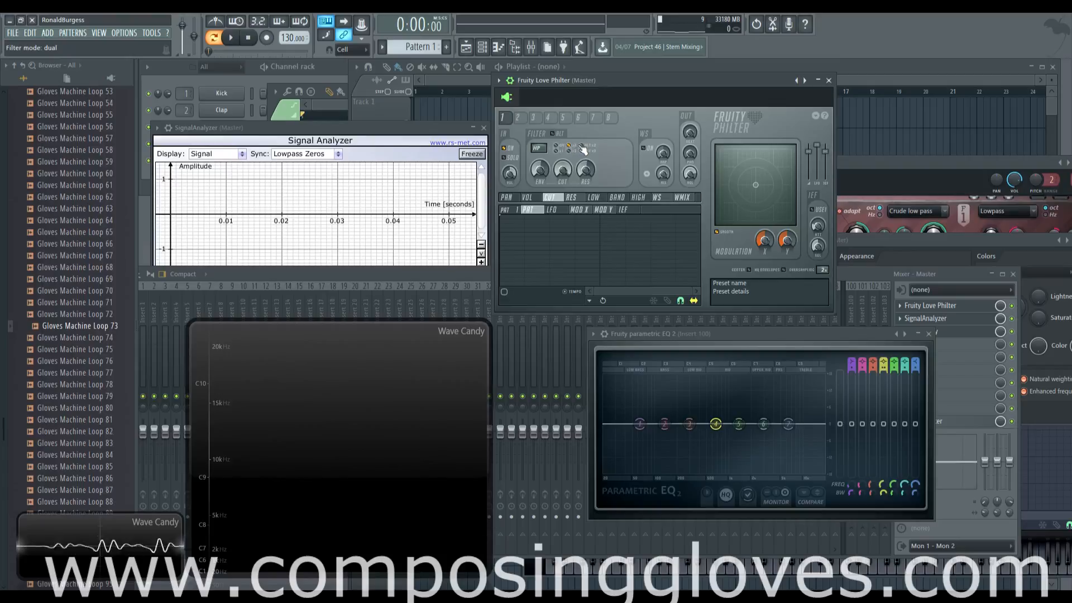
Set Love Philter's filter mode back to dual and return the mixer to the Master chain
{"action": "left_click", "coordinate": [581, 147]}
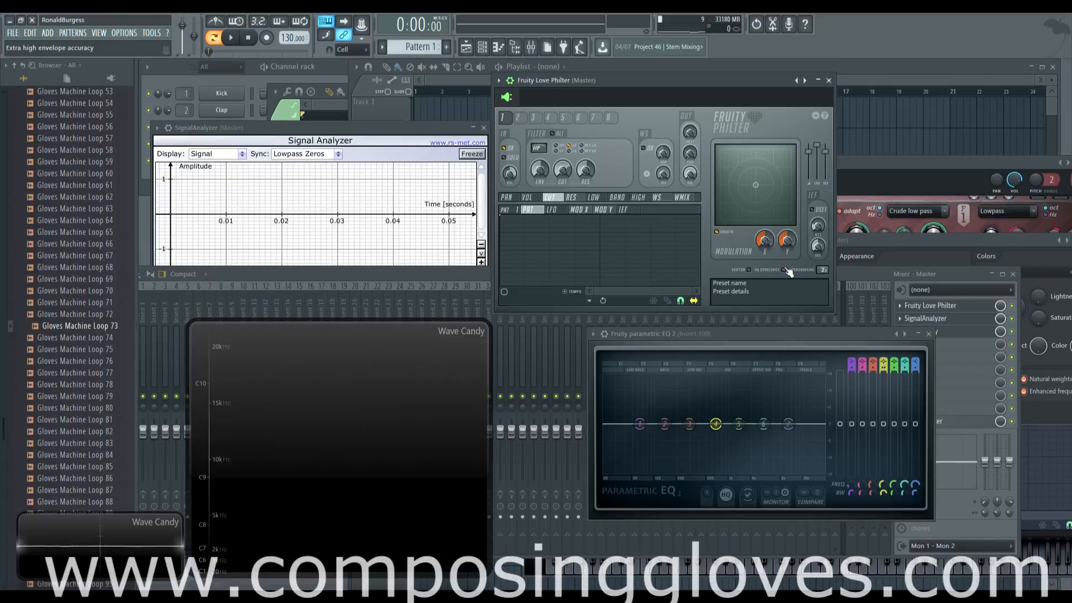
{"action": "mouse_move", "coordinate": [733, 184]}
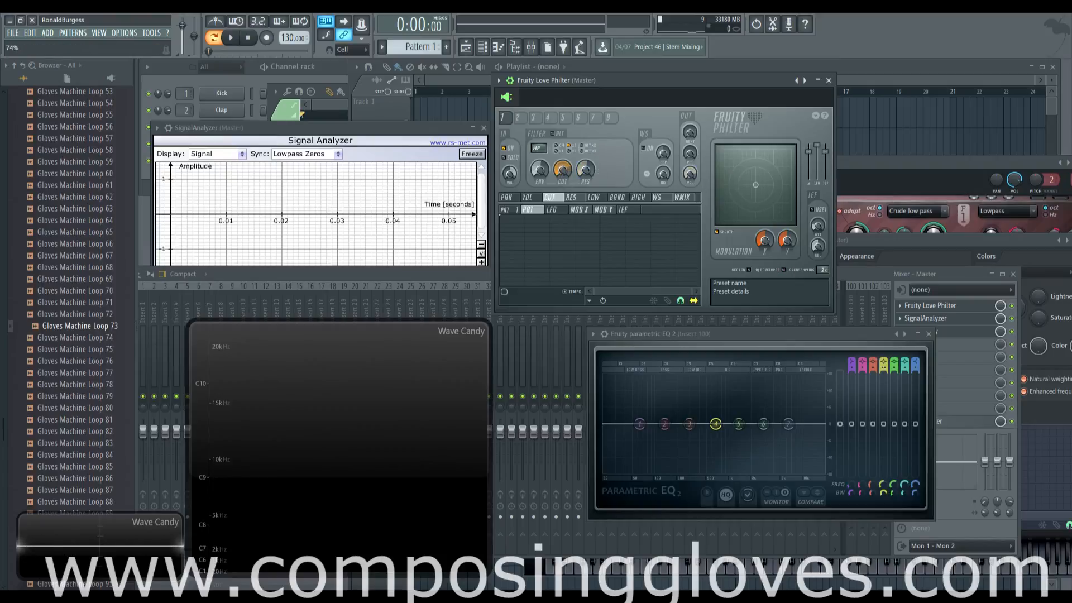
Pick a low pass type with drive, toggle alternate resonance/bandwidth, and play the loop
{"action": "left_click", "coordinate": [538, 148]}
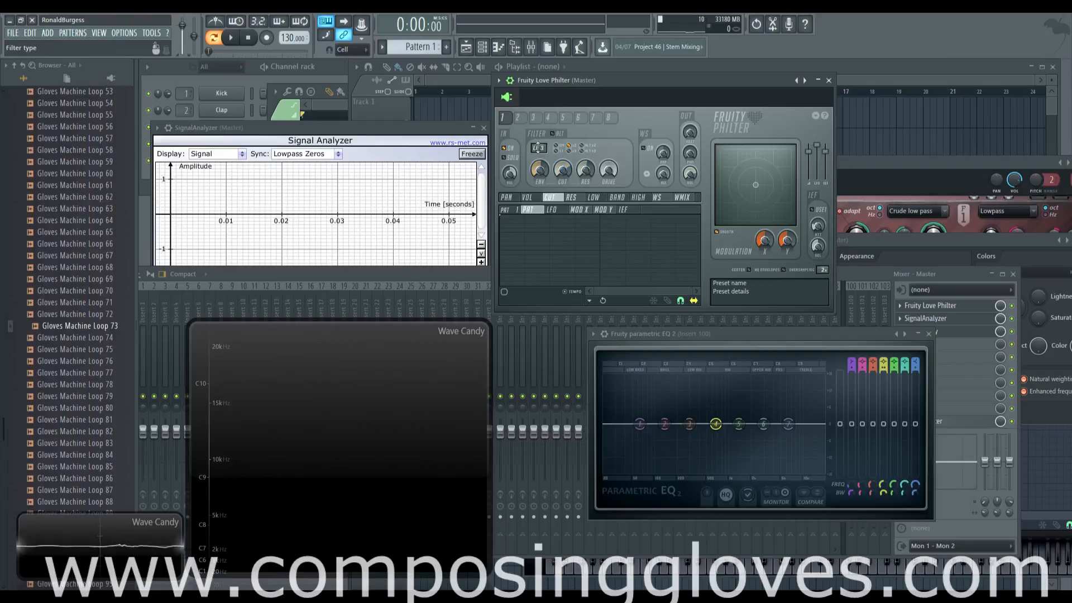
{"action": "left_click", "coordinate": [539, 147]}
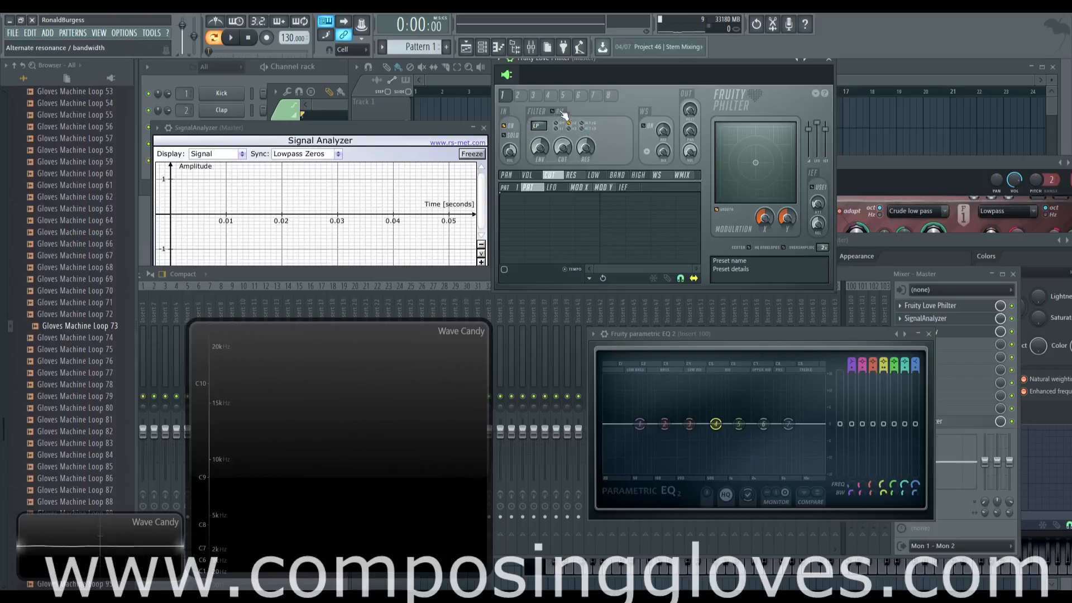
{"action": "left_click", "coordinate": [584, 124]}
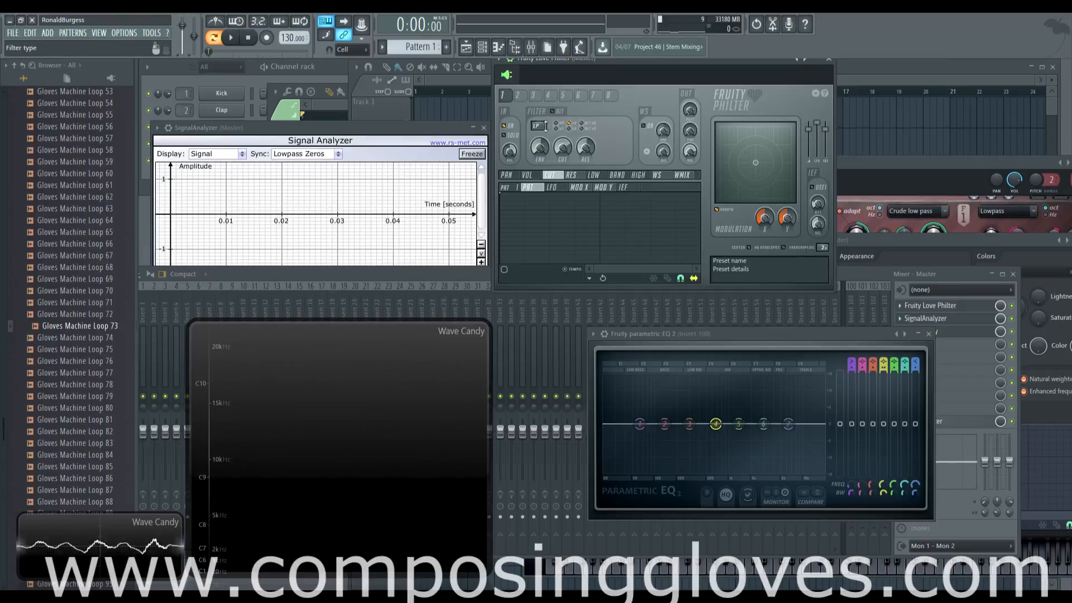
{"action": "left_click", "coordinate": [231, 37]}
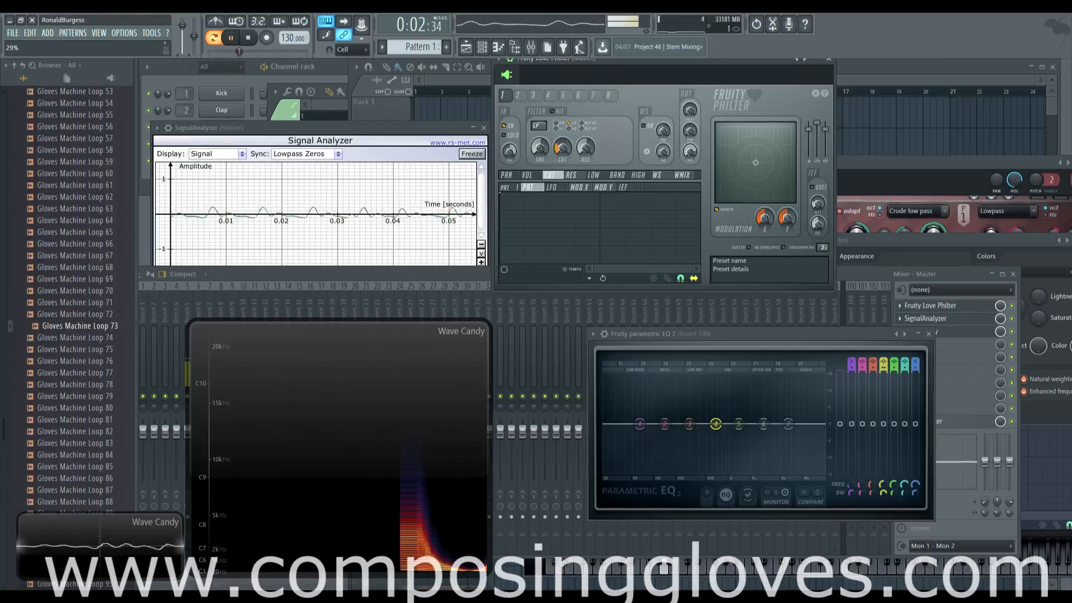
{"action": "left_click", "coordinate": [248, 37]}
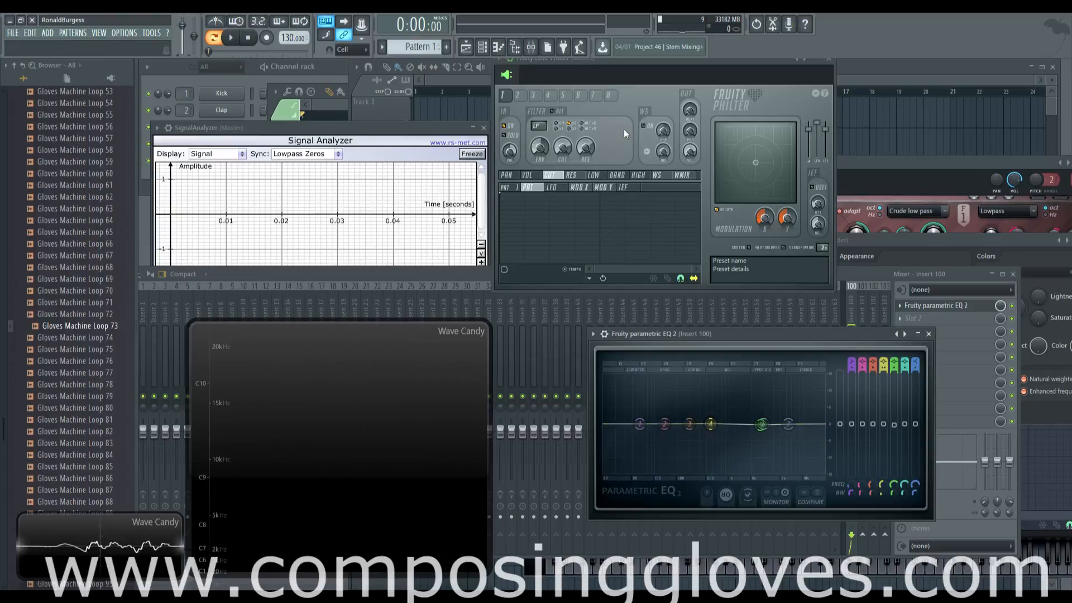
Lower Love Philter's CUT knob and play the loop into Wave Candy and SignalAnalyzer, then stop
{"action": "left_click", "coordinate": [516, 96]}
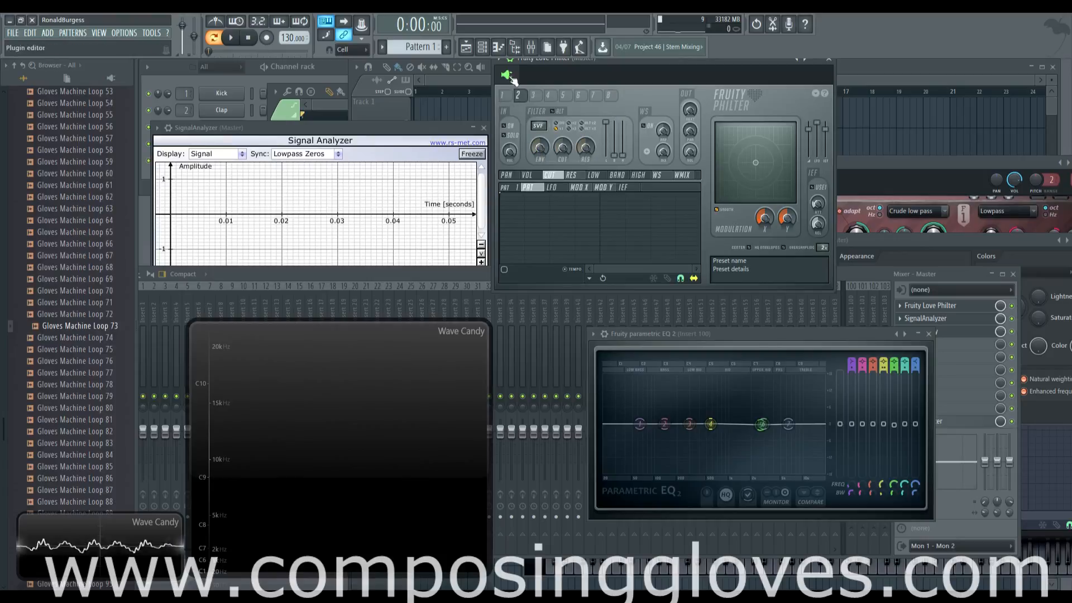
{"action": "left_click", "coordinate": [503, 96]}
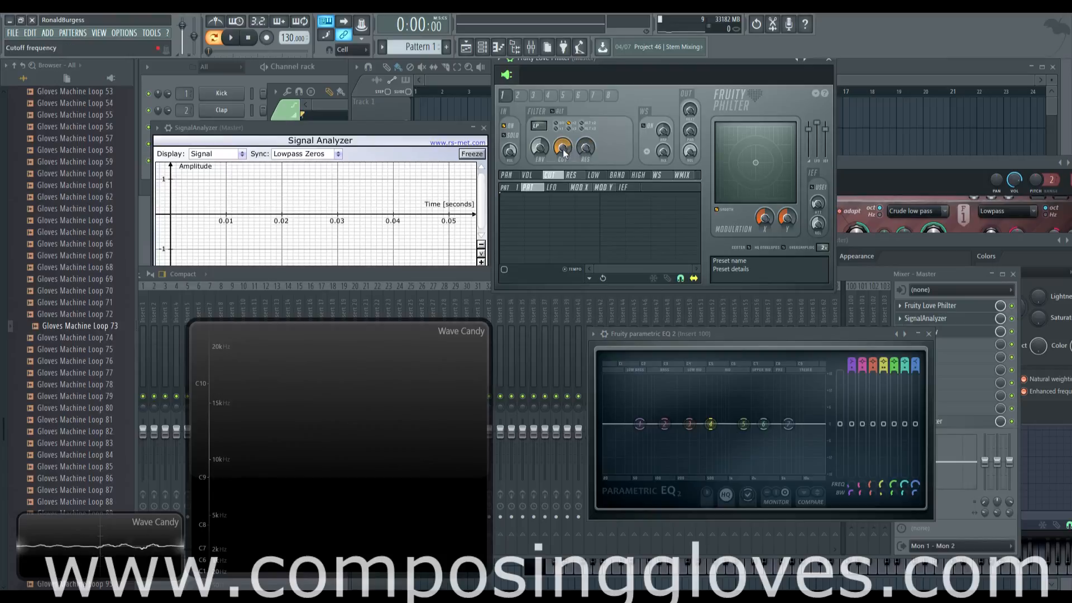
{"action": "left_click", "coordinate": [231, 37]}
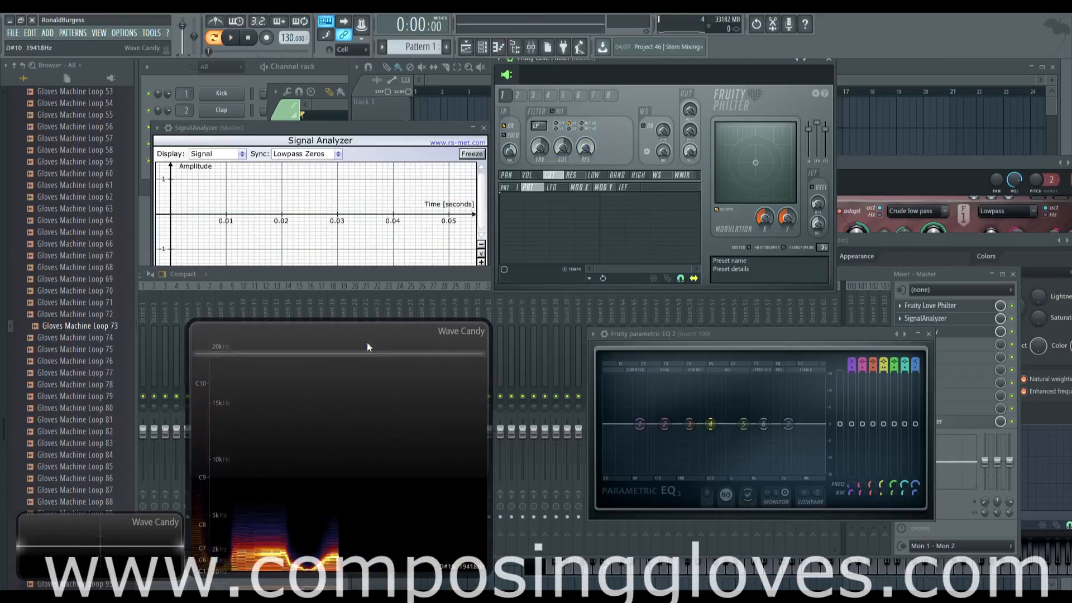
{"action": "left_click", "coordinate": [231, 37]}
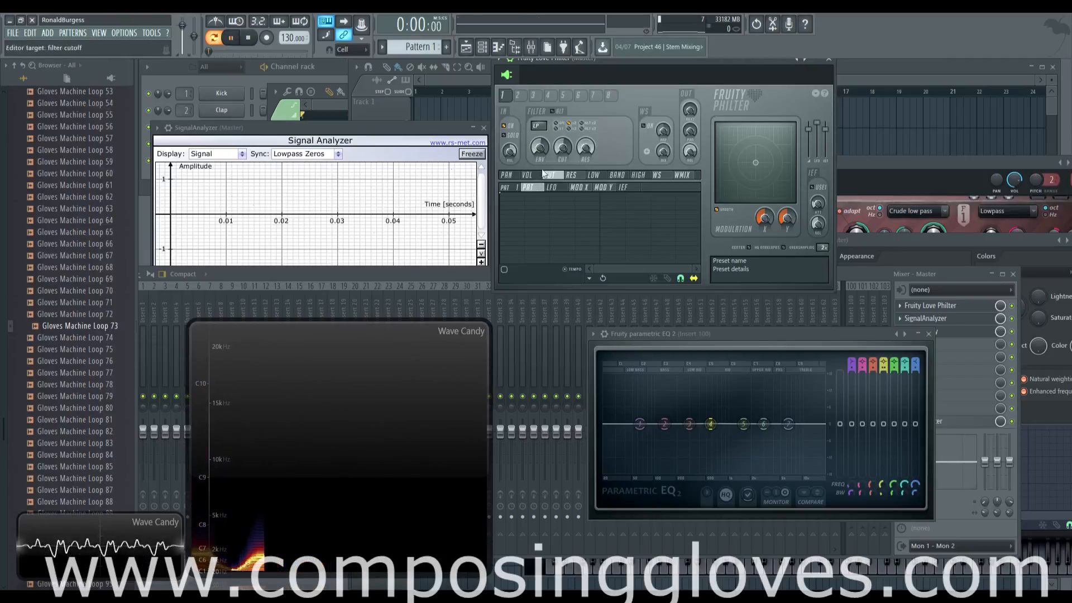
{"action": "left_click", "coordinate": [231, 37]}
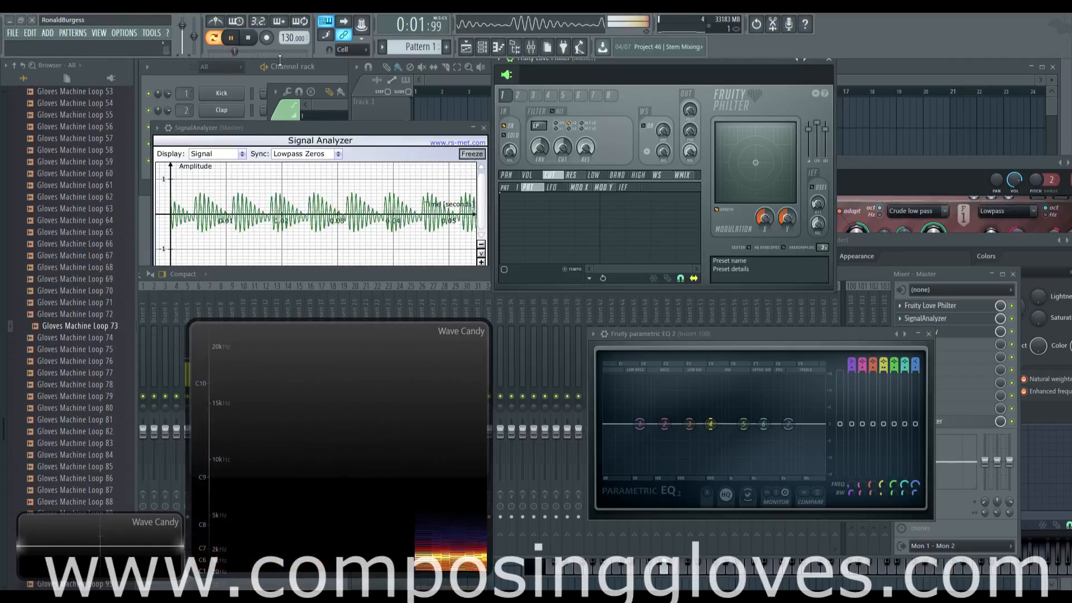
{"action": "left_click", "coordinate": [247, 38]}
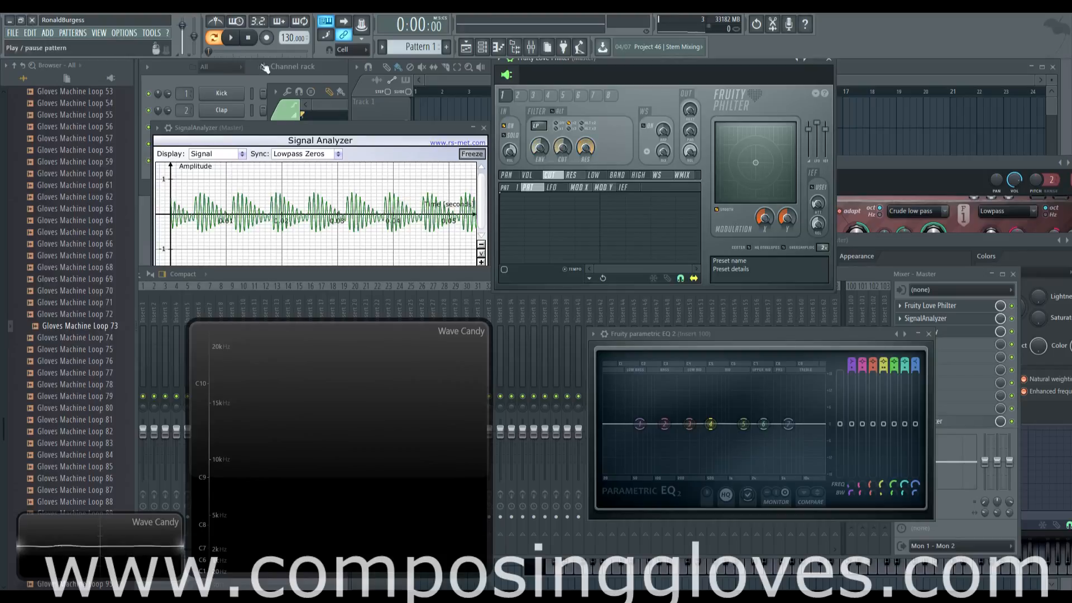
Unfreeze SignalAnalyzer, change the filter mode, play the loop once more and stop
{"action": "left_click", "coordinate": [471, 153]}
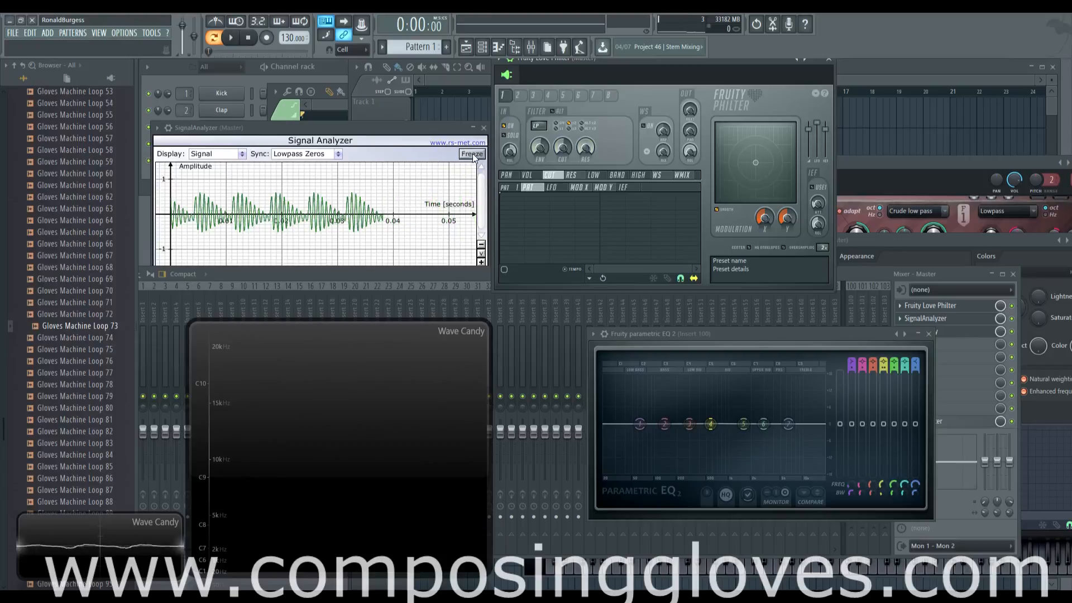
{"action": "left_click", "coordinate": [471, 153]}
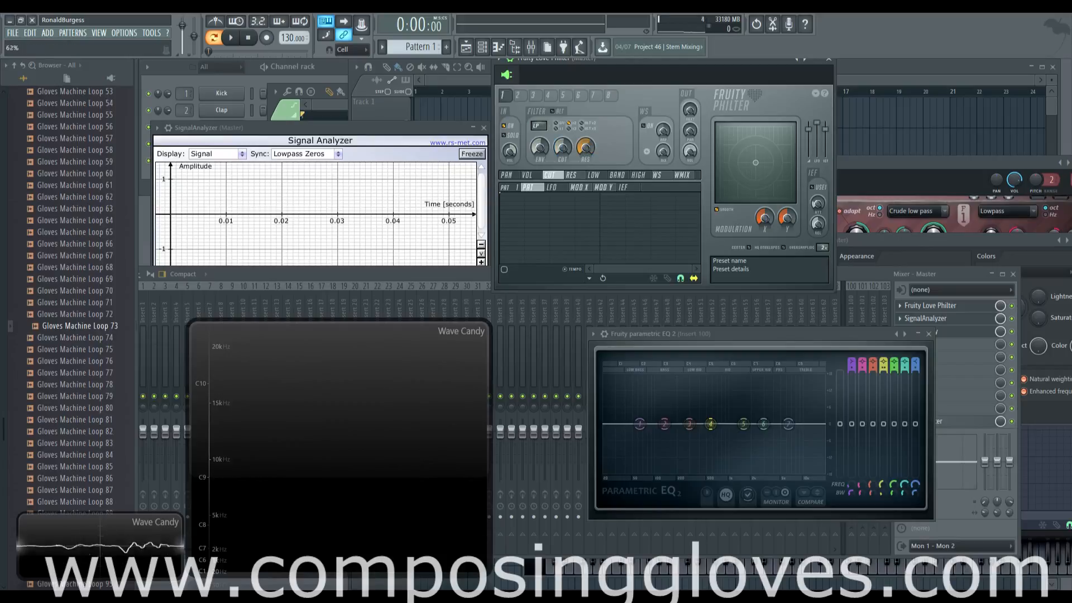
{"action": "mouse_move", "coordinate": [303, 532]}
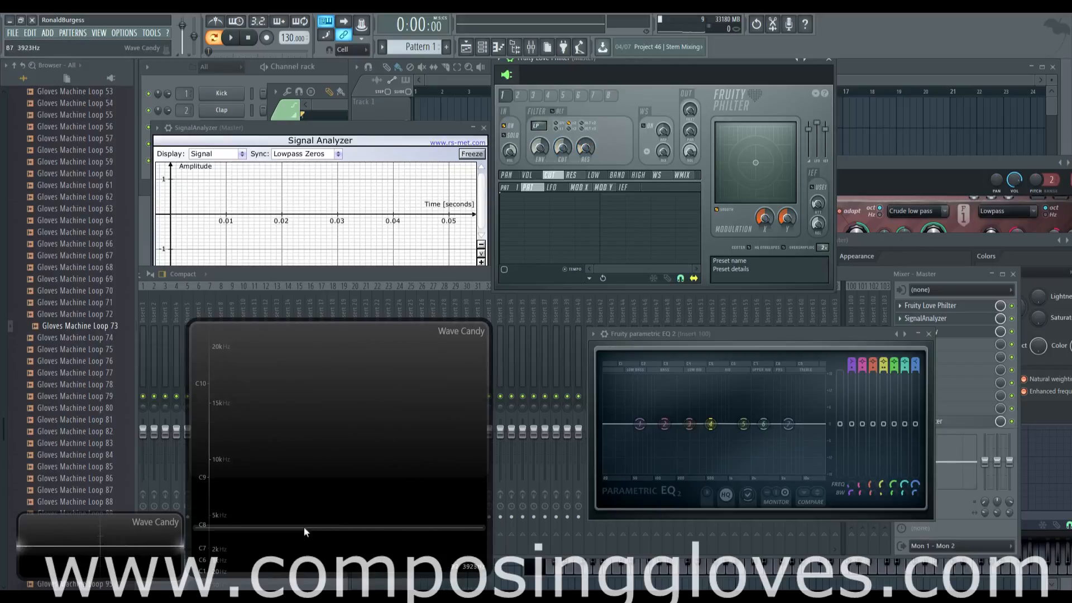
{"action": "left_click", "coordinate": [231, 38]}
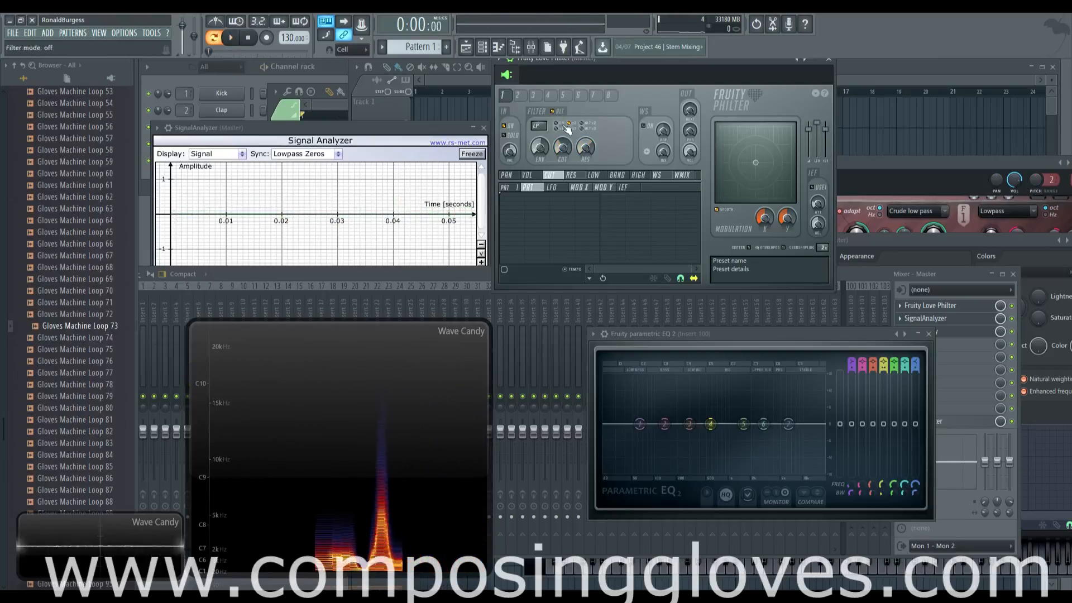
{"action": "left_click", "coordinate": [230, 36]}
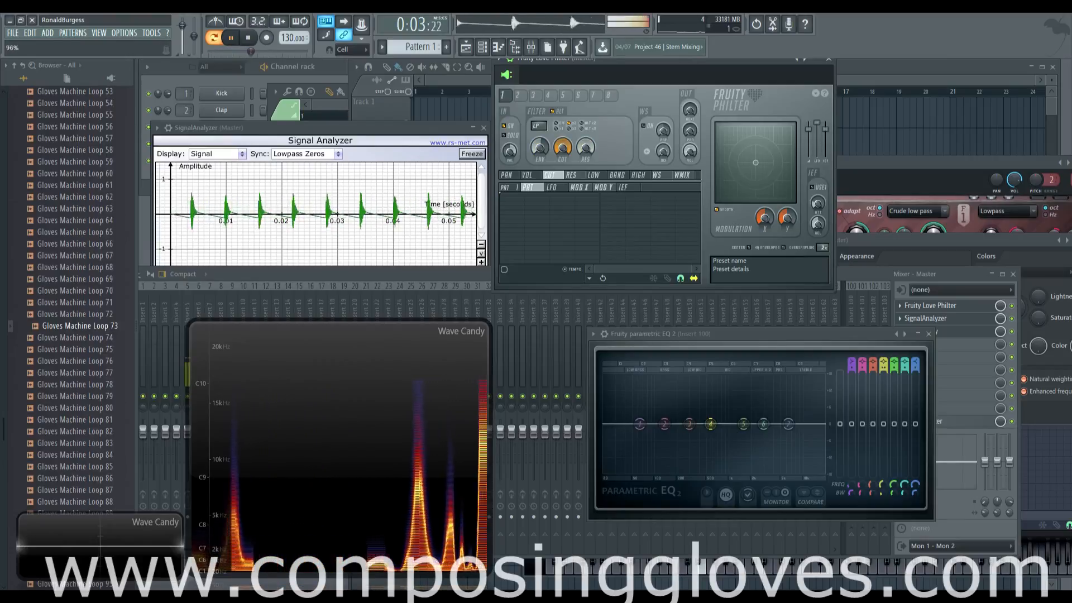
{"action": "left_click", "coordinate": [248, 38]}
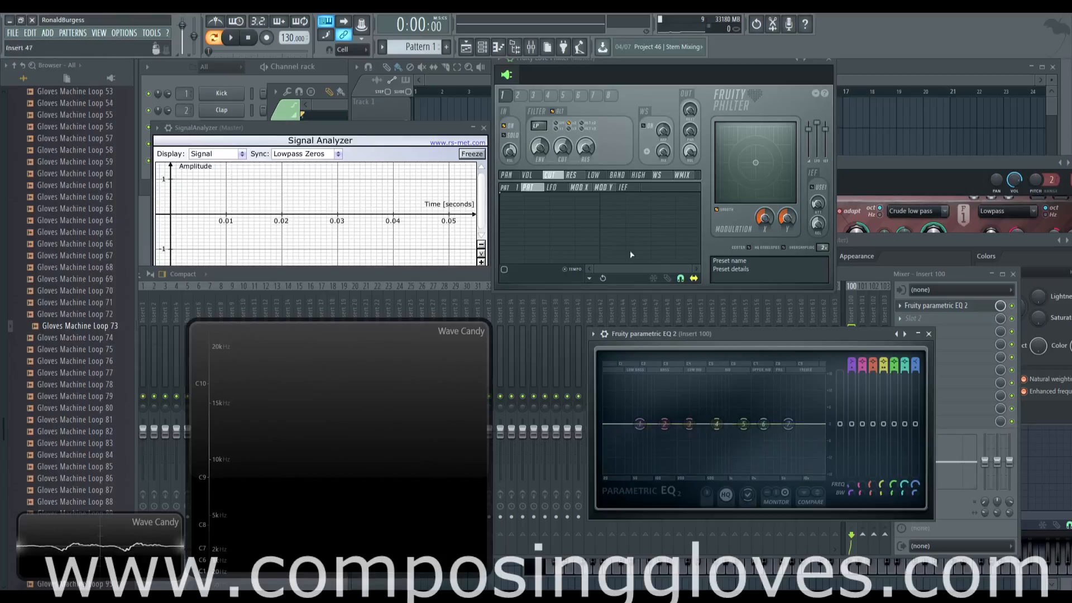
Play the loop through the peaking filter so the spectrogram and Signal Analyzer fill with its content
{"action": "left_click", "coordinate": [570, 126]}
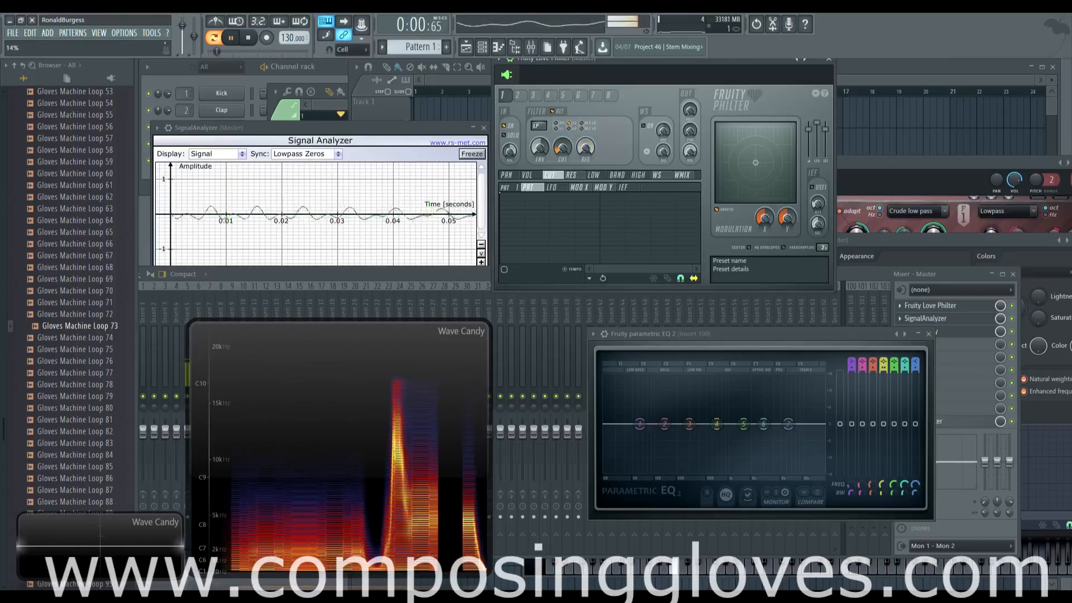
{"action": "left_click", "coordinate": [248, 38]}
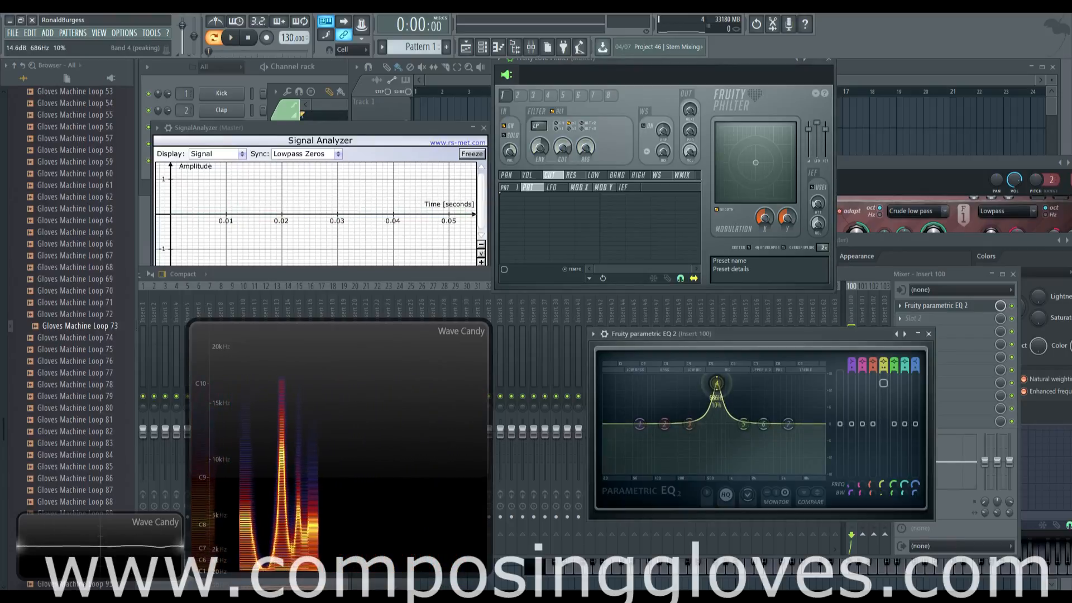
{"action": "left_click", "coordinate": [231, 37]}
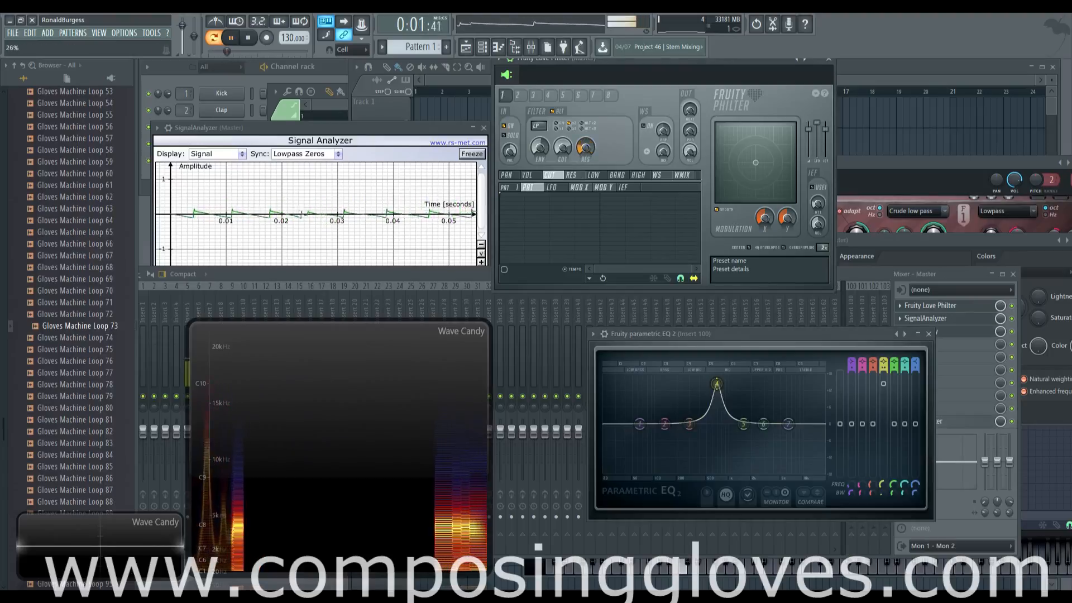
{"action": "left_click", "coordinate": [583, 126]}
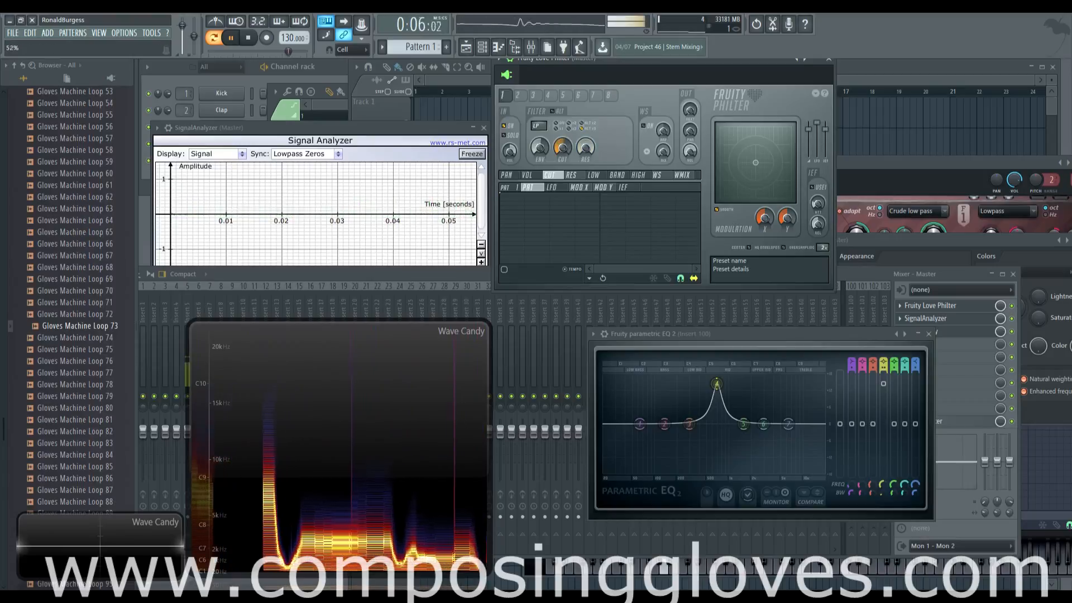
Stop playback and switch Love Philter's filter to Mango low pass with drive
{"action": "left_click", "coordinate": [246, 38]}
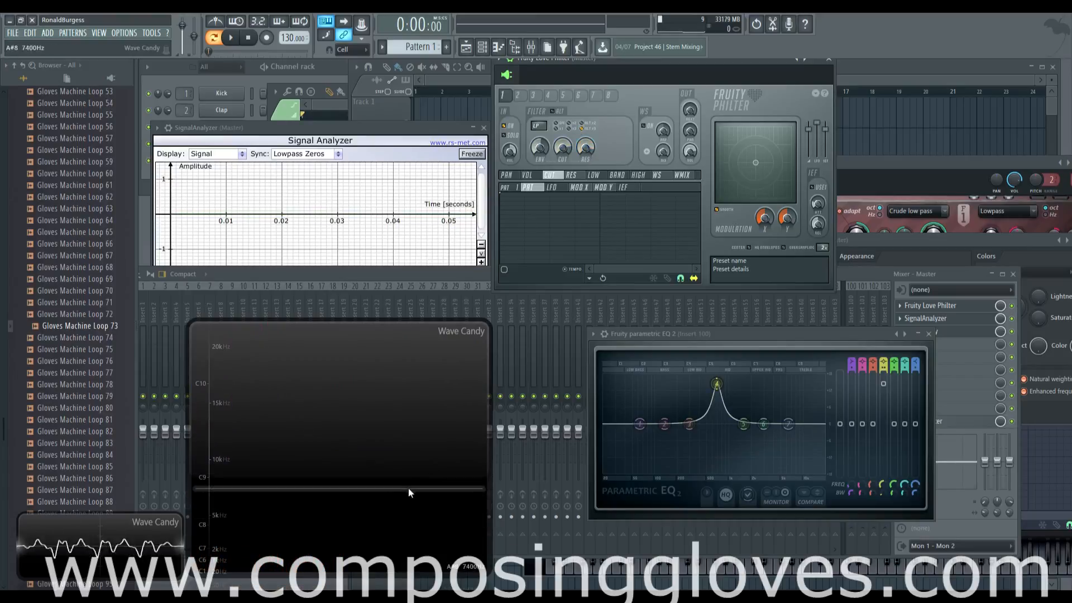
{"action": "left_click", "coordinate": [584, 126]}
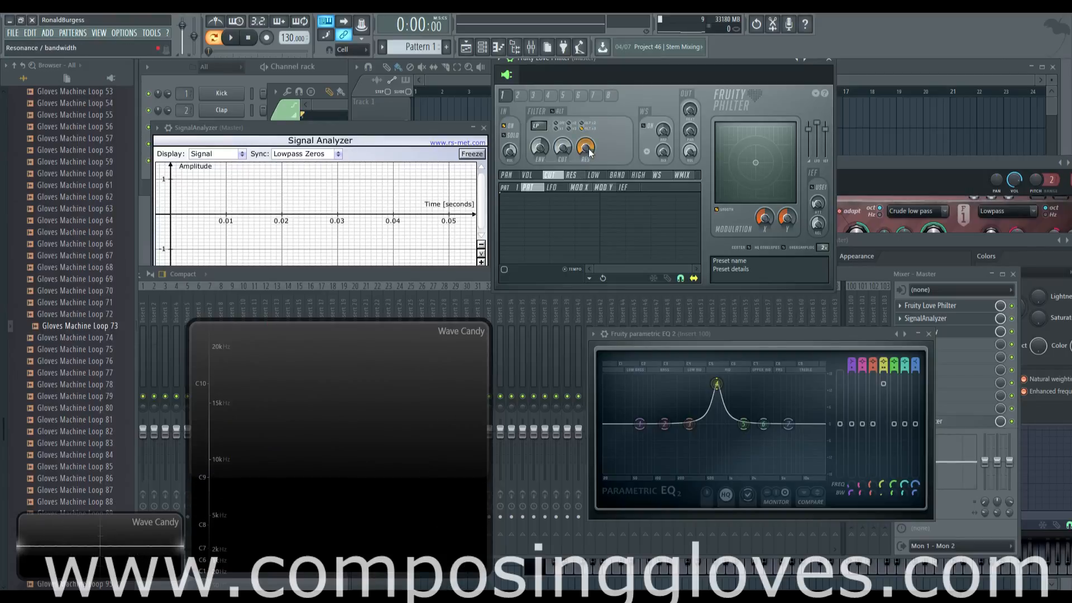
{"action": "left_click", "coordinate": [584, 145]}
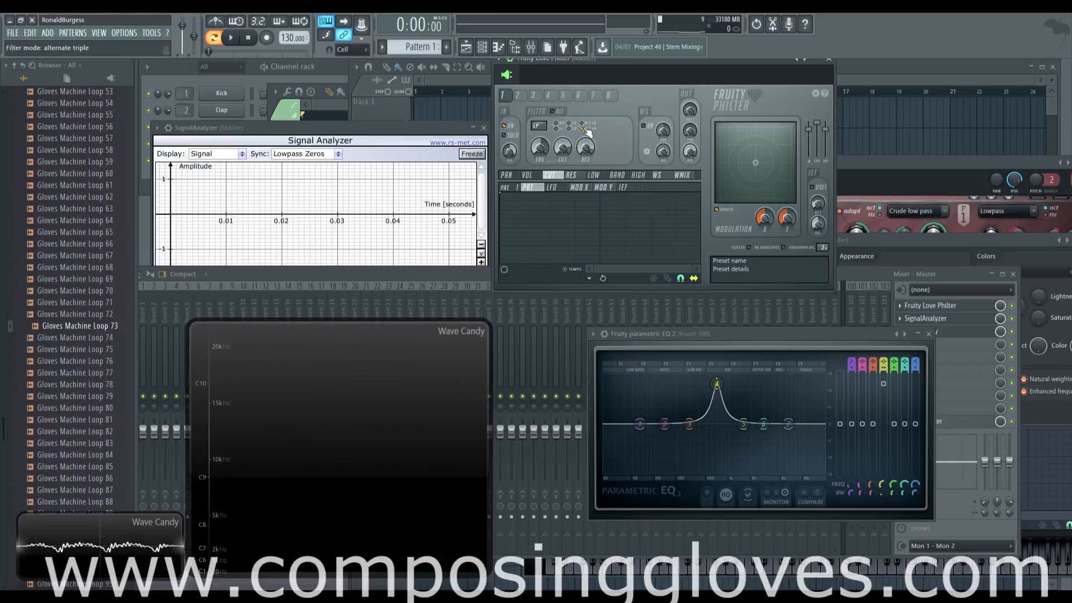
{"action": "left_click", "coordinate": [584, 129]}
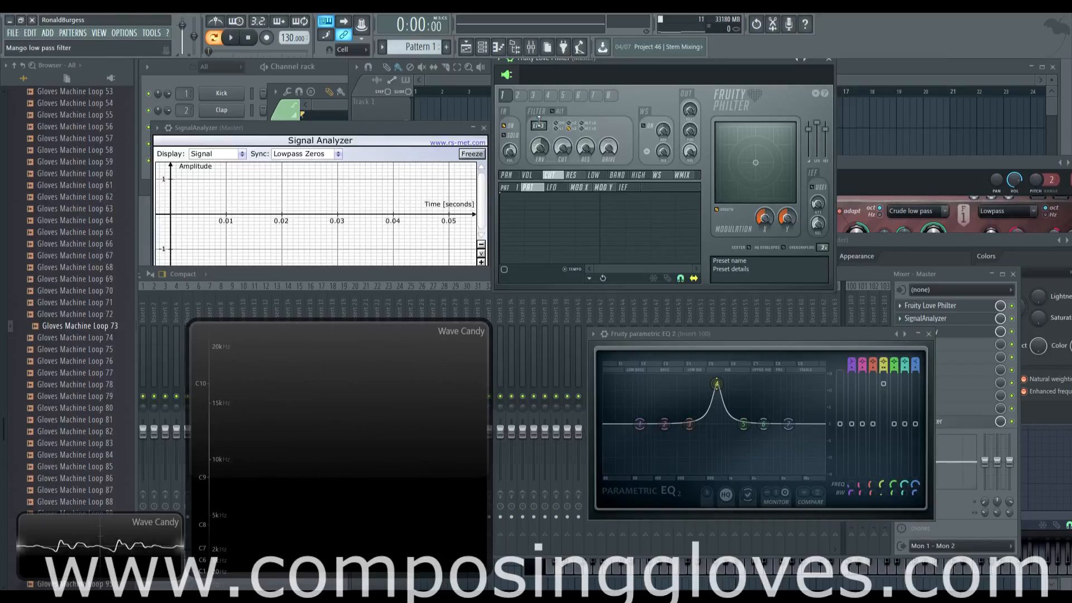
Reset Parametric EQ 2 to a flat curve and bring up band 1's options
{"action": "left_click", "coordinate": [538, 126]}
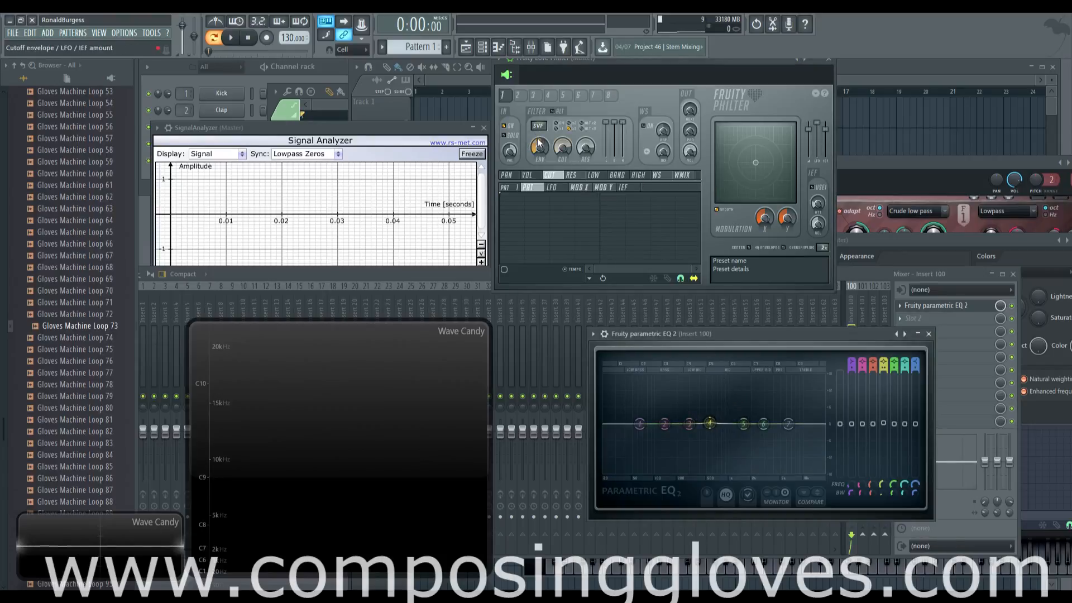
{"action": "left_click", "coordinate": [538, 125]}
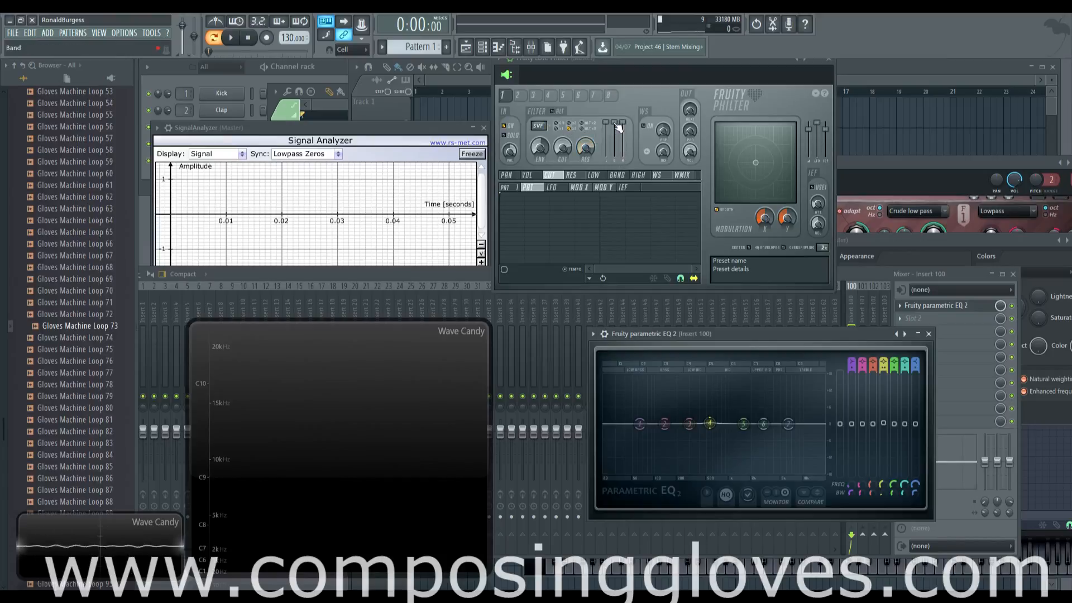
{"action": "right_click", "coordinate": [616, 128]}
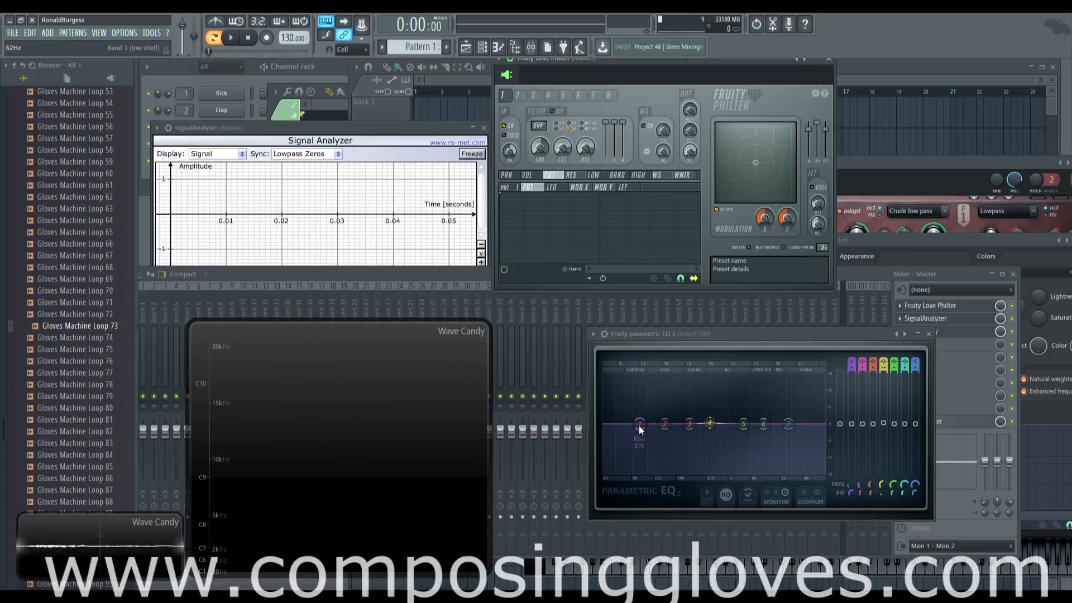
Try band 1 of Parametric EQ 2 as a high pass, then as a high shelf
{"action": "right_click", "coordinate": [639, 424]}
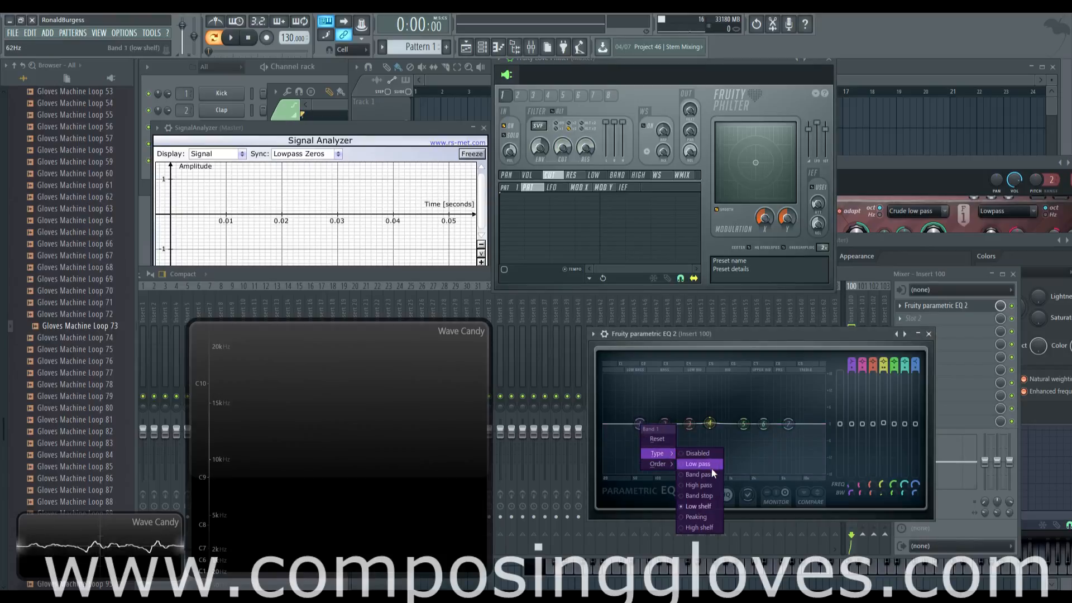
{"action": "left_click", "coordinate": [698, 527]}
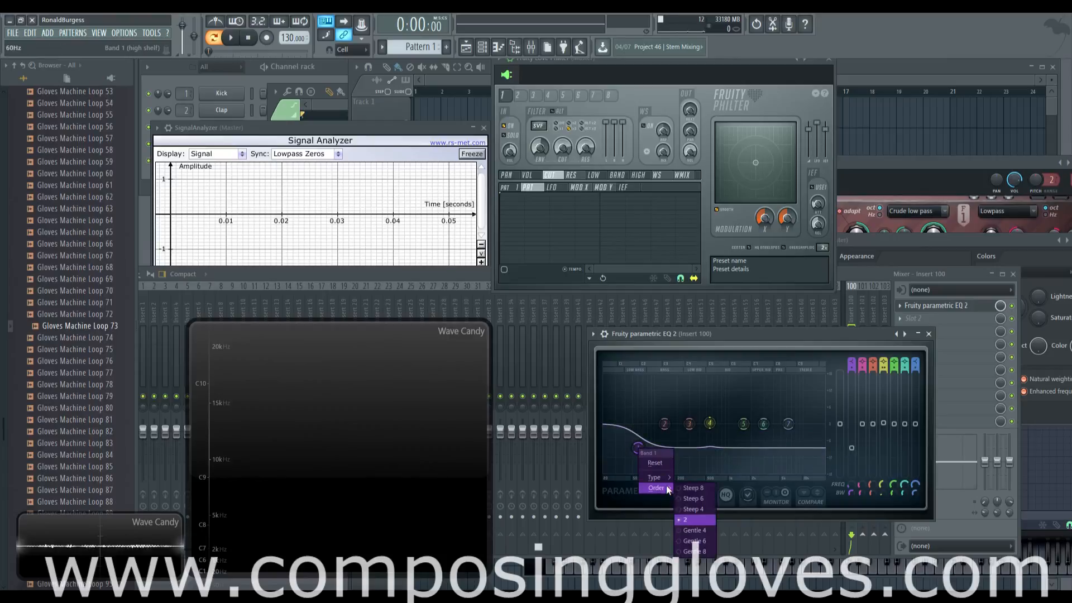
{"action": "left_click", "coordinate": [654, 477]}
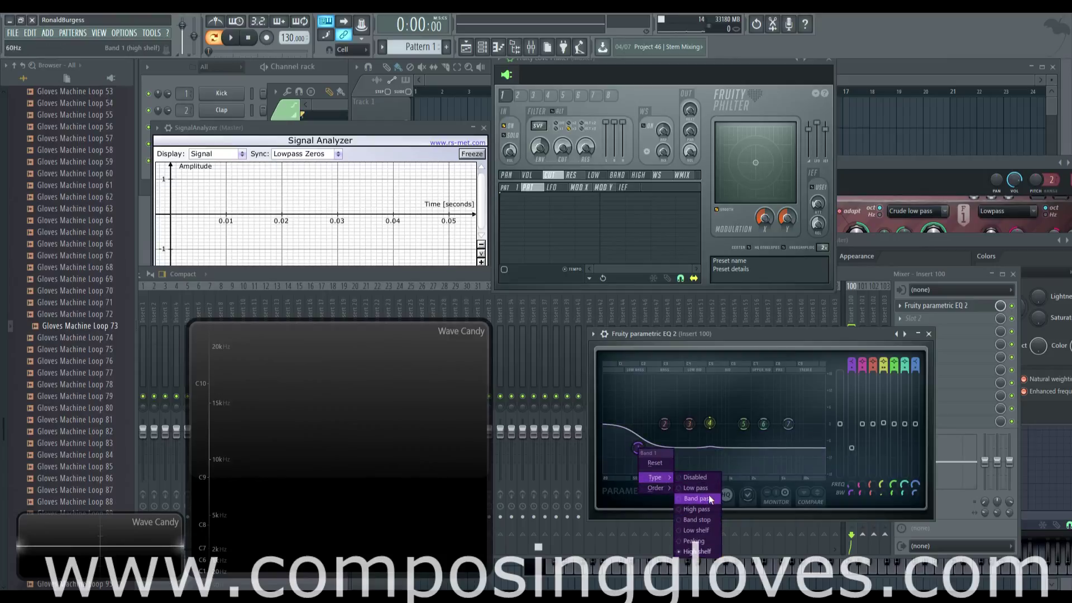
{"action": "left_click", "coordinate": [695, 509]}
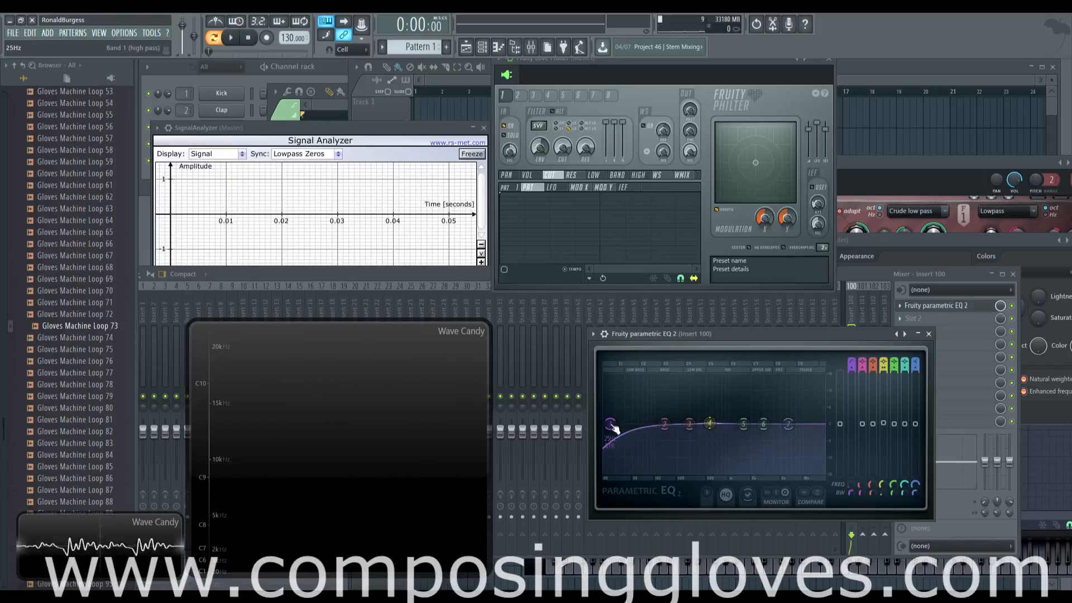
{"action": "right_click", "coordinate": [612, 424]}
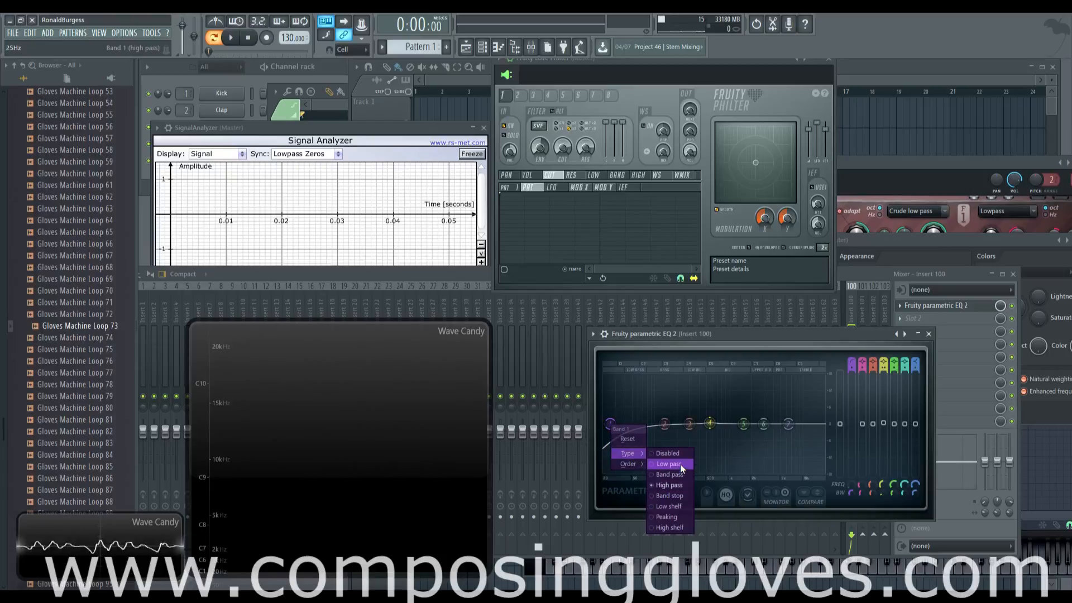
{"action": "mouse_move", "coordinate": [678, 527]}
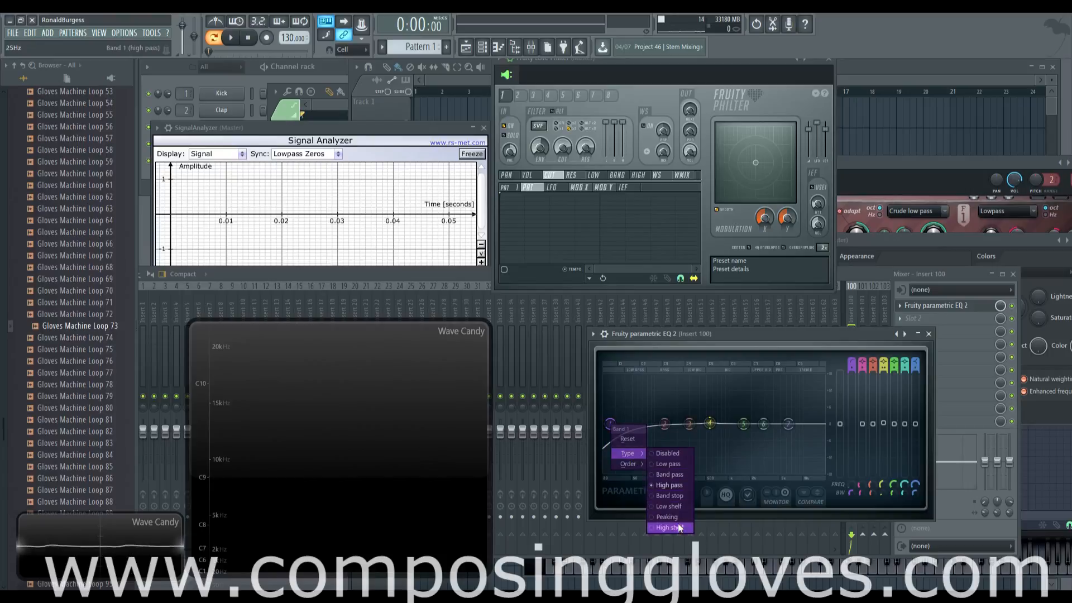
{"action": "left_click", "coordinate": [668, 527]}
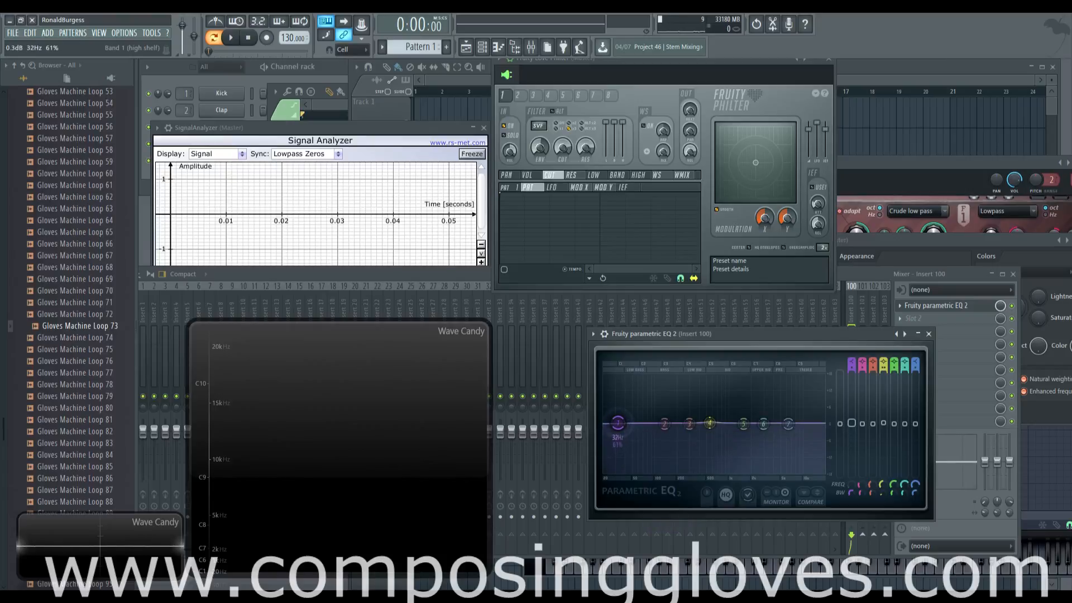
Change band 4's type and set the top band to low pass so only highs roll off
{"action": "right_click", "coordinate": [708, 422]}
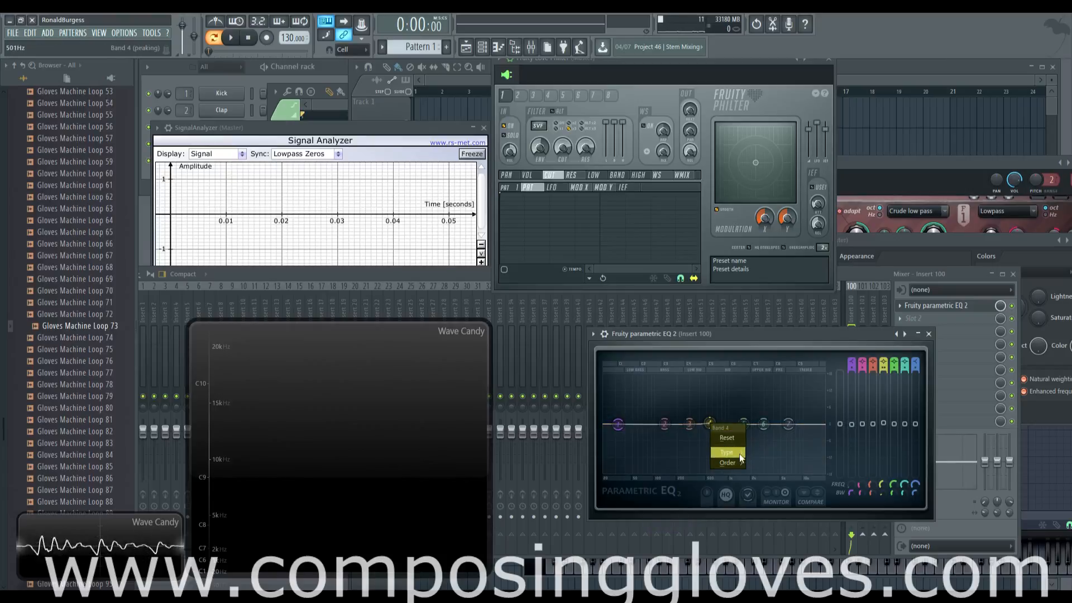
{"action": "left_click", "coordinate": [725, 452]}
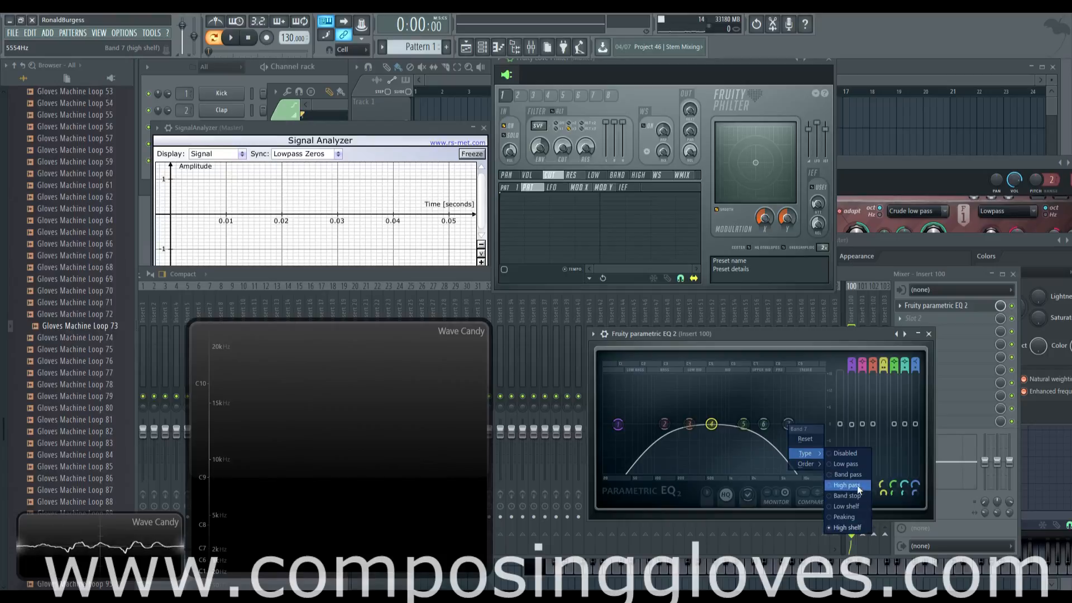
{"action": "mouse_move", "coordinate": [846, 494]}
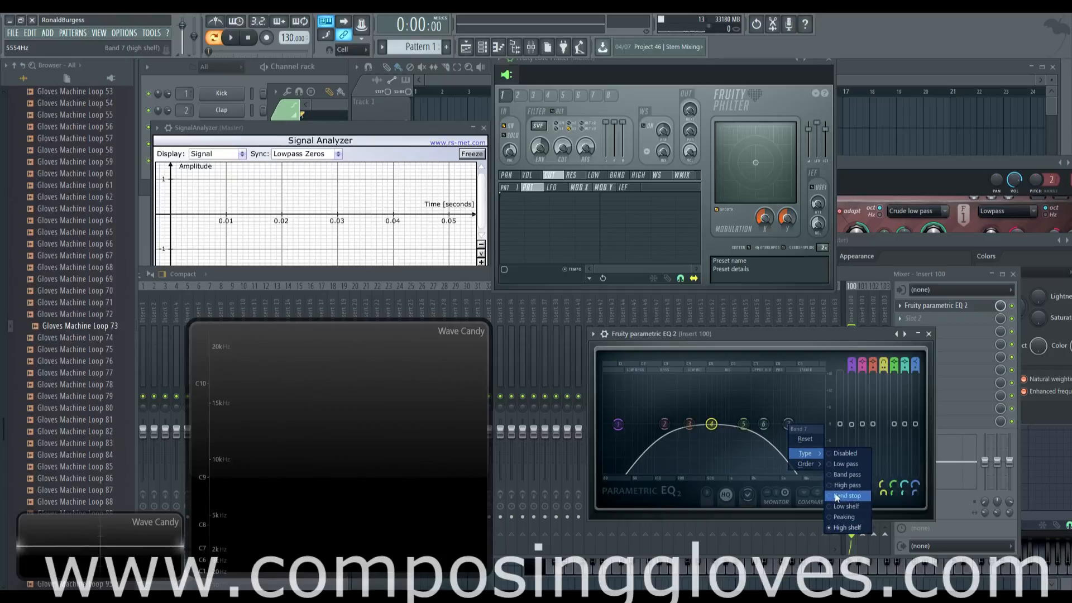
{"action": "left_click", "coordinate": [845, 463]}
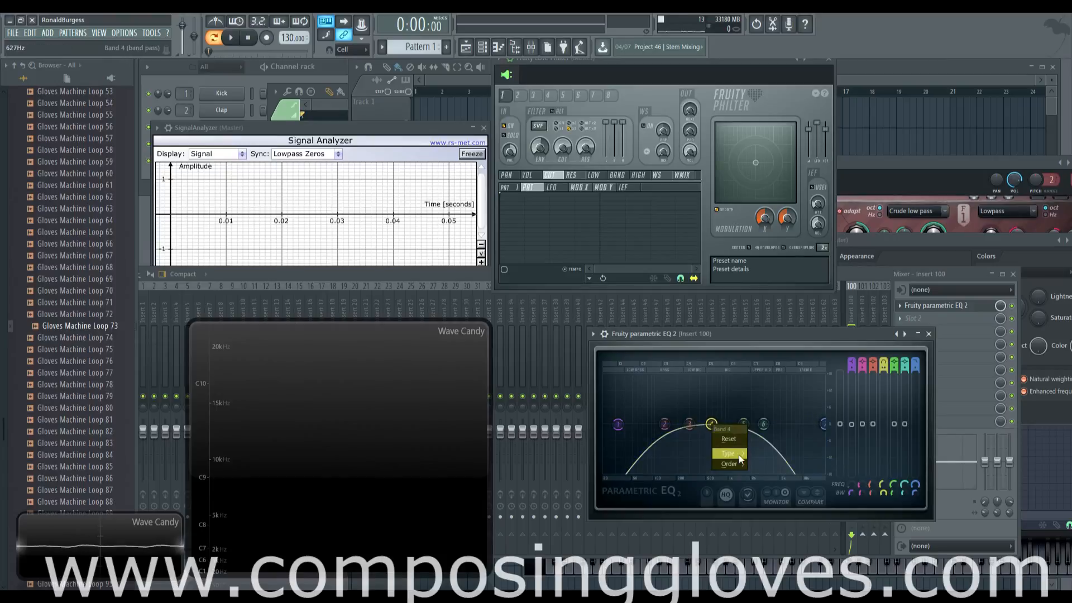
{"action": "left_click", "coordinate": [727, 453]}
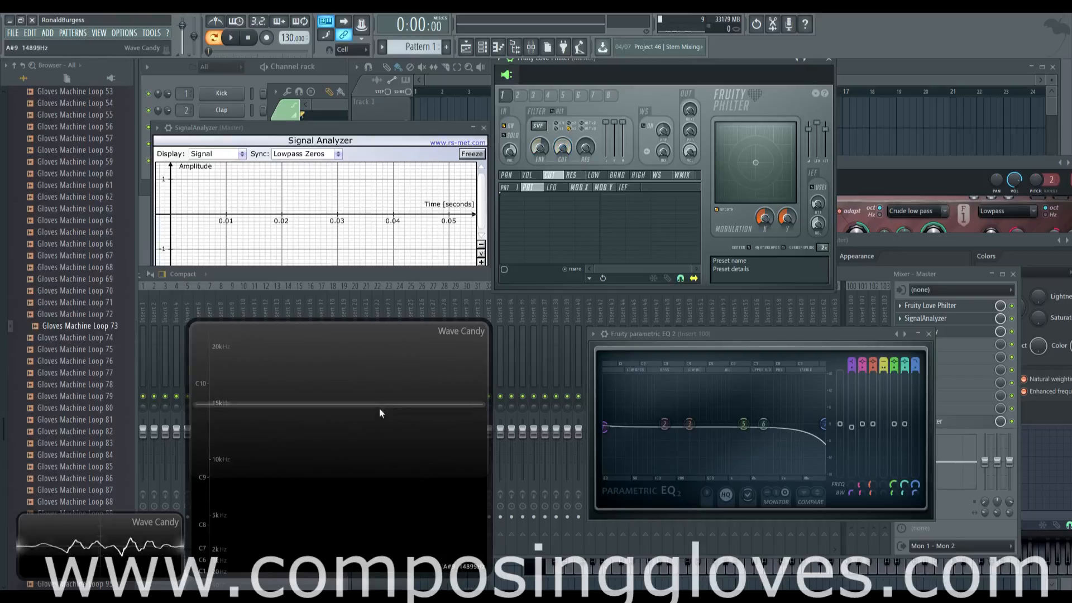
Audition the loop through the high-frequency roll-off in several short play/stop passes
{"action": "left_click", "coordinate": [230, 37]}
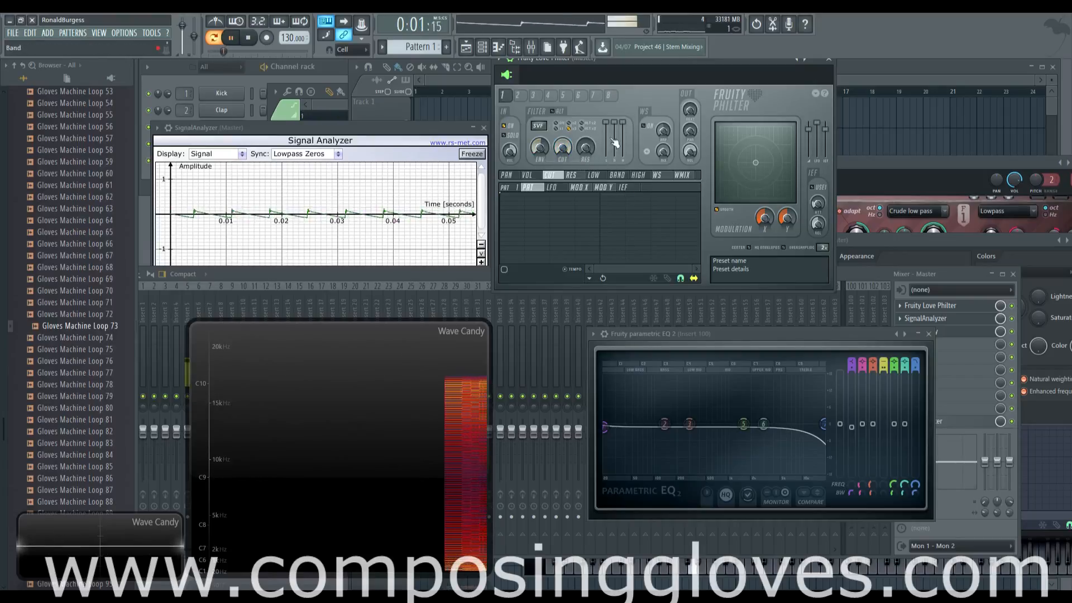
{"action": "left_click", "coordinate": [248, 37]}
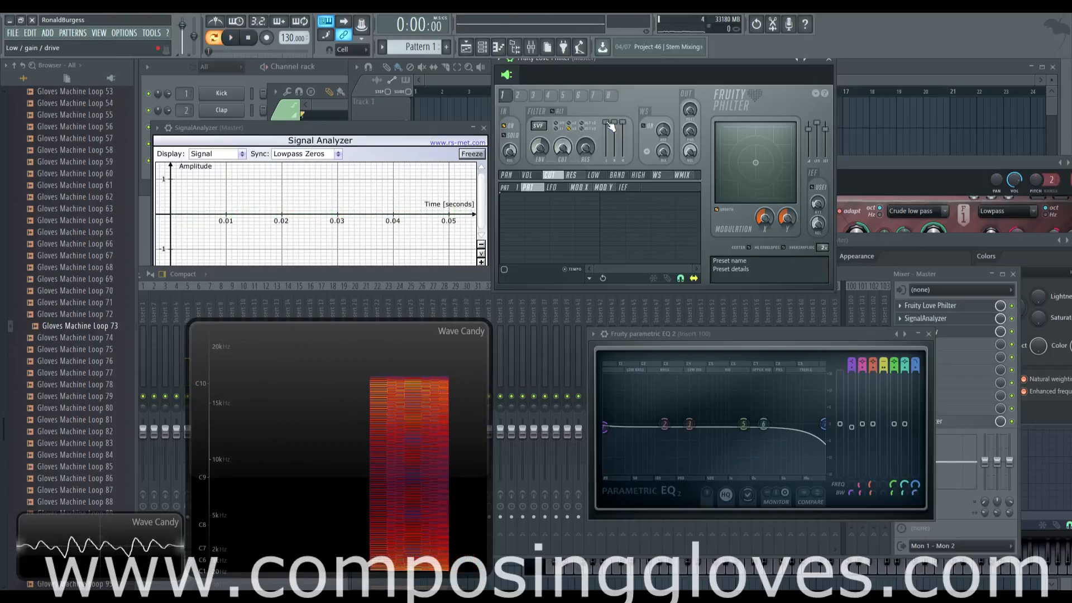
{"action": "left_click", "coordinate": [231, 38]}
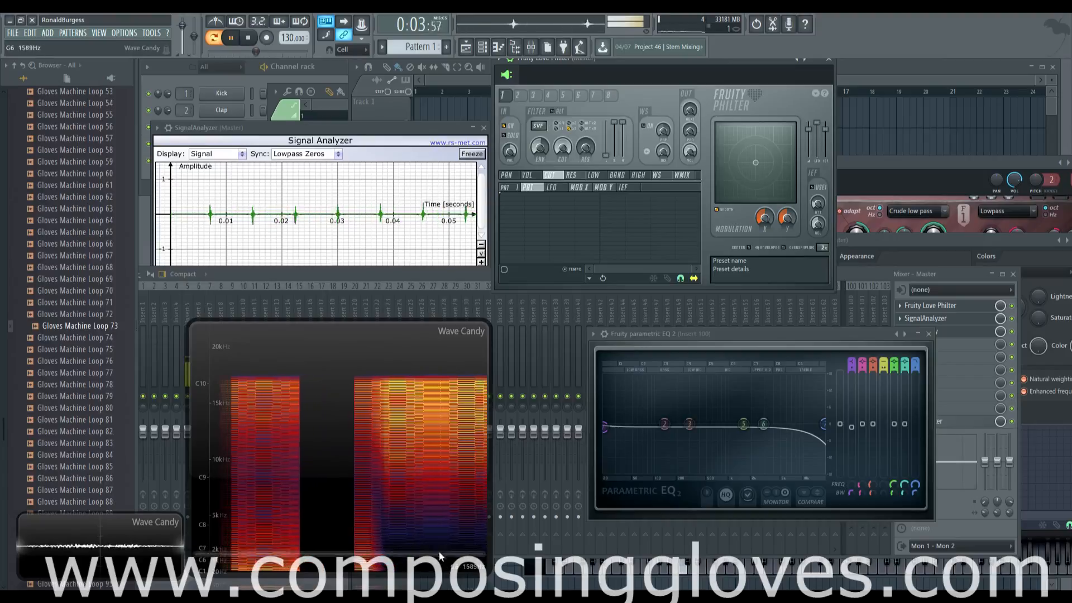
{"action": "left_click", "coordinate": [248, 38]}
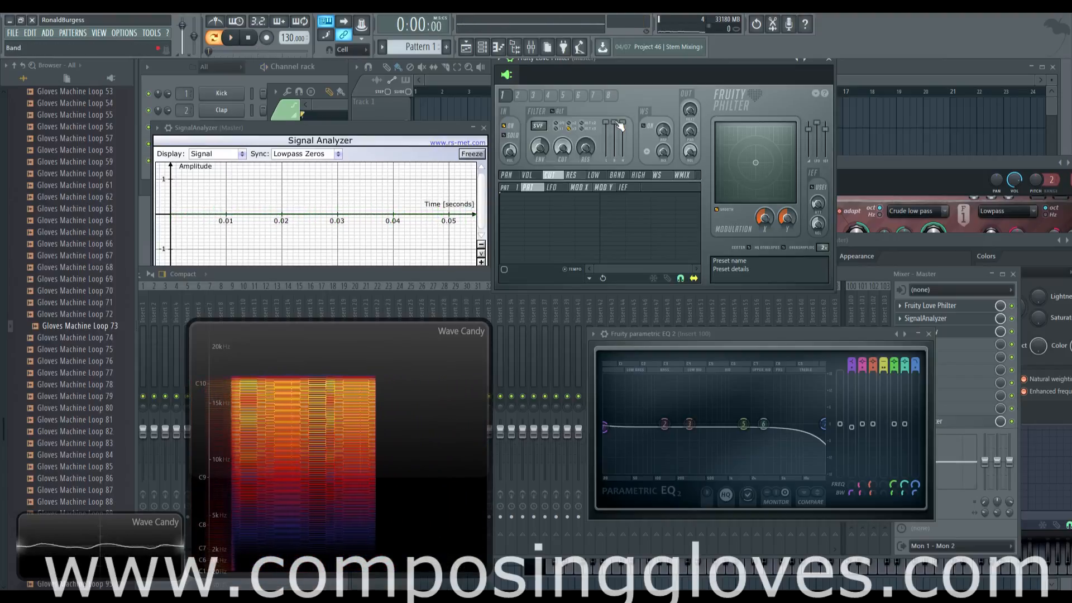
{"action": "left_click", "coordinate": [230, 36]}
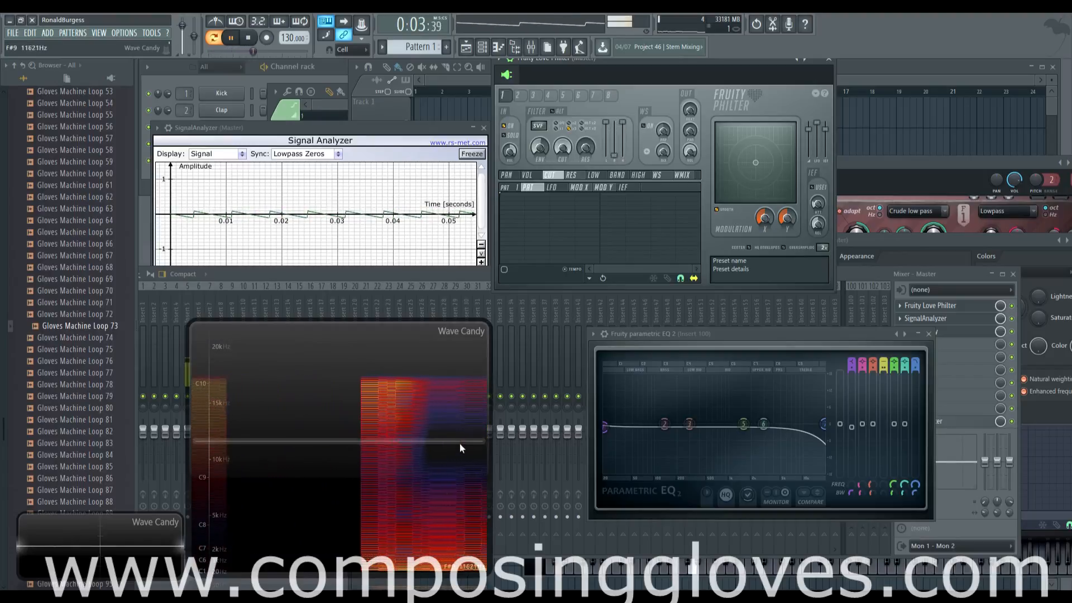
{"action": "left_click", "coordinate": [247, 38]}
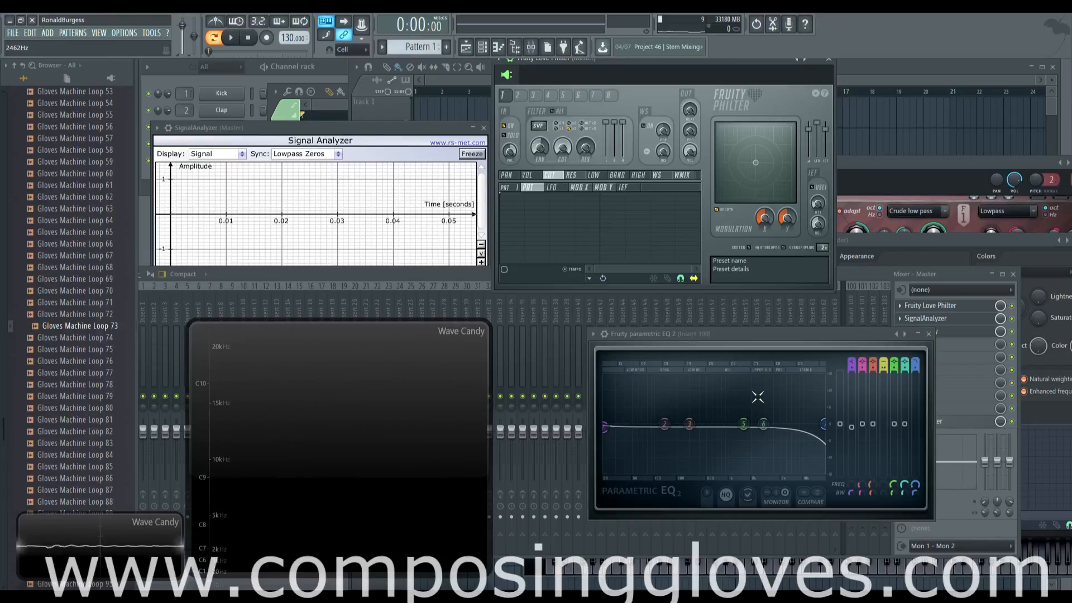
{"action": "mouse_move", "coordinate": [708, 398]}
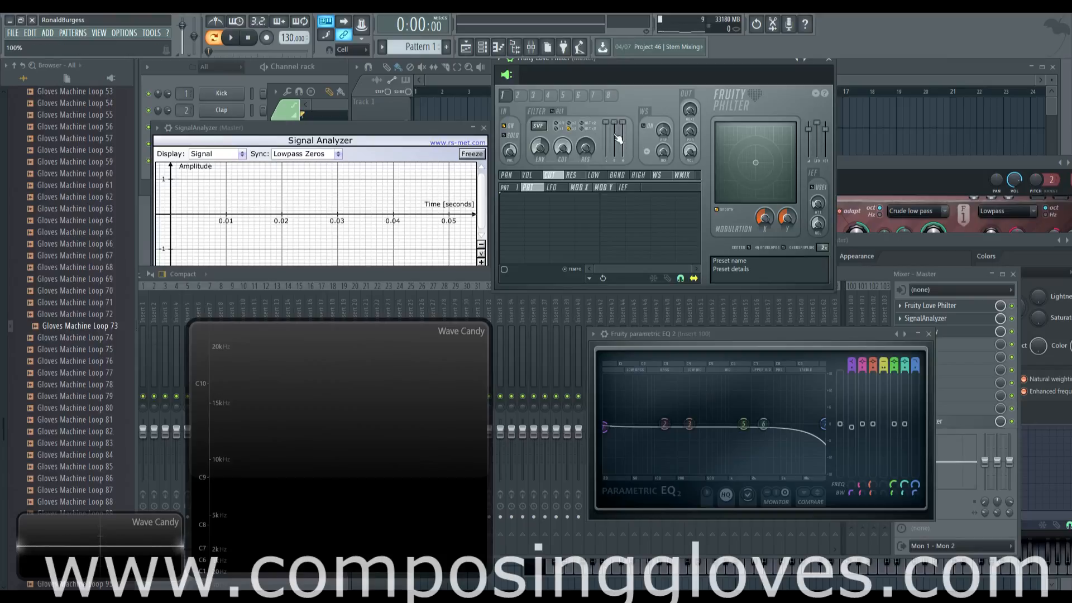
Replay the loop to hear the Love Philter drive adjustment against the spectrogram, then stop
{"action": "left_click", "coordinate": [229, 38]}
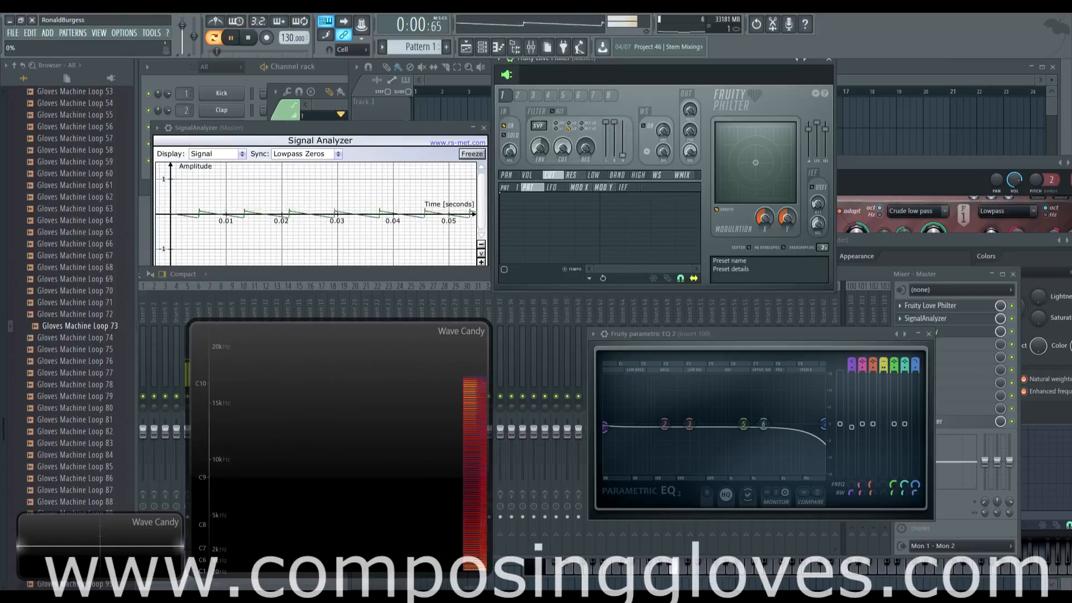
{"action": "left_click", "coordinate": [229, 38]}
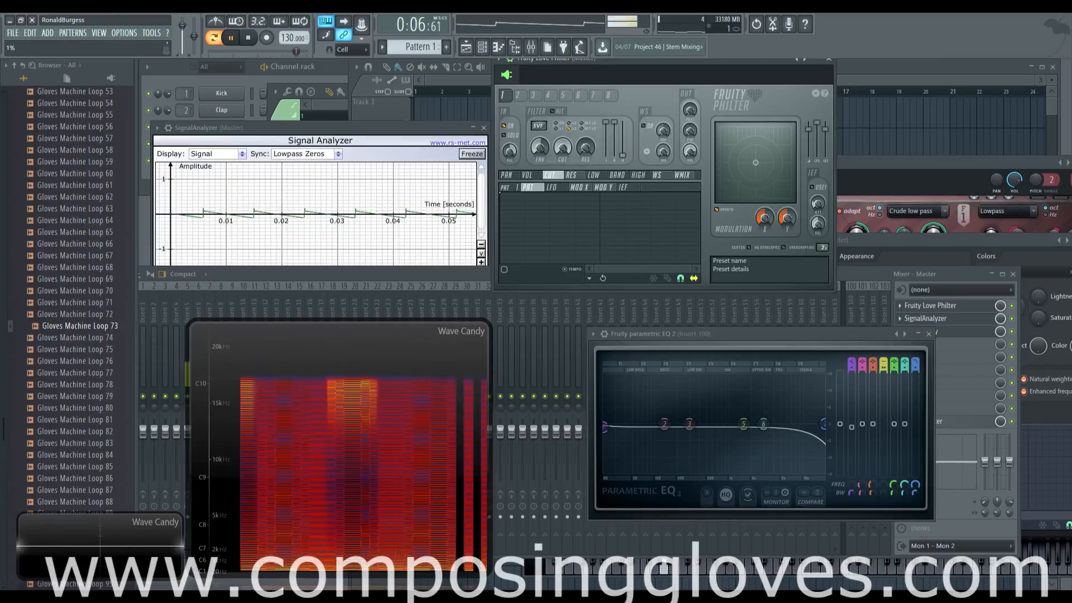
{"action": "left_click", "coordinate": [248, 38]}
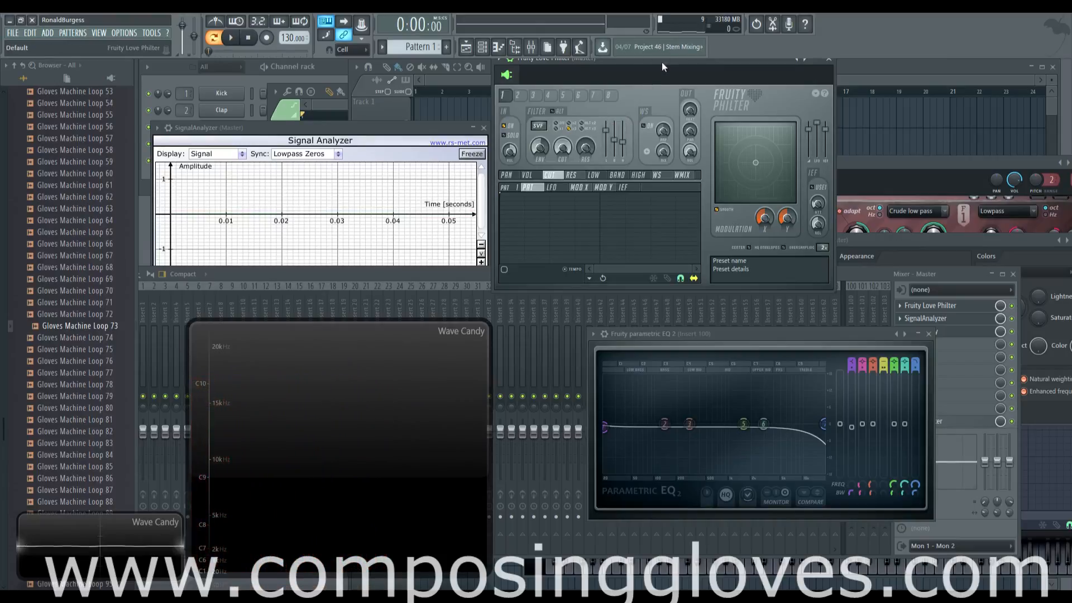
{"action": "left_click", "coordinate": [231, 37]}
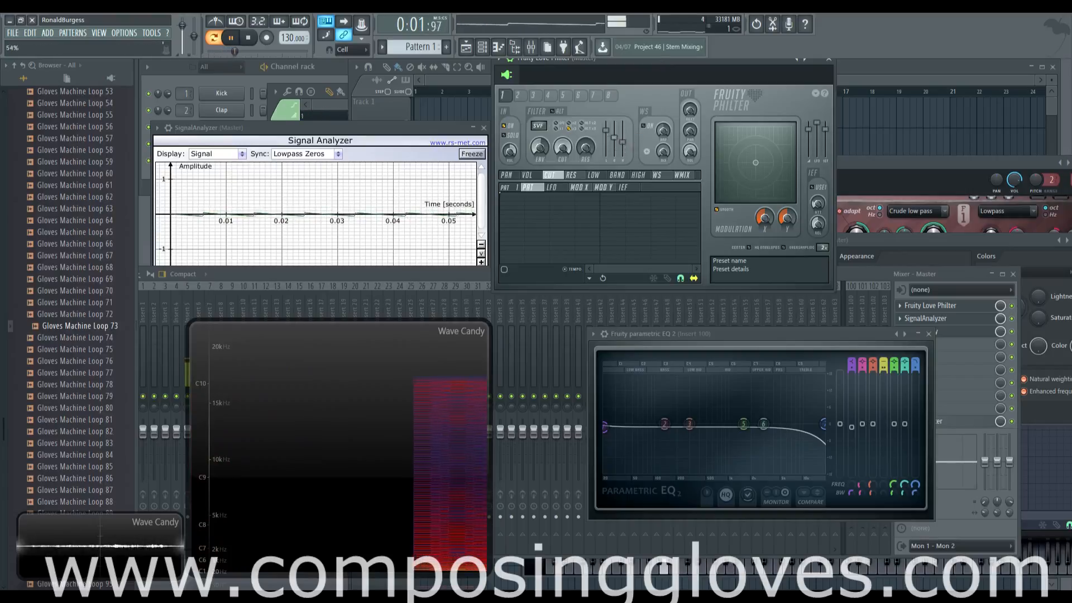
{"action": "left_click", "coordinate": [248, 37]}
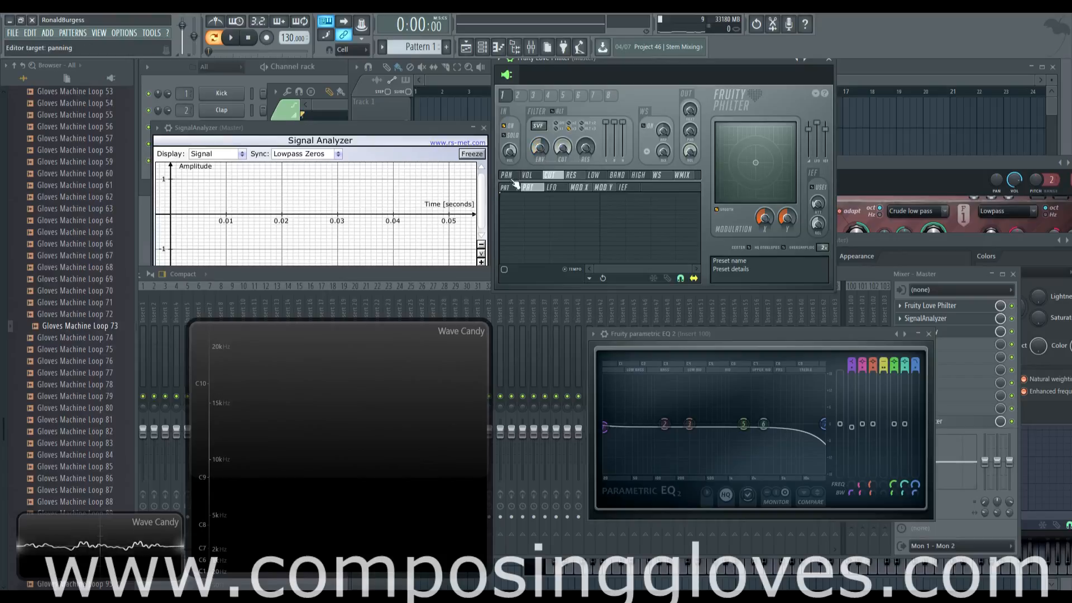
Set EQ band 7 to low pass and play the loop through Love Philter again
{"action": "left_click", "coordinate": [526, 186]}
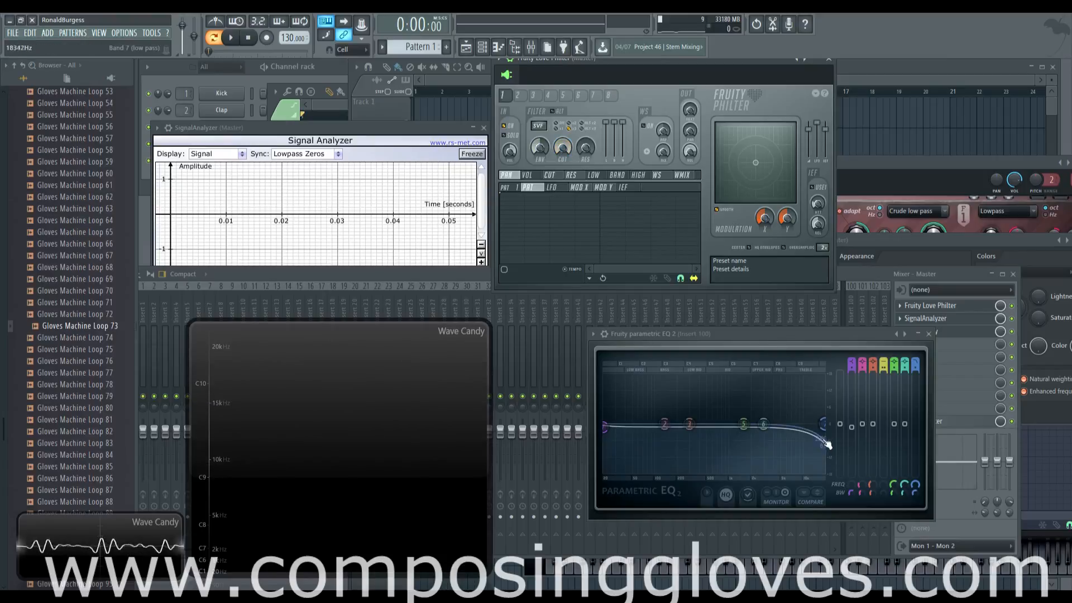
{"action": "left_click", "coordinate": [231, 37]}
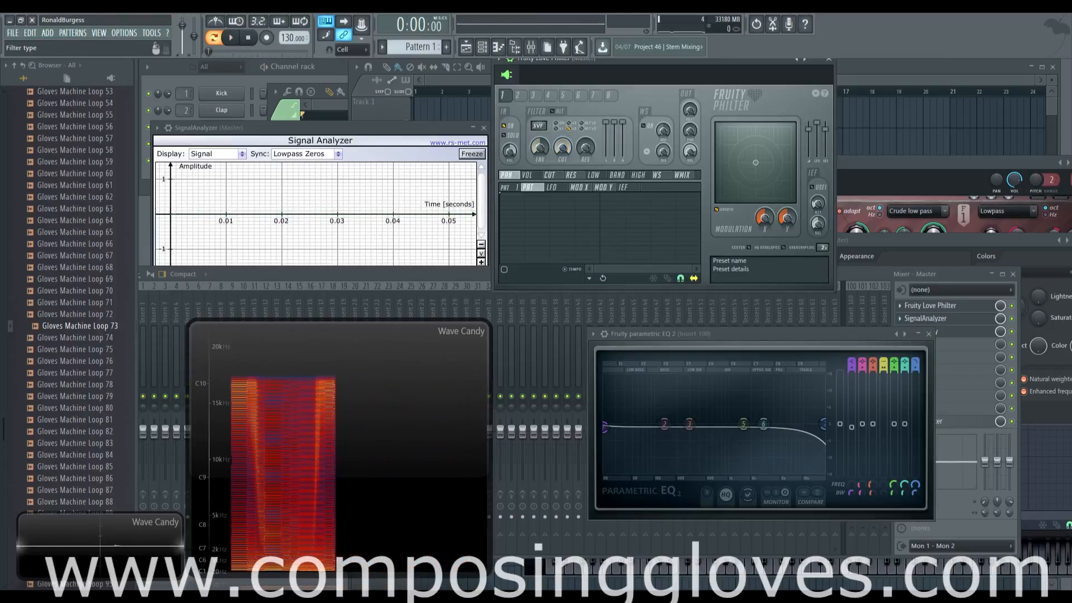
Give Love Philter a filter type with Drive and audition the loop through a cutoff sweep
{"action": "left_click", "coordinate": [538, 125]}
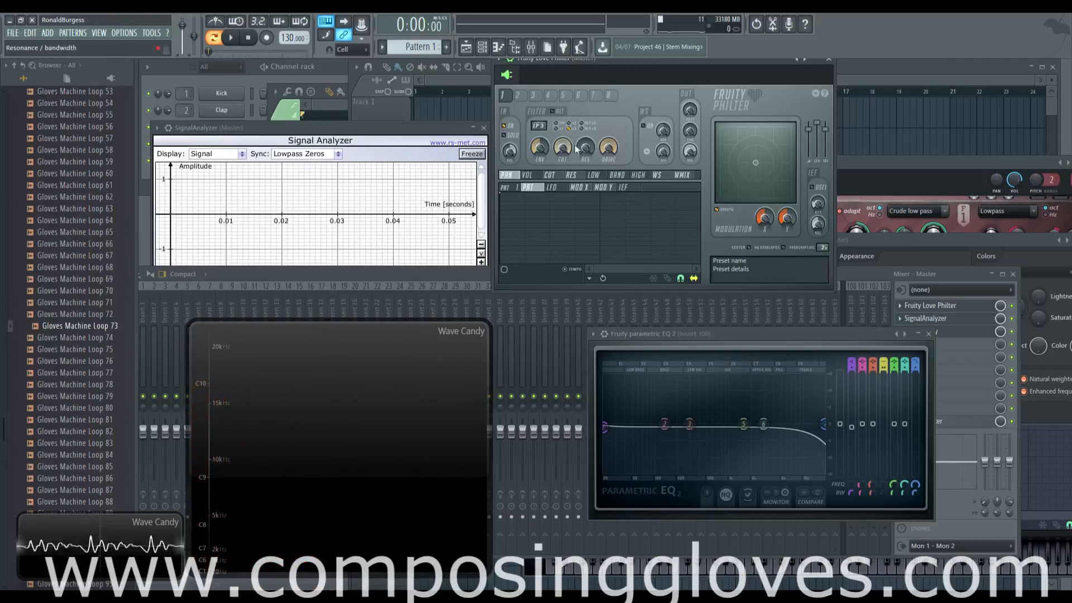
{"action": "left_click", "coordinate": [230, 38]}
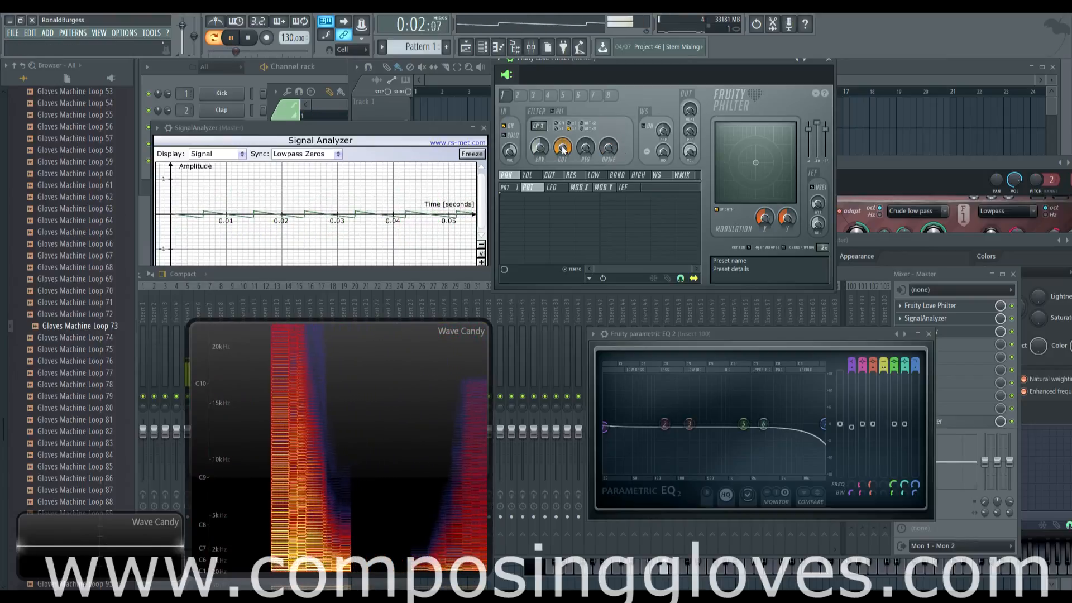
{"action": "left_click", "coordinate": [248, 38]}
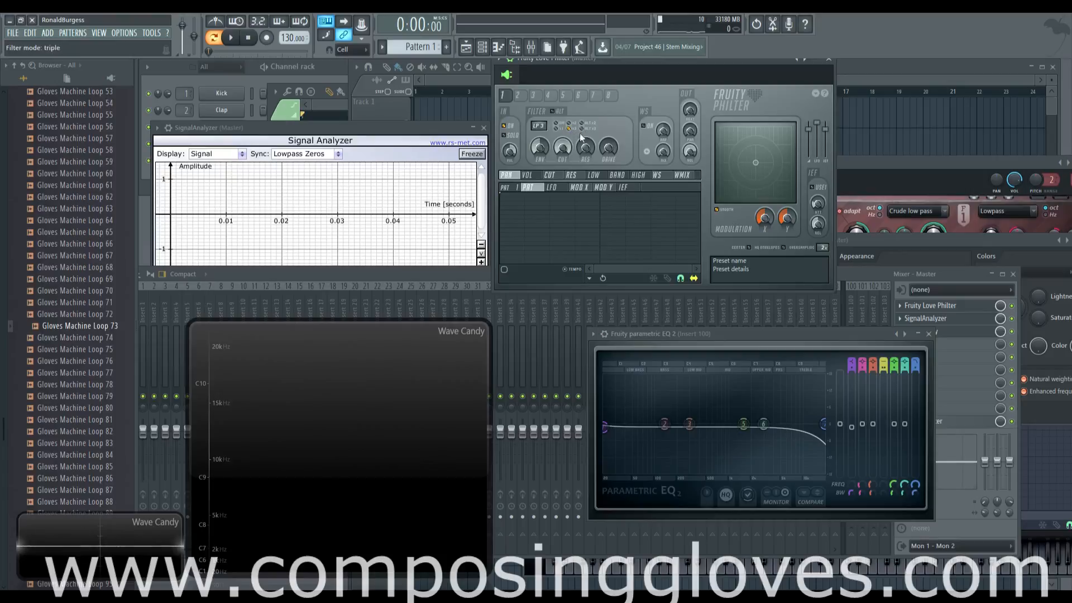
Switch the Philter filter type and tweak its cutoff while playing; EQ band 7 rolls off near 886 Hz
{"action": "left_click", "coordinate": [538, 126]}
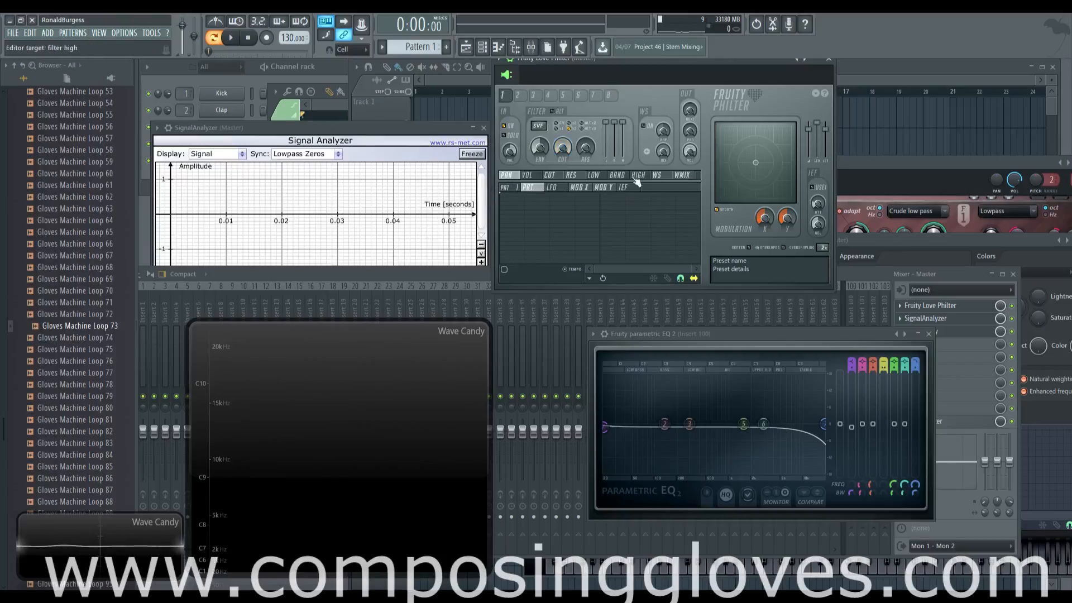
{"action": "mouse_move", "coordinate": [561, 147]}
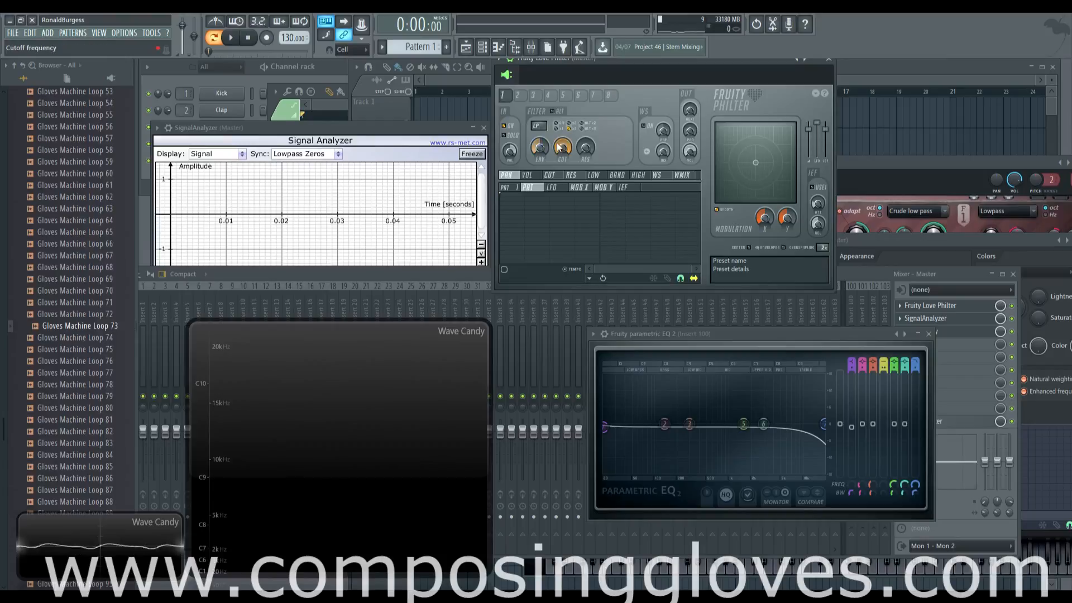
{"action": "left_click", "coordinate": [232, 38]}
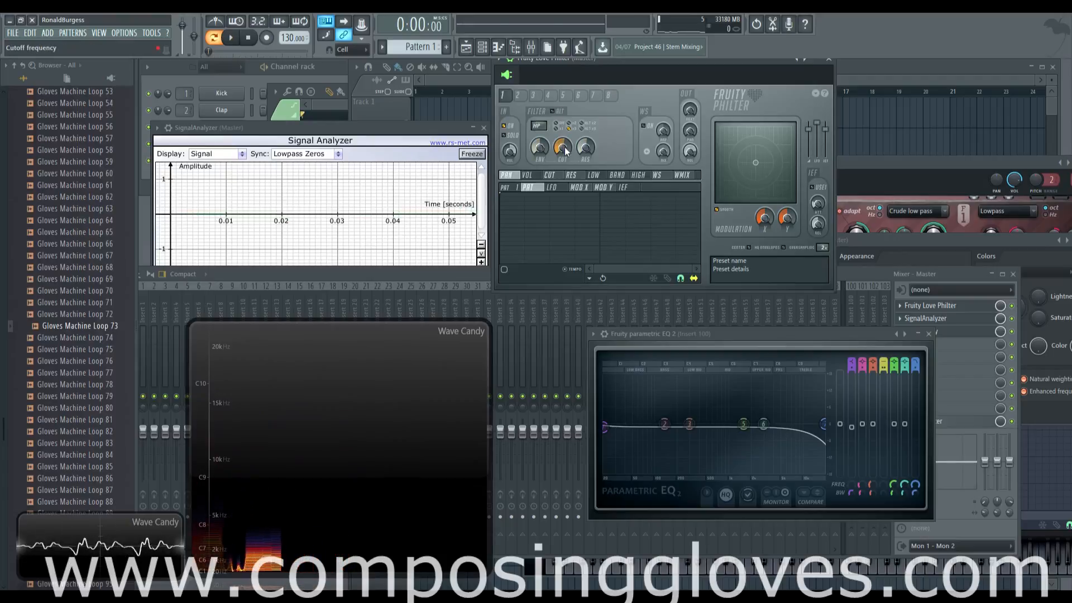
{"action": "left_click", "coordinate": [230, 38]}
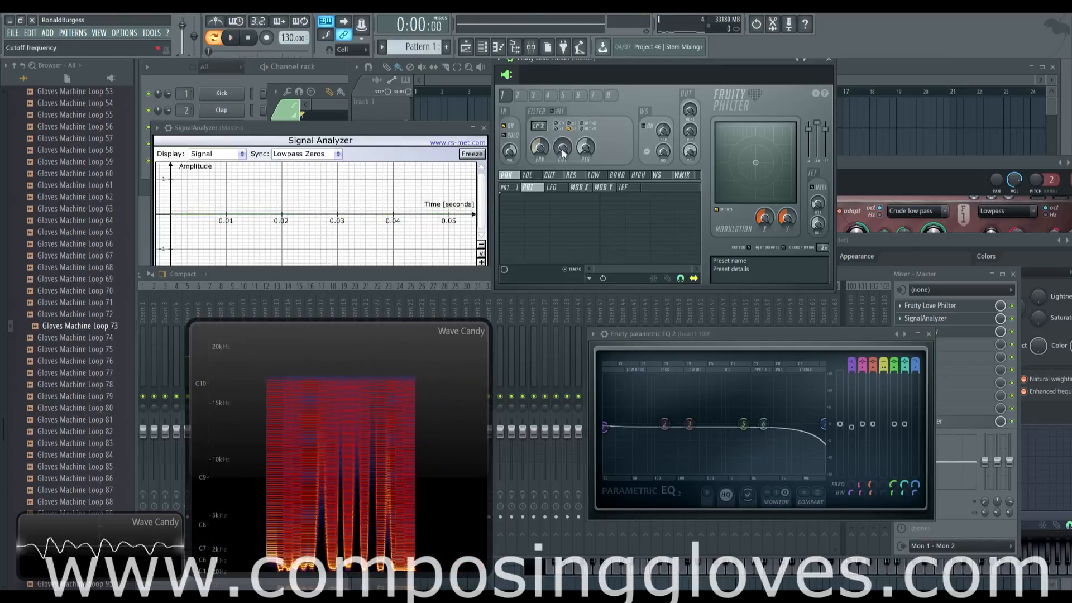
{"action": "left_click", "coordinate": [230, 38]}
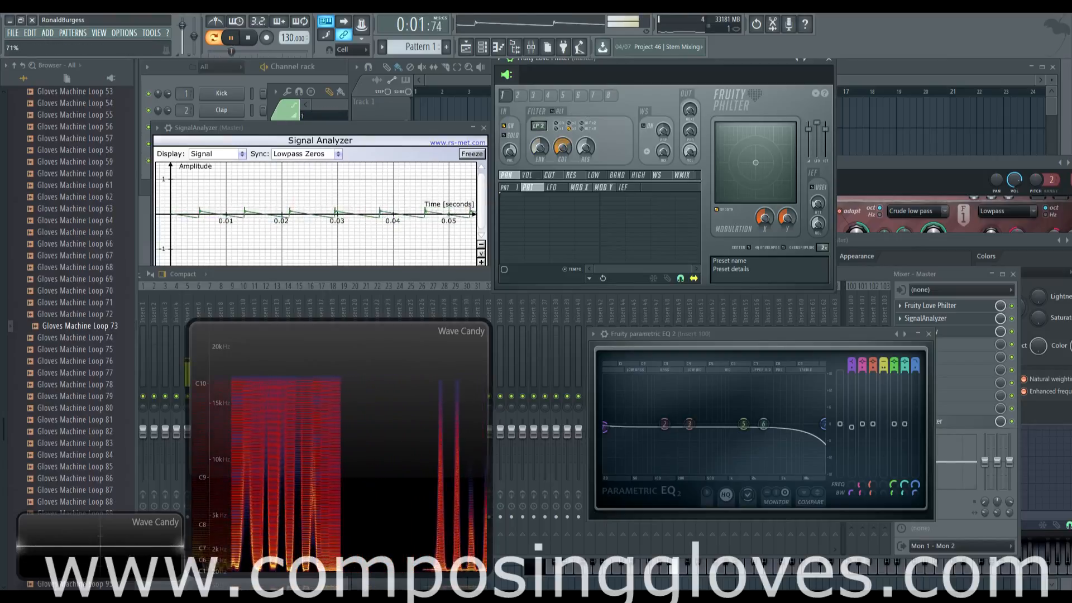
{"action": "left_click", "coordinate": [247, 38]}
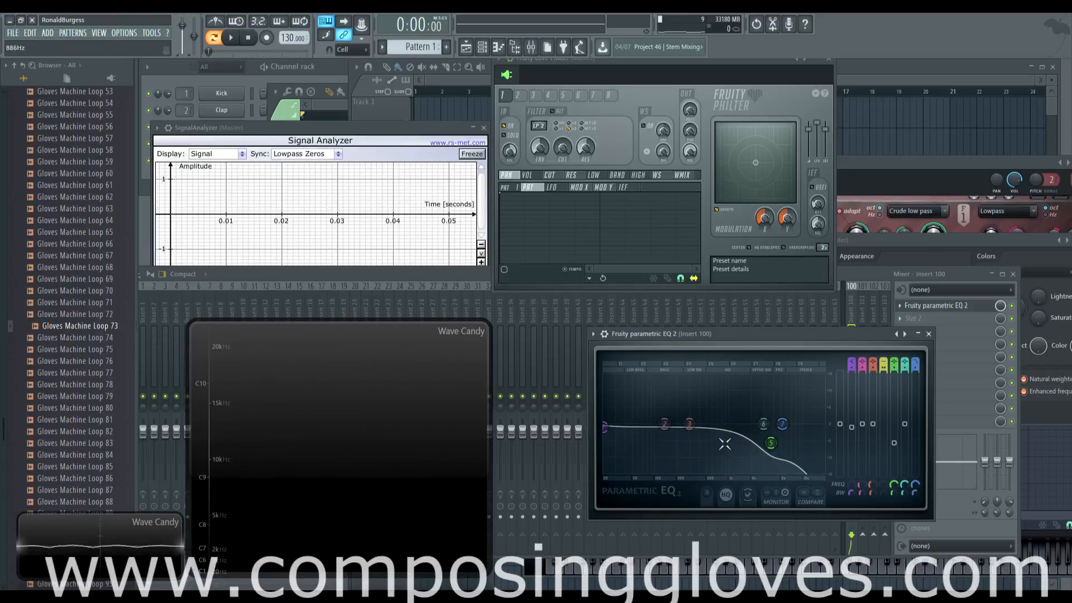
Make band 3 of Parametric EQ 2 a band pass so the curve becomes a single arch
{"action": "left_click", "coordinate": [580, 126]}
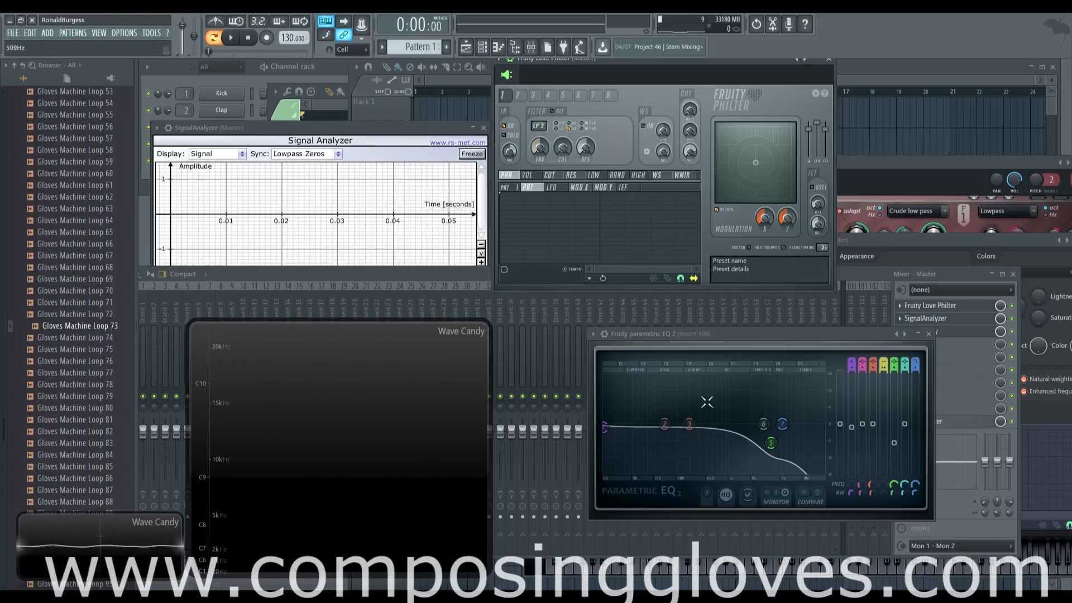
{"action": "left_click", "coordinate": [538, 126]}
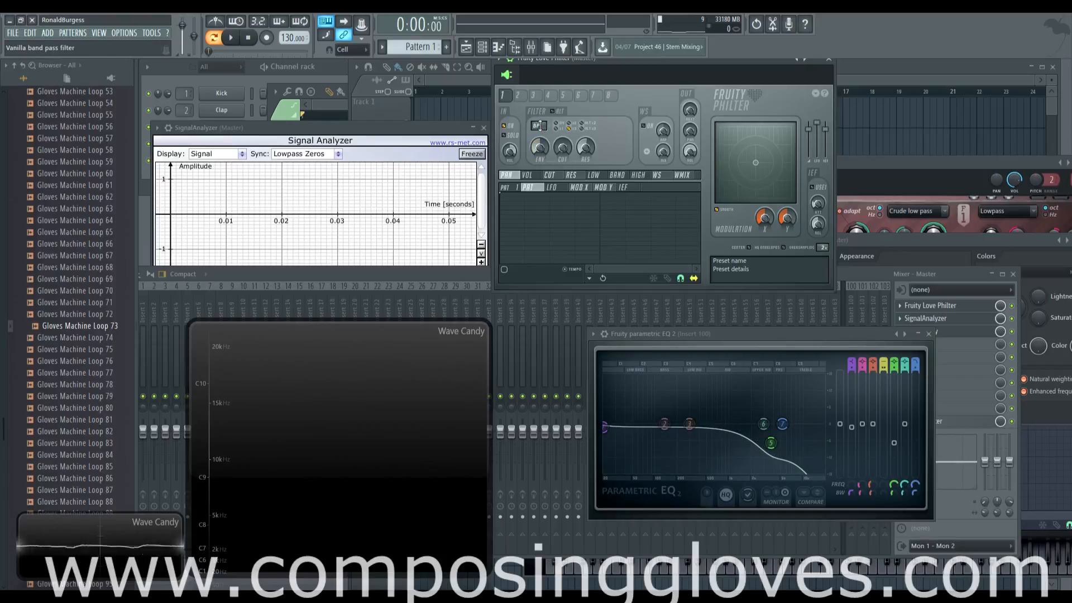
{"action": "right_click", "coordinate": [681, 424]}
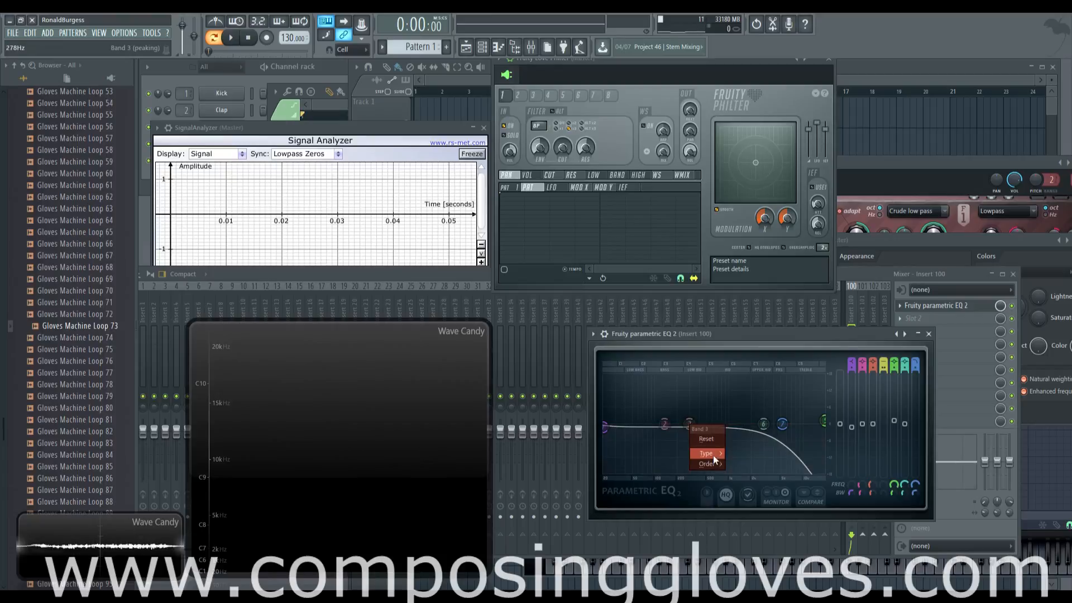
{"action": "left_click", "coordinate": [705, 453]}
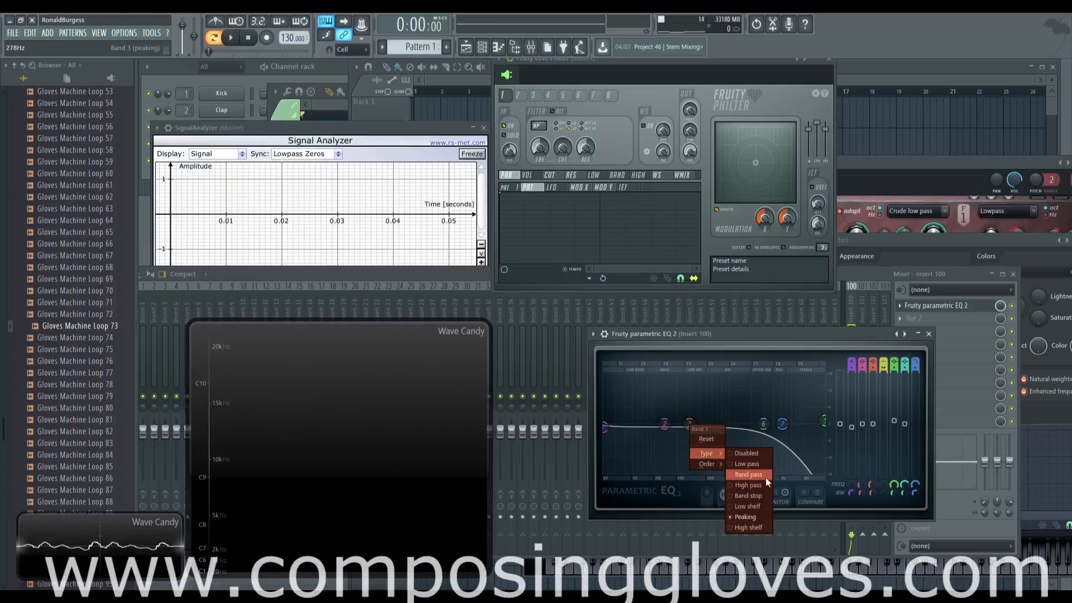
{"action": "left_click", "coordinate": [747, 474]}
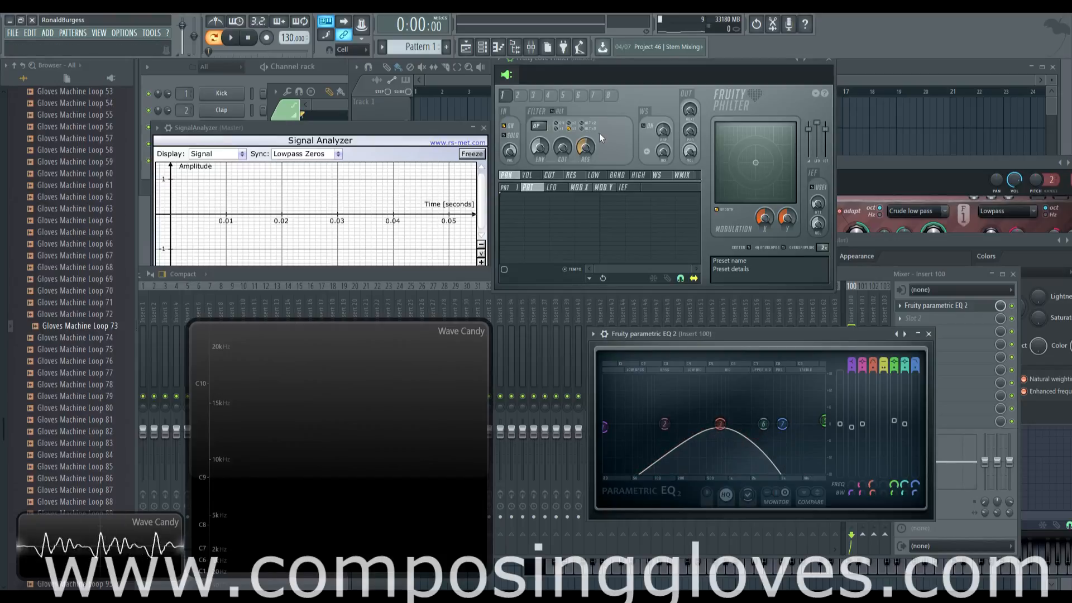
Toggle the Philter's alternate resonance, play the loop through the band-pass arch nudged slightly lower, then stop
{"action": "left_click", "coordinate": [586, 132]}
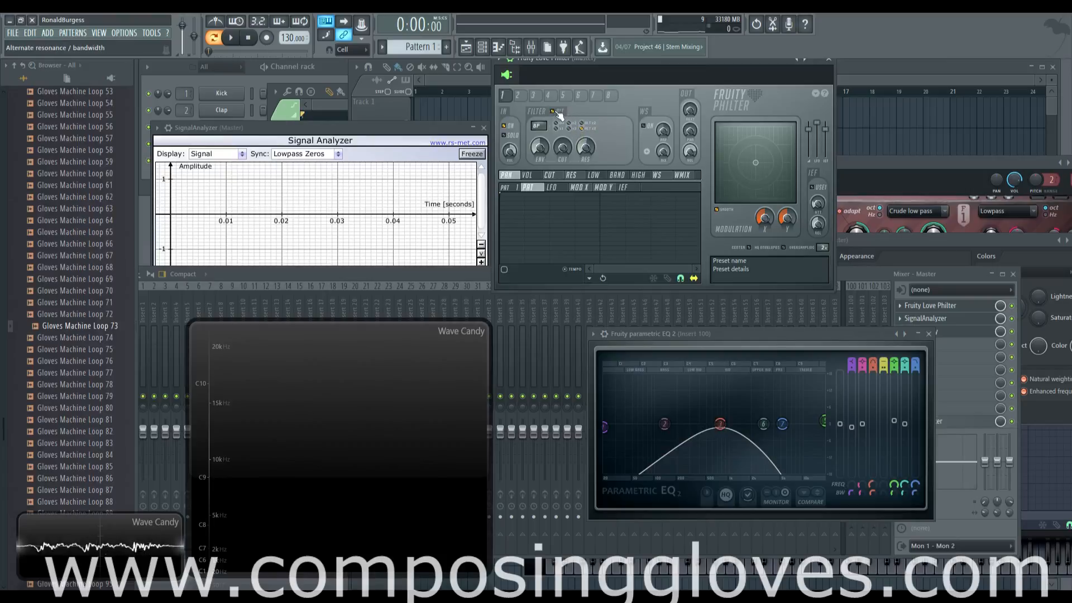
{"action": "left_click", "coordinate": [584, 129]}
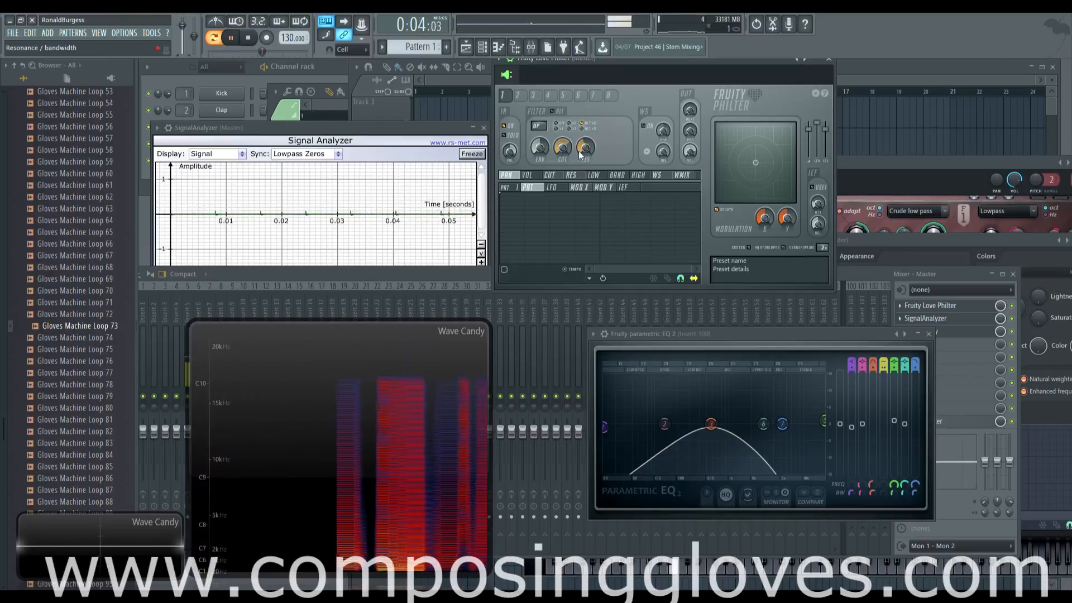
{"action": "left_click", "coordinate": [248, 37]}
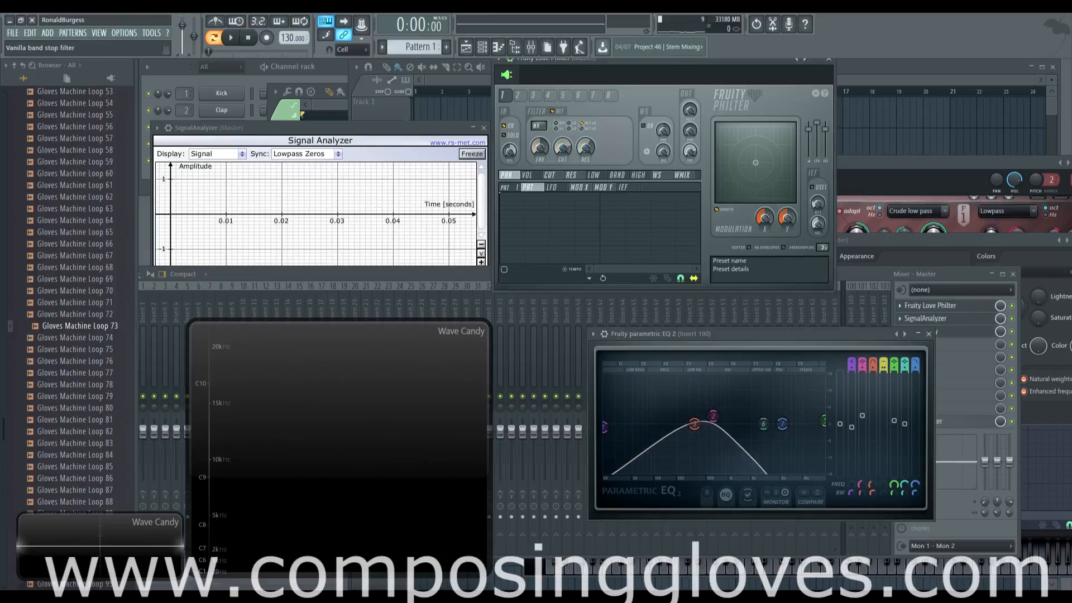
Make EQ band 3 a band-stop notch near 246 Hz and set Philter's filter mode
{"action": "right_click", "coordinate": [692, 422]}
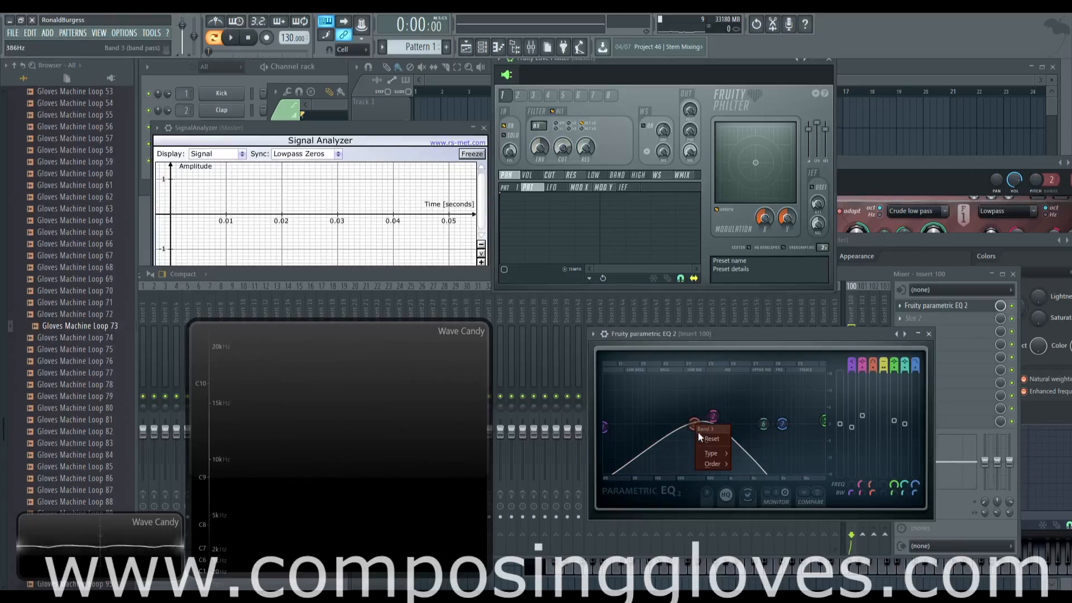
{"action": "left_click", "coordinate": [711, 452]}
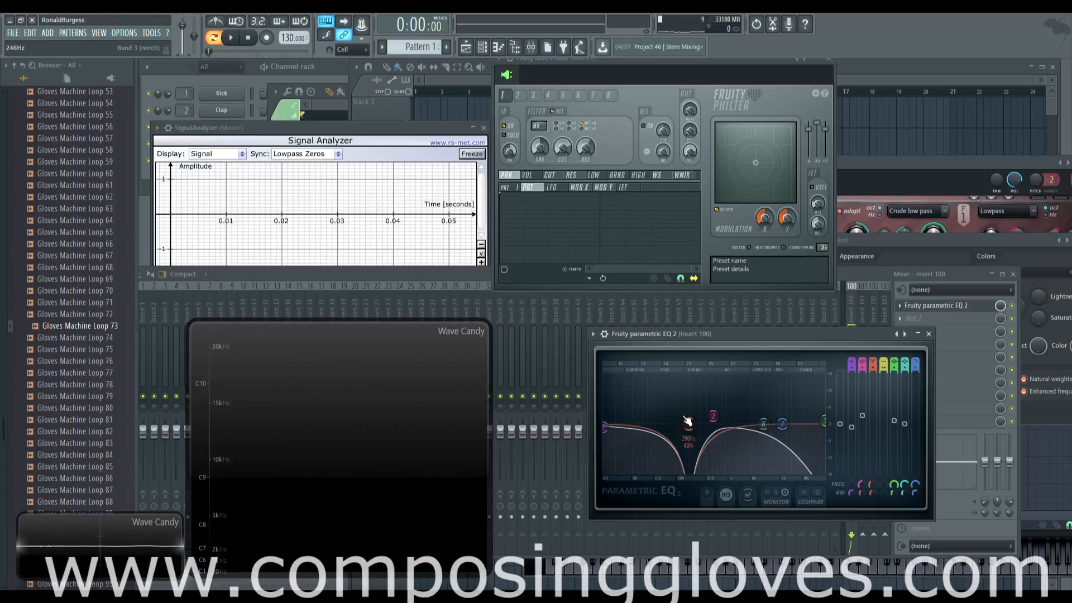
{"action": "left_click", "coordinate": [231, 36]}
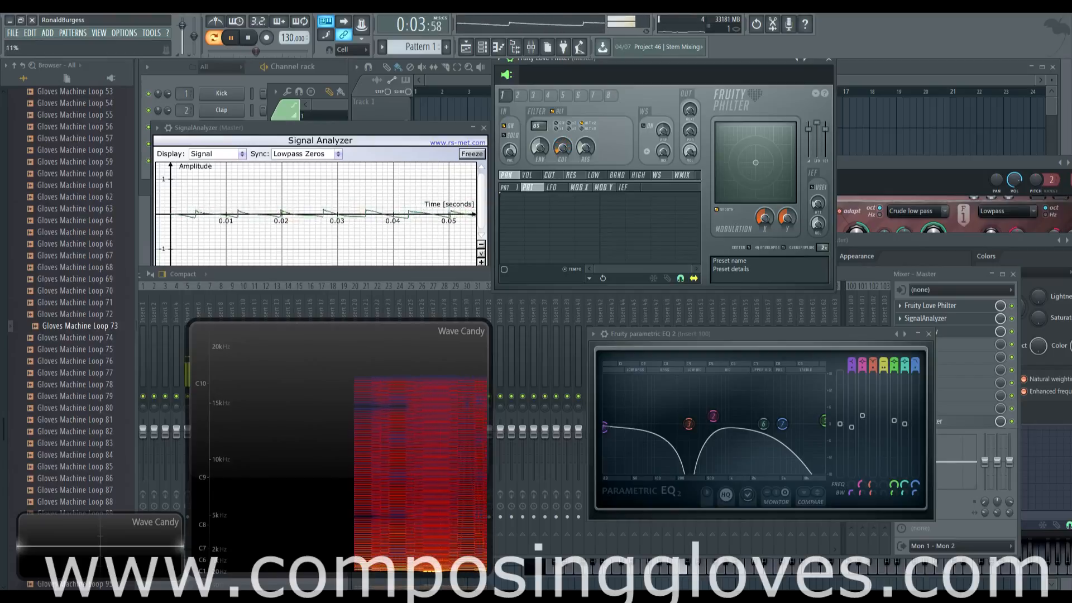
{"action": "left_click", "coordinate": [248, 37]}
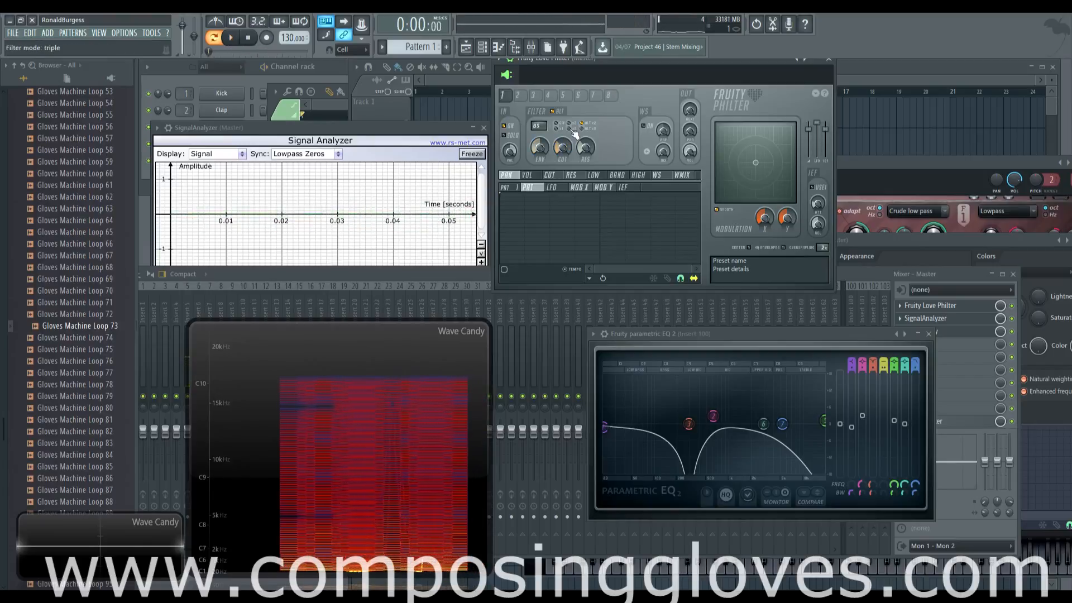
Audition the loop through Philter twice and adjust its Cutoff frequency
{"action": "left_click", "coordinate": [230, 38]}
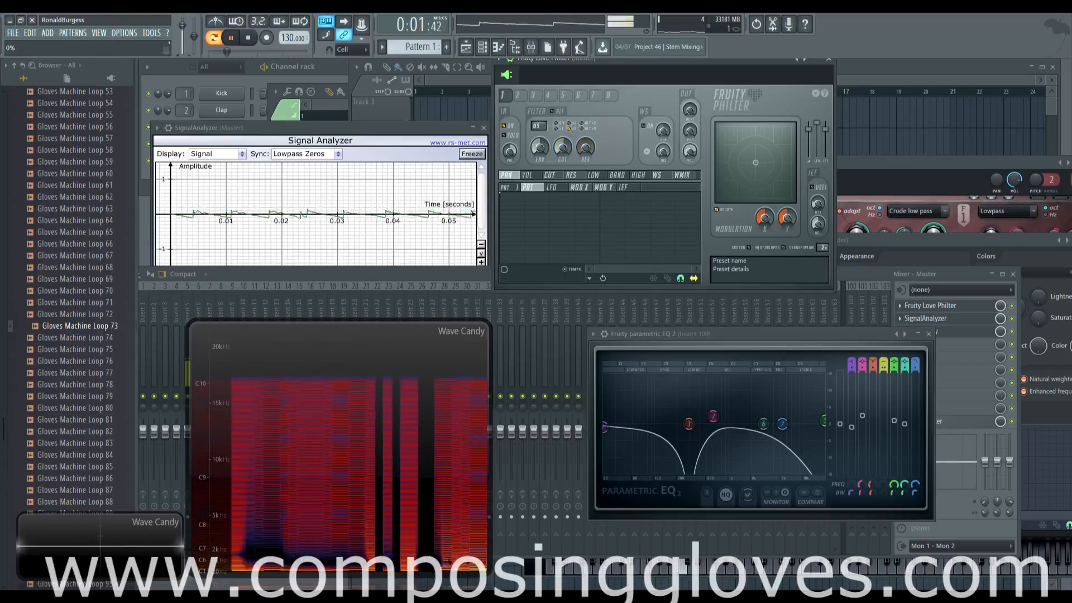
{"action": "left_click", "coordinate": [248, 37]}
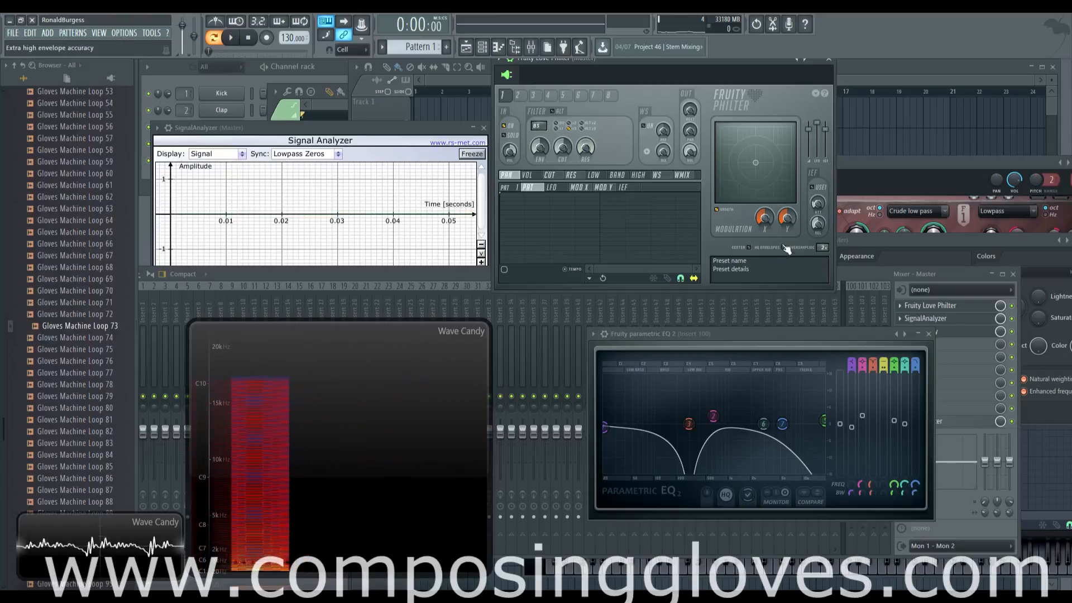
{"action": "left_click", "coordinate": [230, 37]}
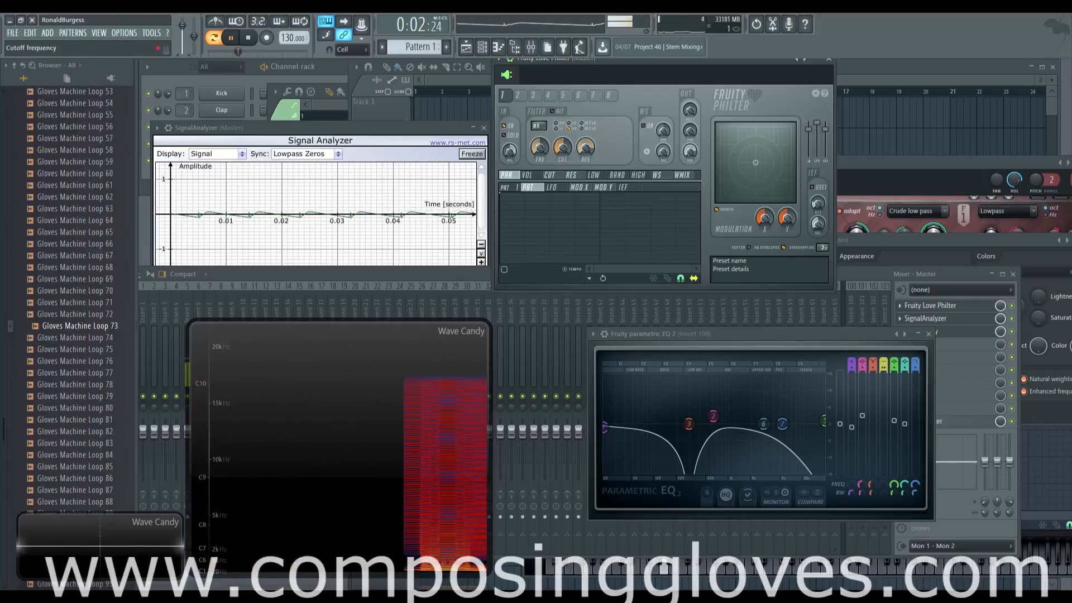
{"action": "left_click", "coordinate": [248, 36]}
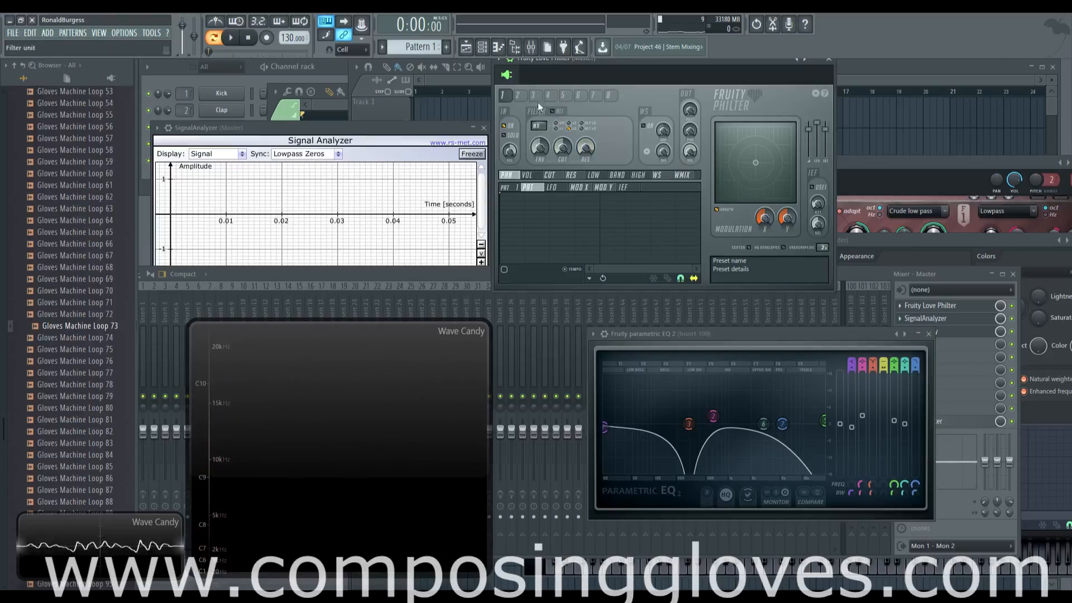
Switch Love Philter's filter type to AP (all pass)
{"action": "left_click", "coordinate": [538, 125]}
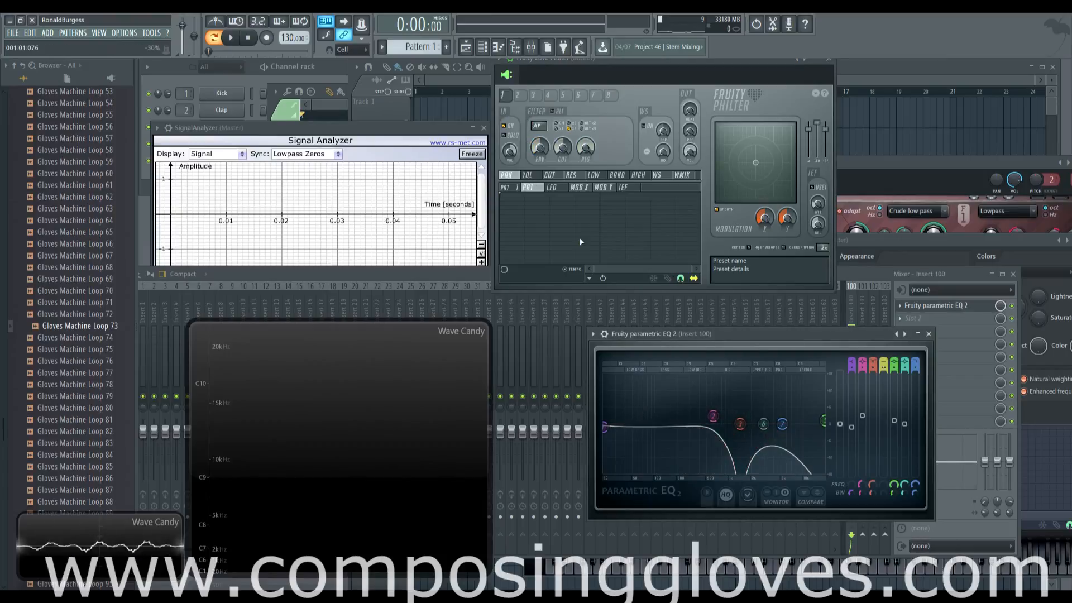
{"action": "mouse_move", "coordinate": [618, 180]}
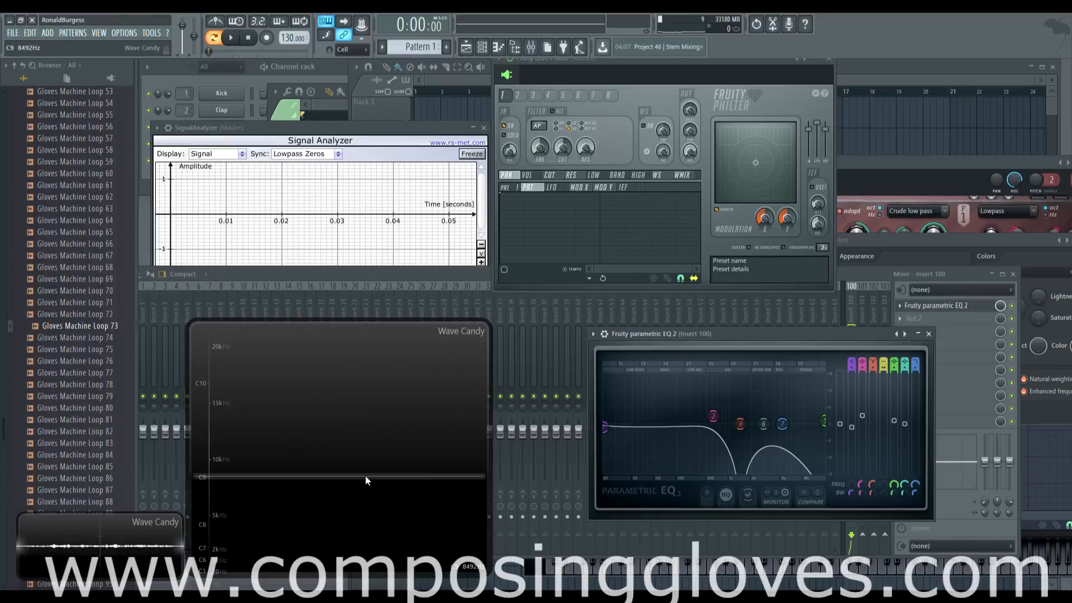
{"action": "mouse_move", "coordinate": [233, 557]}
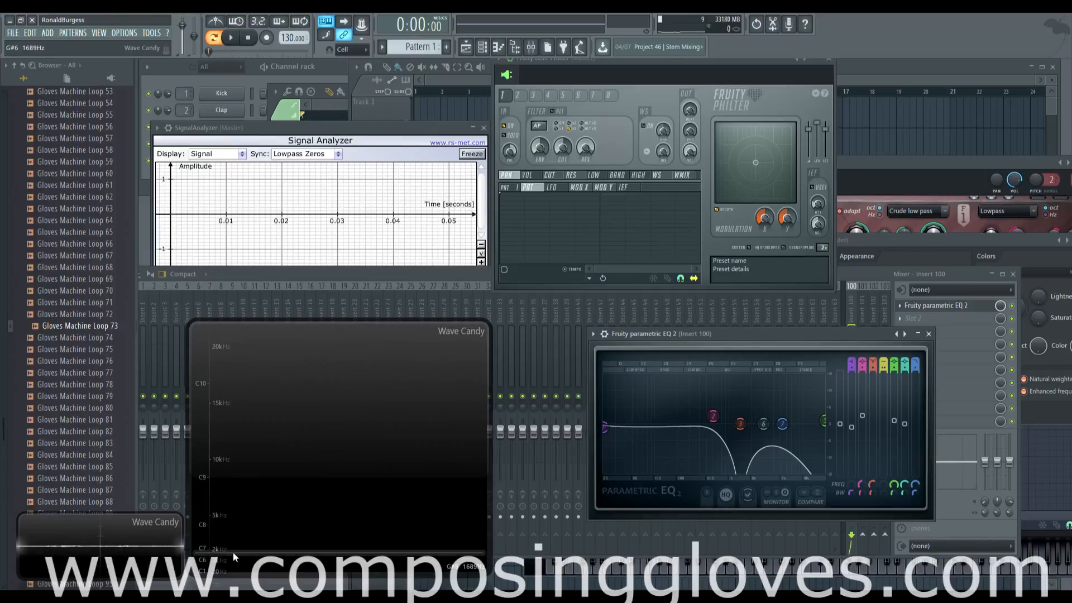
{"action": "mouse_move", "coordinate": [382, 336]}
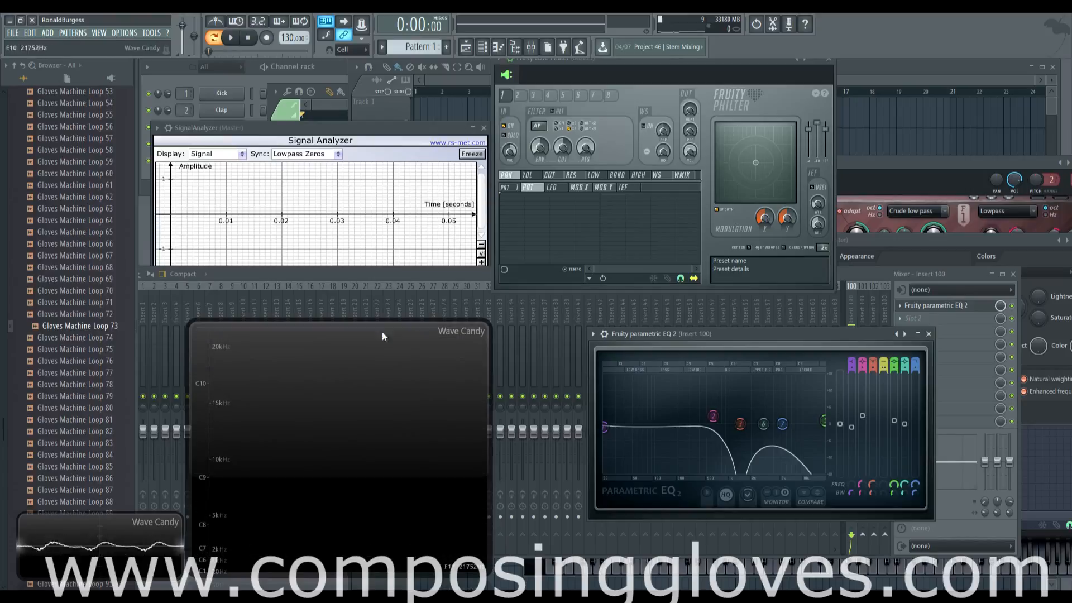
Audition the loop several times through the all-pass filter, then stop
{"action": "left_click", "coordinate": [231, 37]}
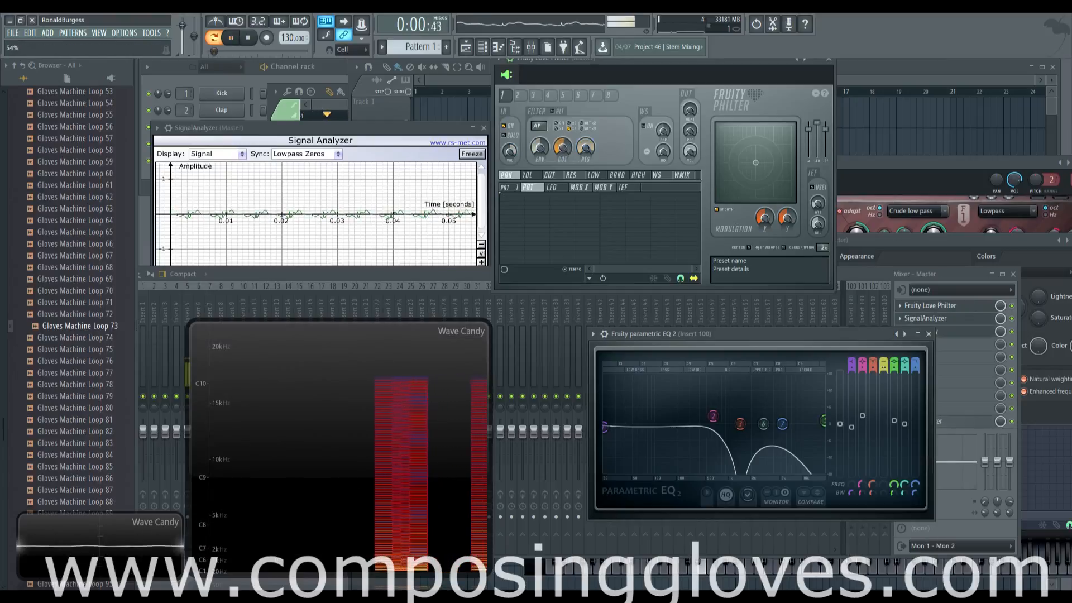
{"action": "left_click", "coordinate": [248, 38]}
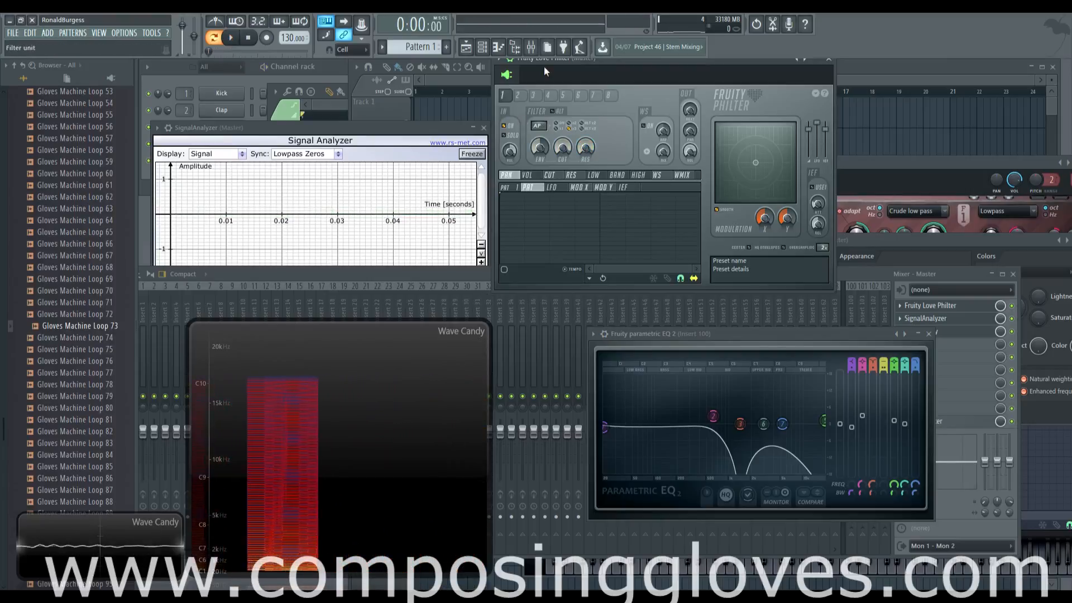
{"action": "left_click", "coordinate": [231, 38]}
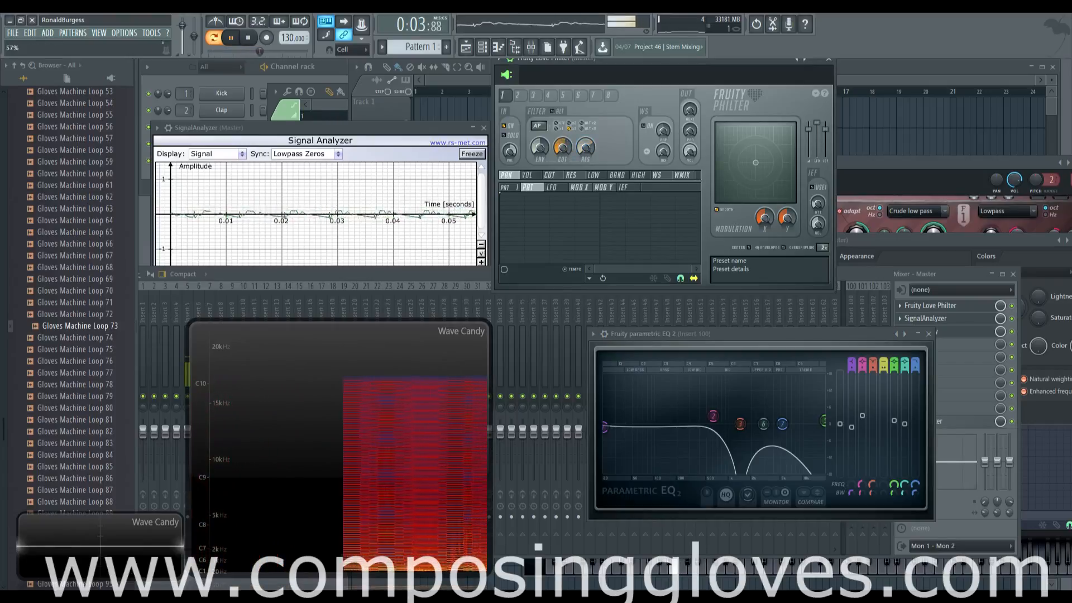
{"action": "left_click", "coordinate": [247, 36]}
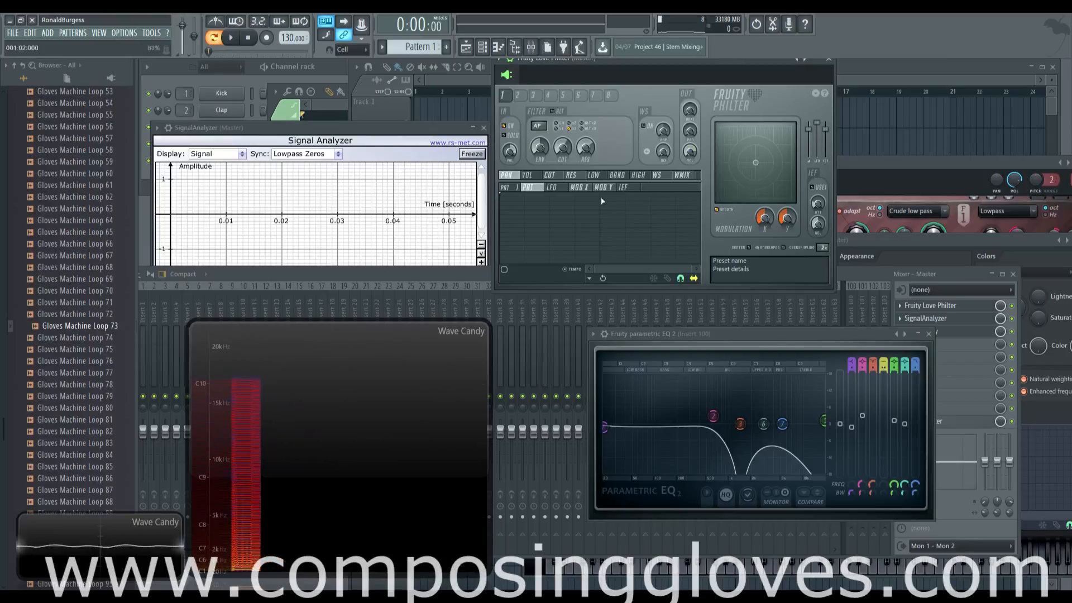
{"action": "left_click", "coordinate": [230, 38]}
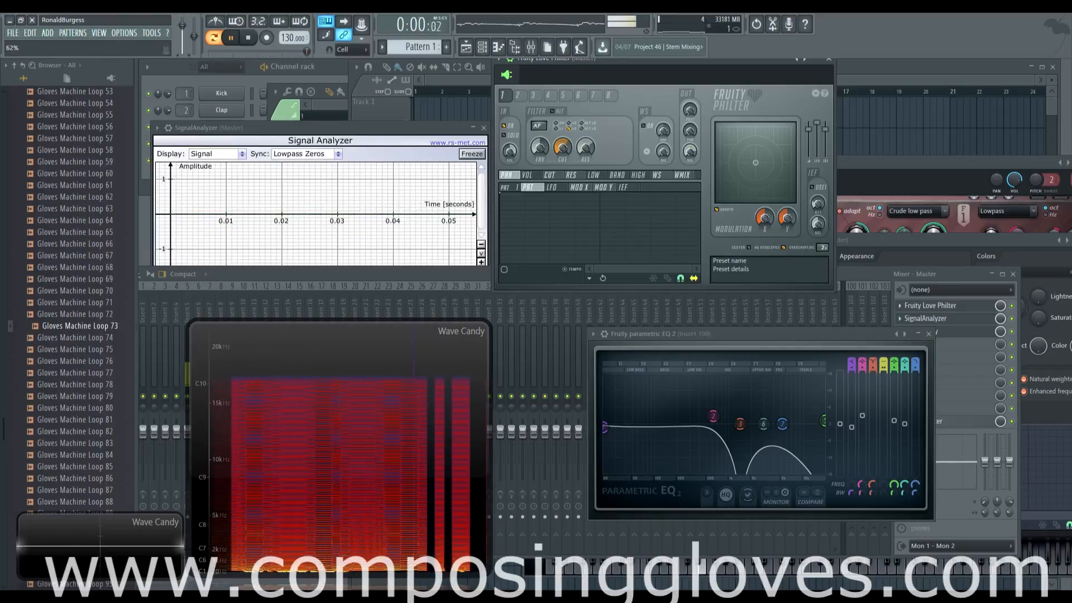
{"action": "left_click", "coordinate": [230, 38]}
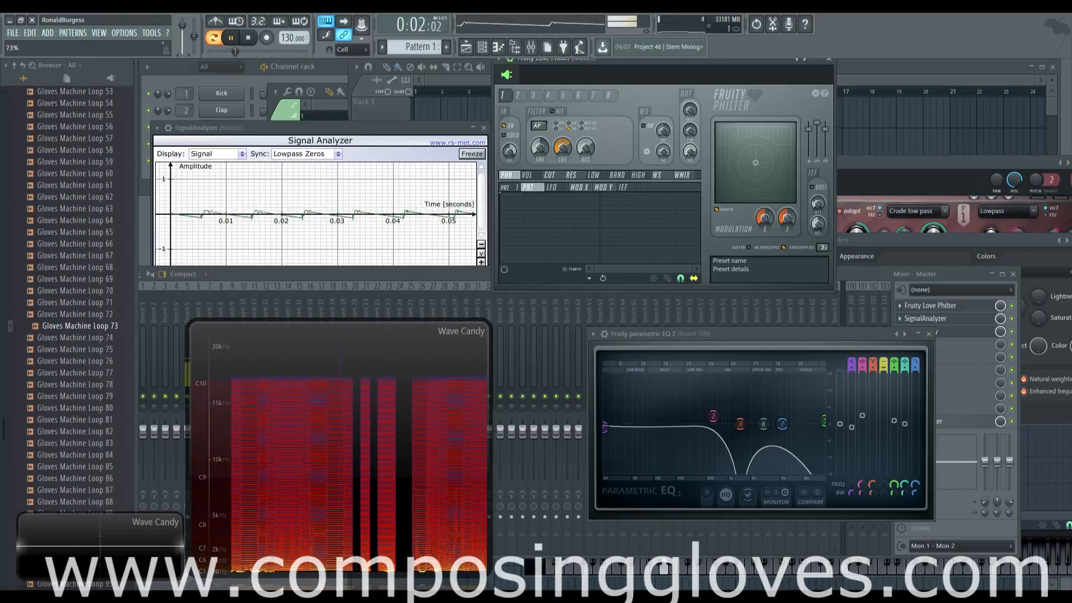
{"action": "left_click", "coordinate": [248, 38]}
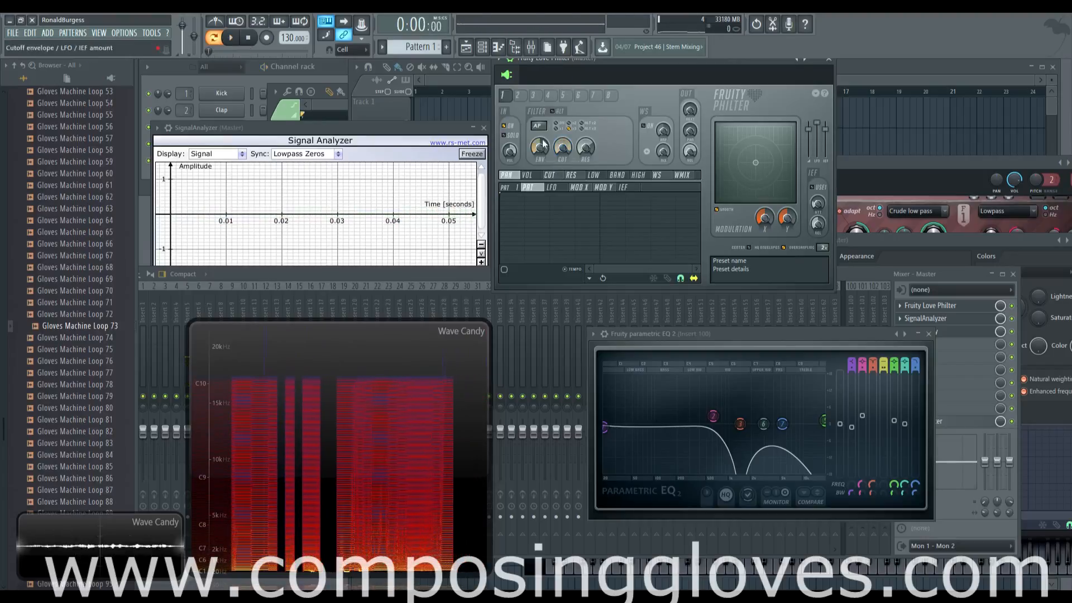
Change Love Philter to a shelving type with gain and audition it twice
{"action": "left_click", "coordinate": [560, 133]}
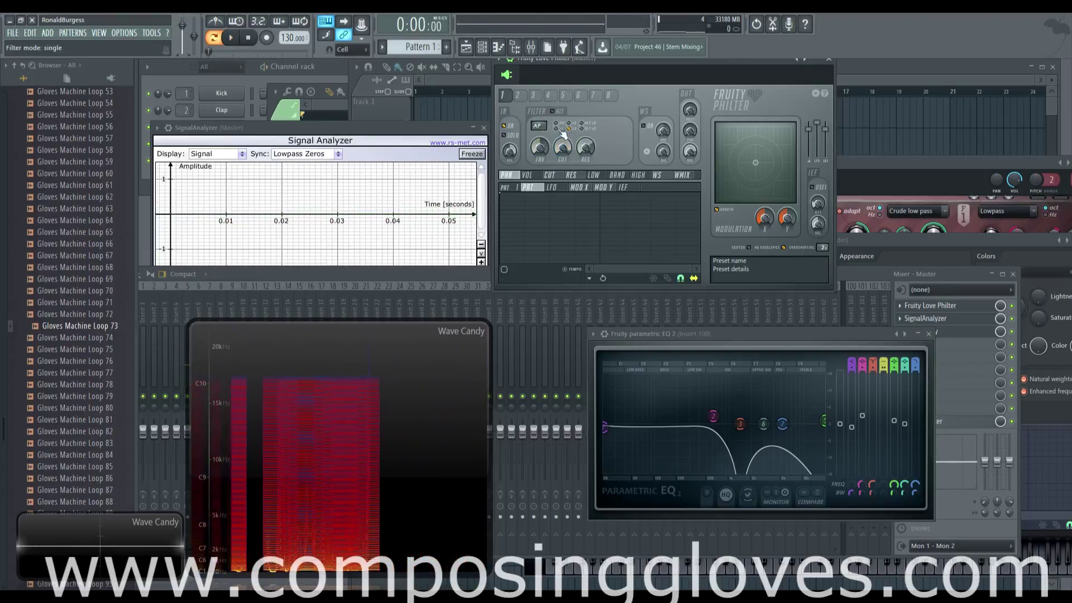
{"action": "left_click", "coordinate": [231, 37]}
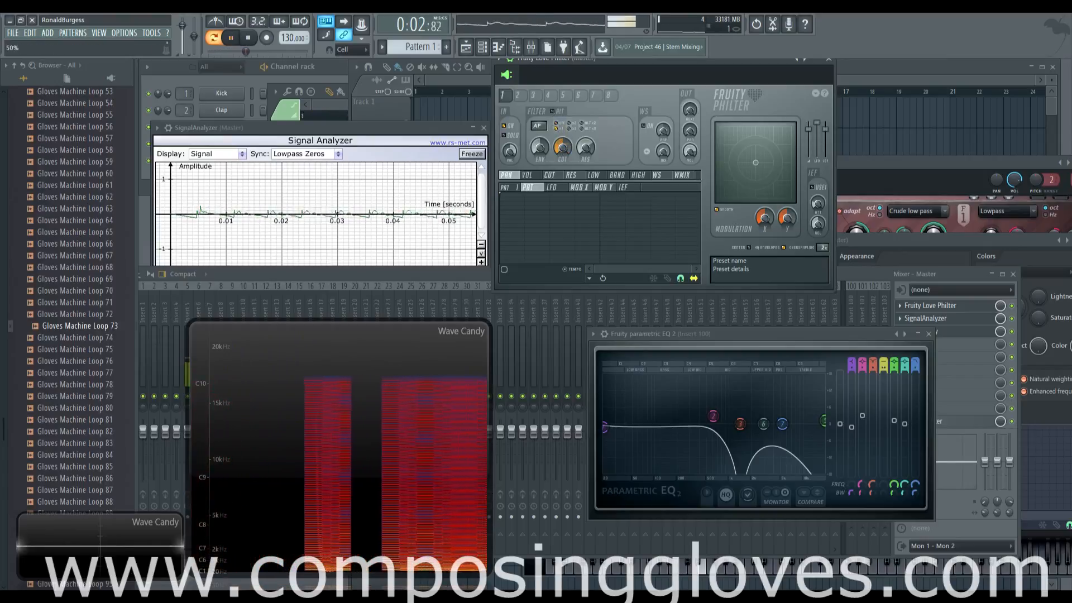
{"action": "left_click", "coordinate": [248, 38]}
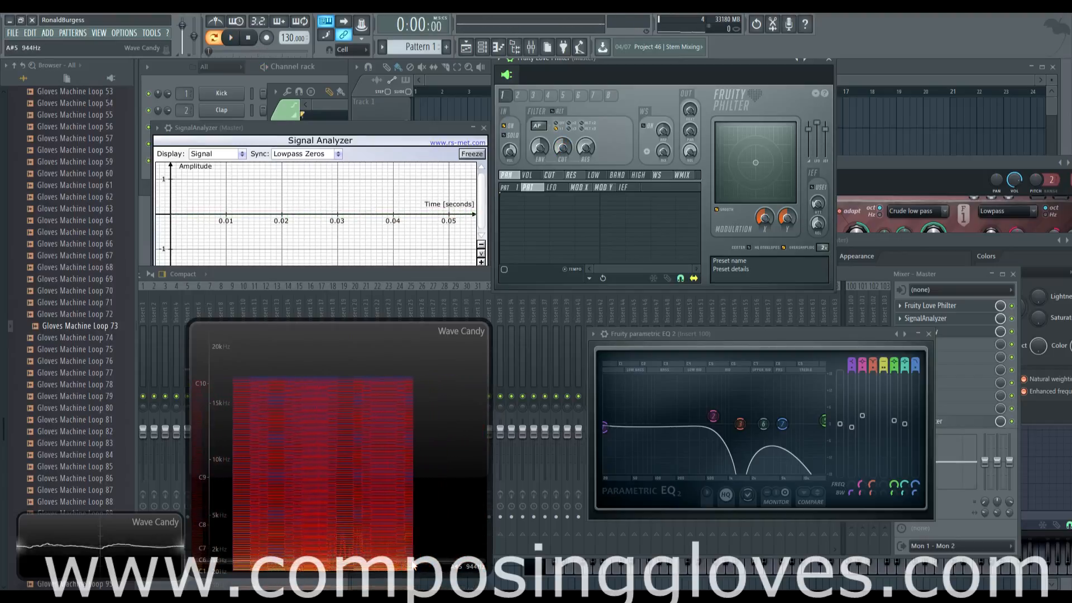
{"action": "left_click", "coordinate": [230, 37]}
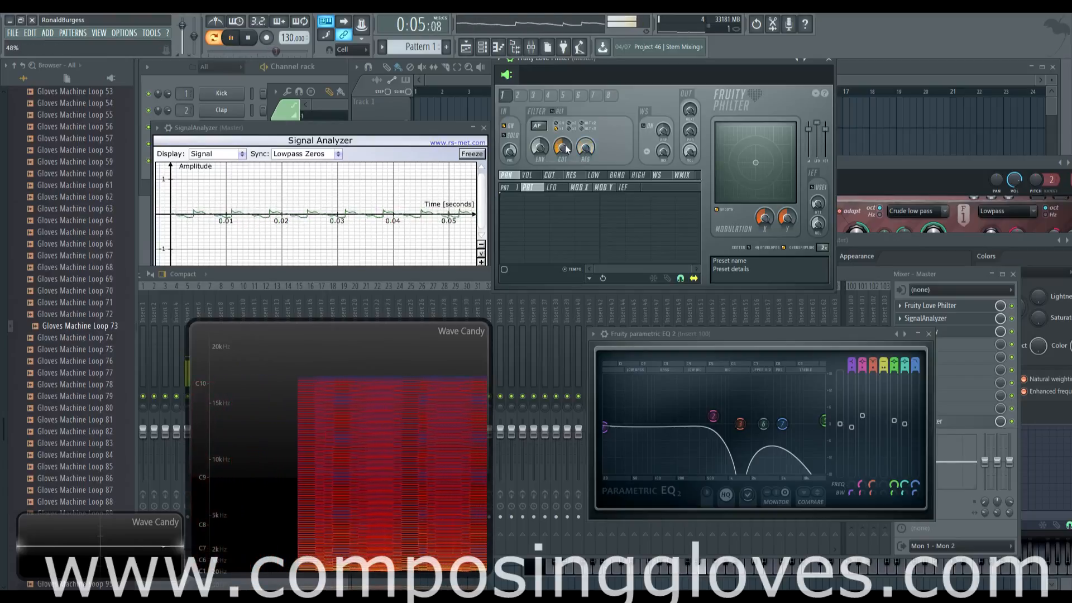
{"action": "left_click", "coordinate": [248, 38]}
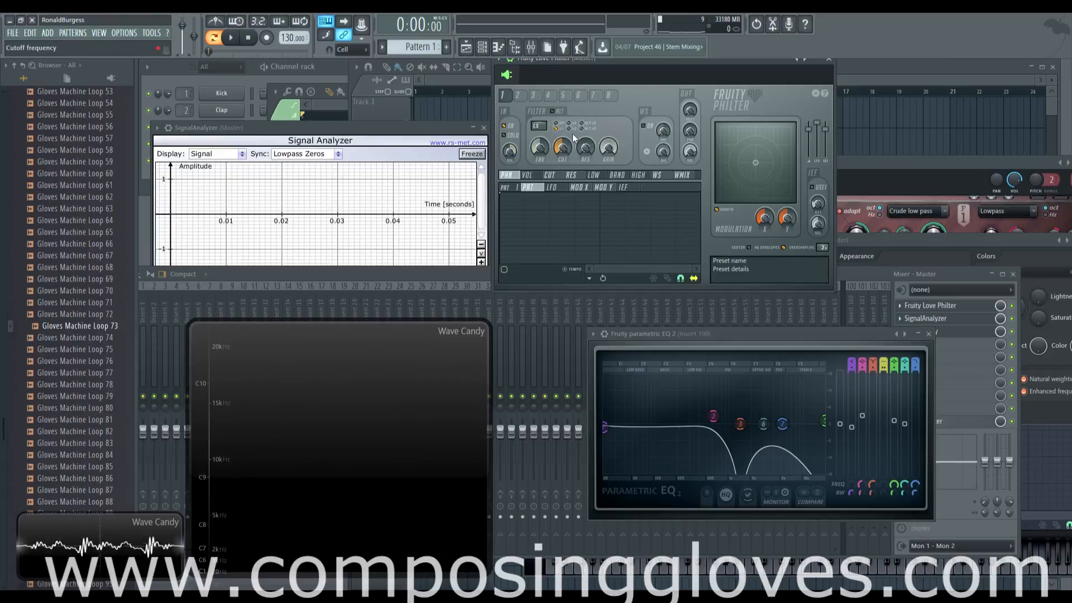
Raise the shelf gain so EQ band 1 shelves near 193 Hz, then audition the loop
{"action": "left_click", "coordinate": [538, 125]}
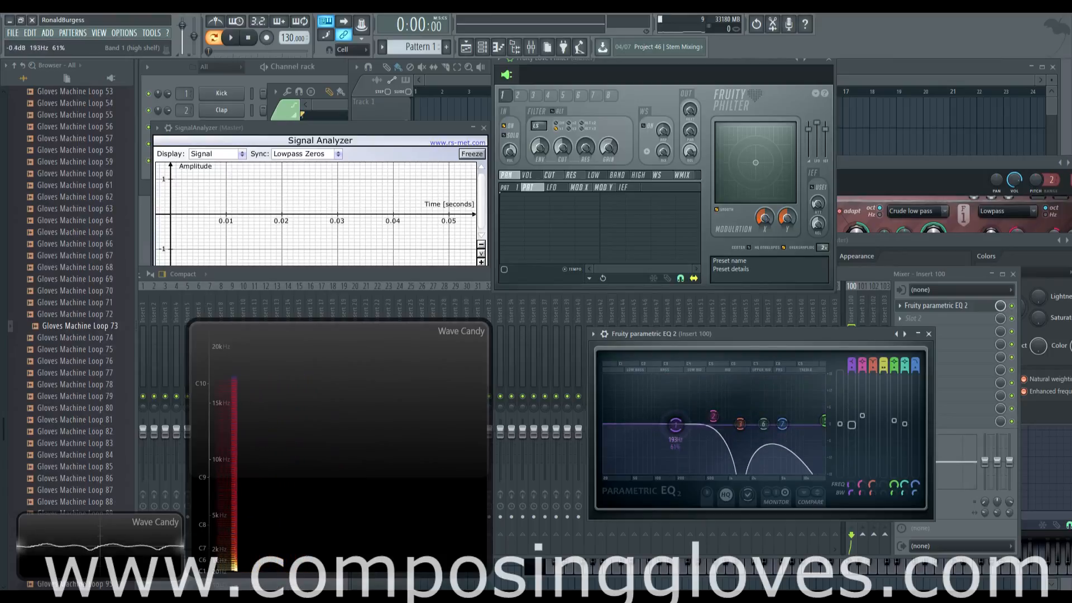
{"action": "left_click", "coordinate": [230, 38]}
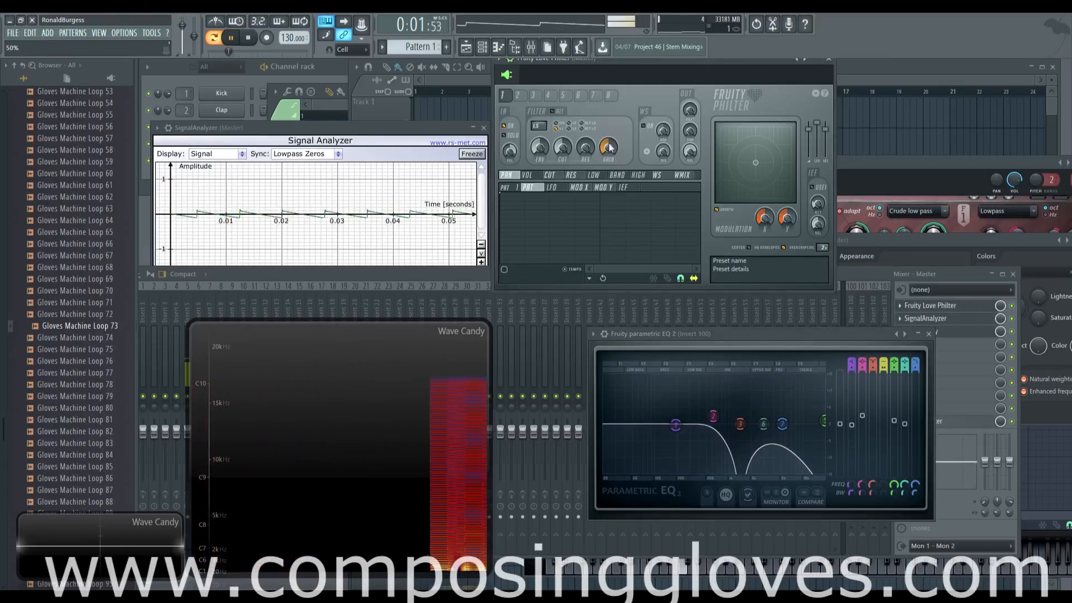
{"action": "left_click", "coordinate": [248, 38]}
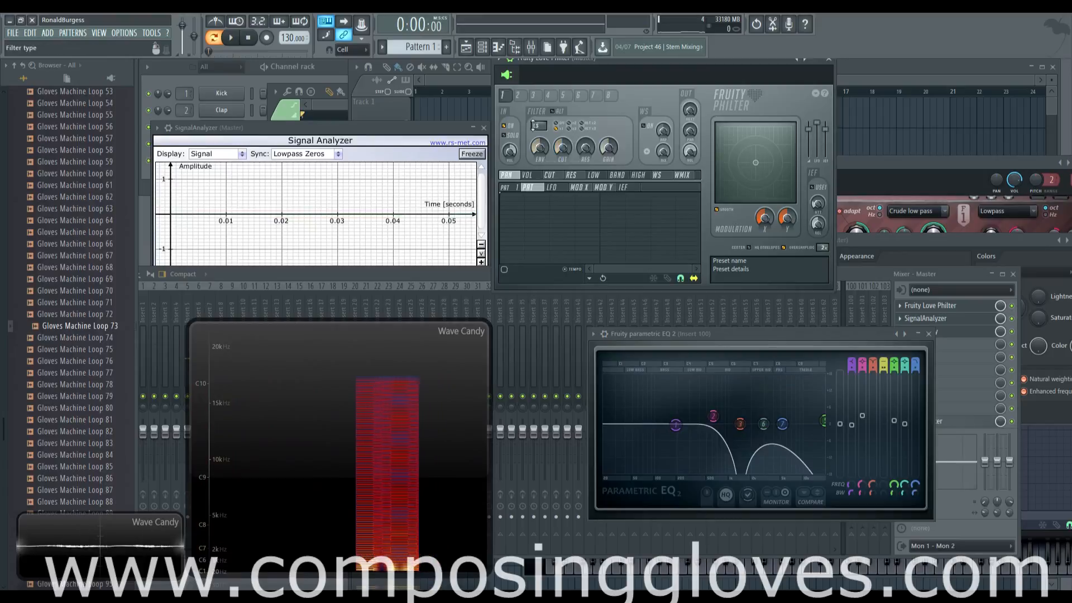
Switch Love Philter to a peaking type with a low-mid bell and audition the loop
{"action": "left_click", "coordinate": [538, 125]}
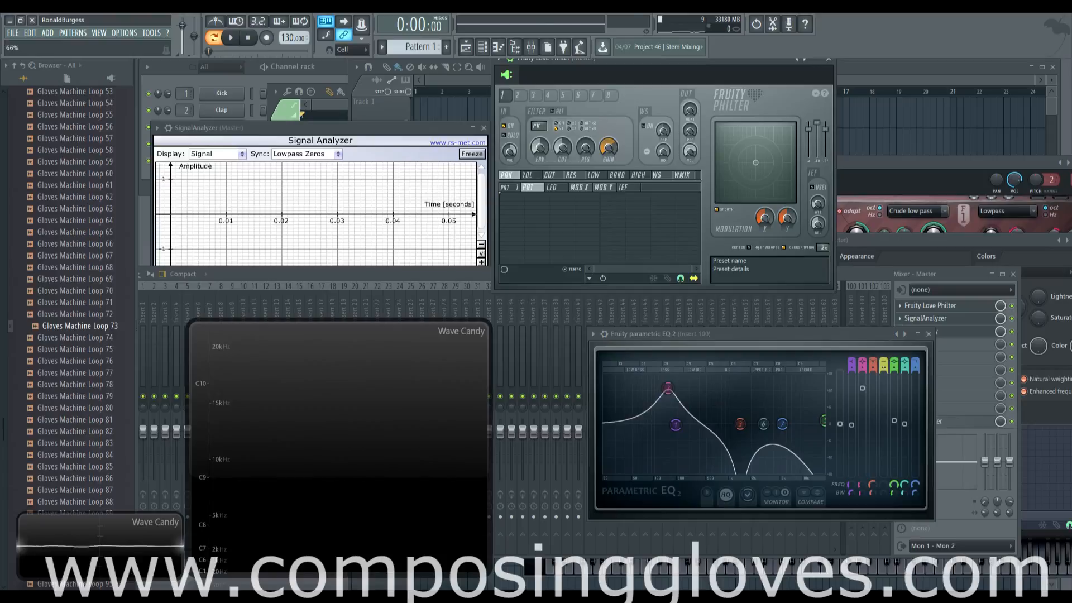
{"action": "left_click", "coordinate": [231, 37]}
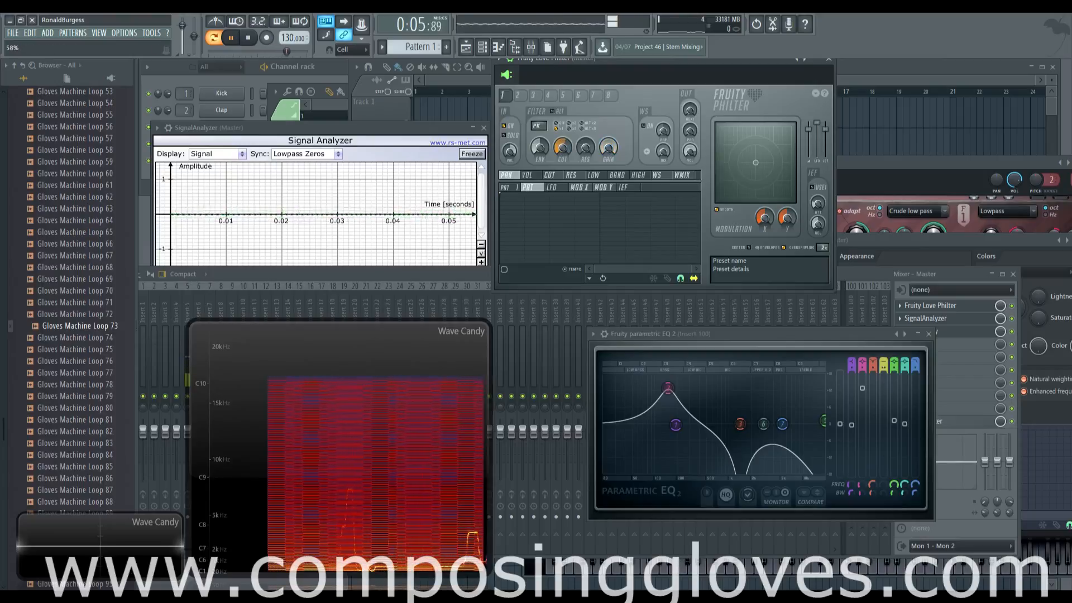
{"action": "left_click", "coordinate": [248, 38]}
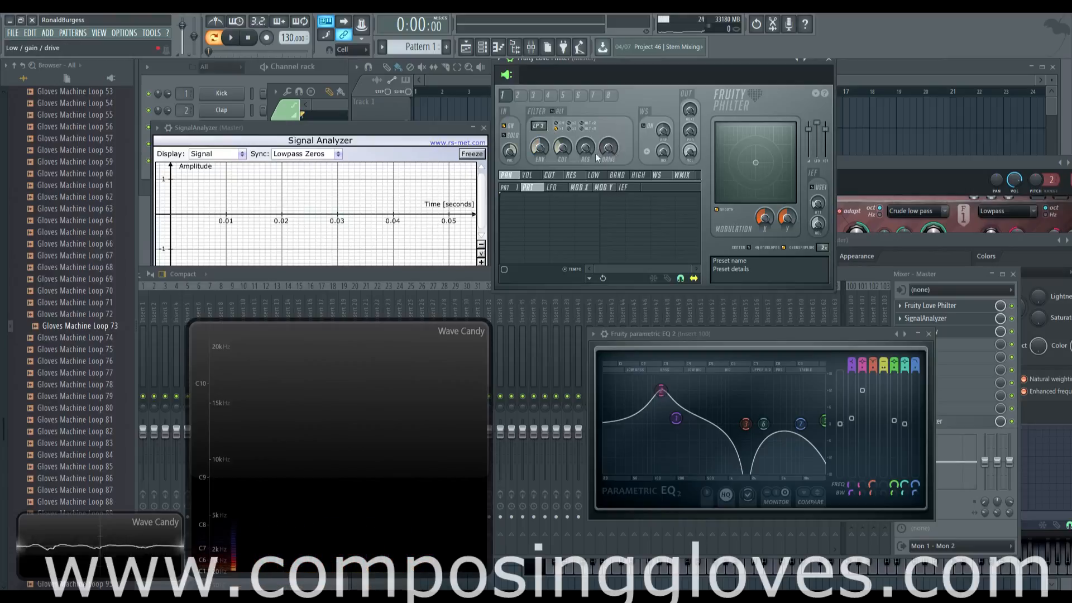
{"action": "mouse_move", "coordinate": [202, 218]}
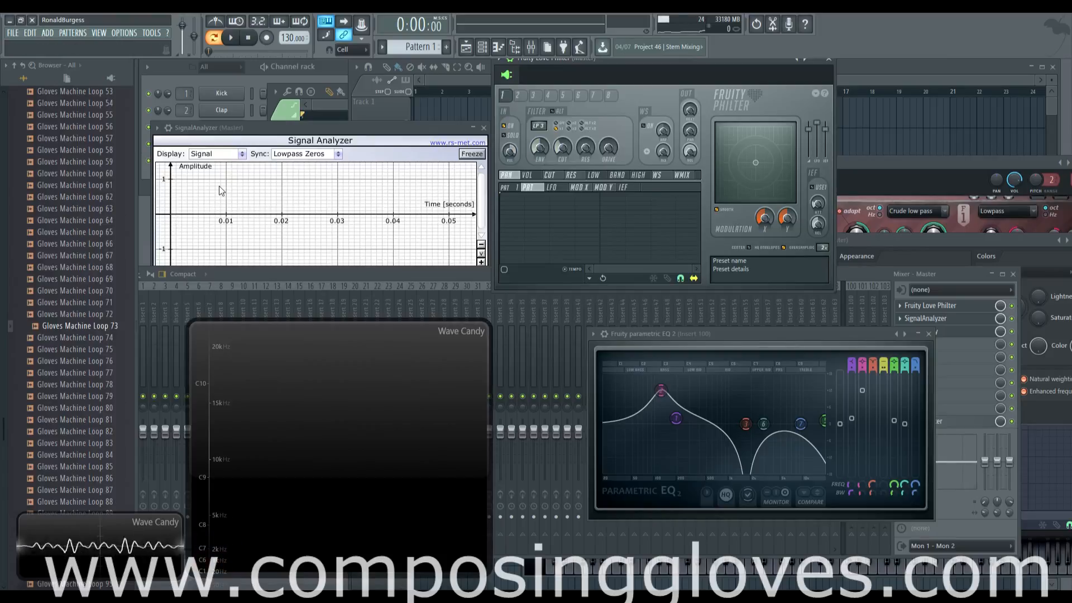
{"action": "mouse_move", "coordinate": [607, 148]}
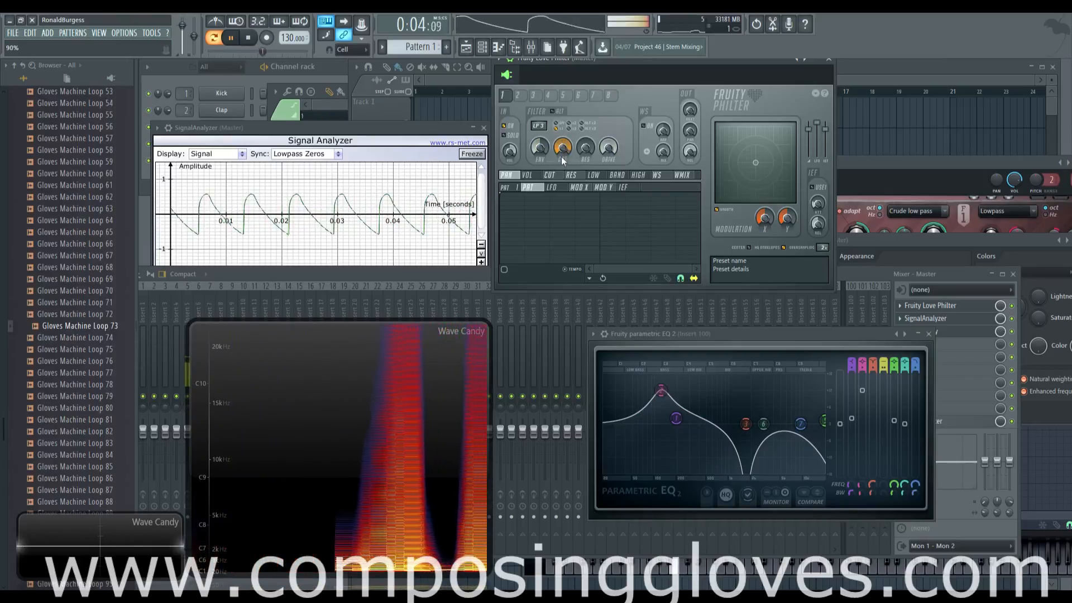
Audition the low-pass filter with Drive turned up, then stop playback
{"action": "left_click", "coordinate": [248, 38]}
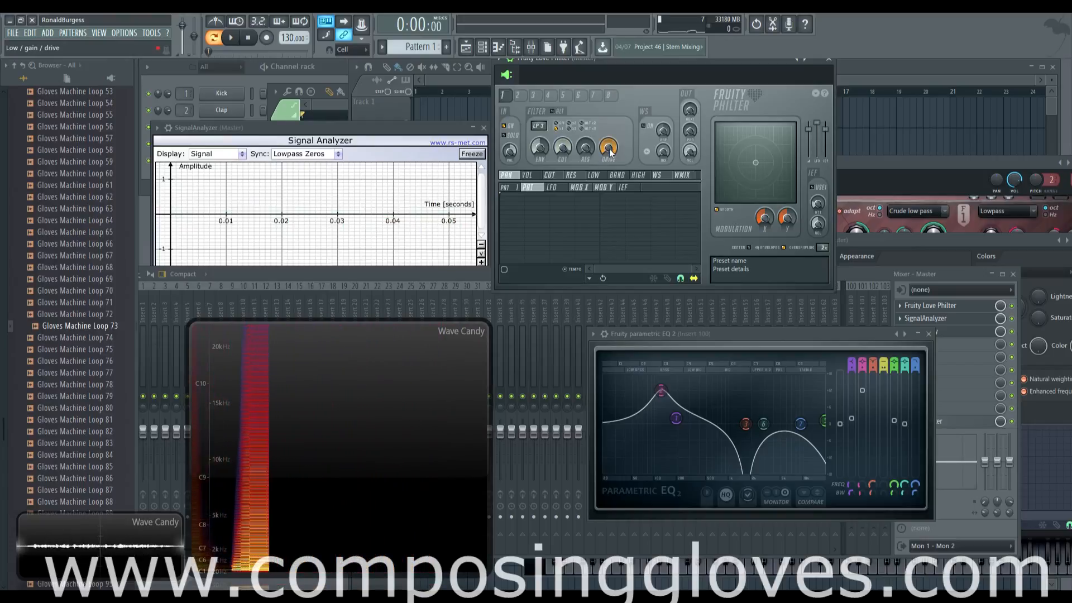
{"action": "left_click", "coordinate": [230, 37]}
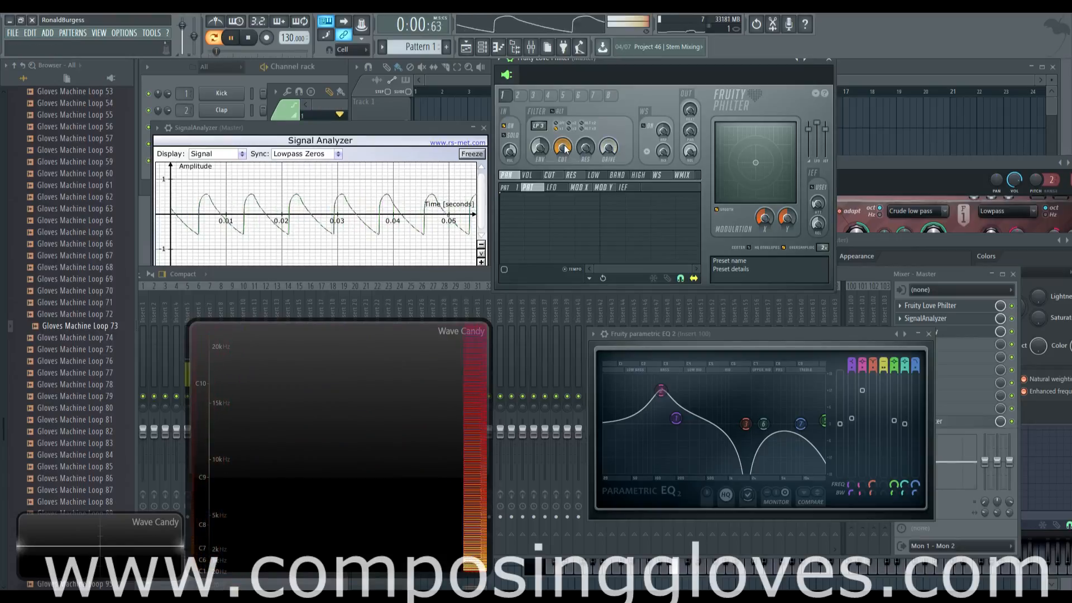
{"action": "left_click", "coordinate": [249, 38]}
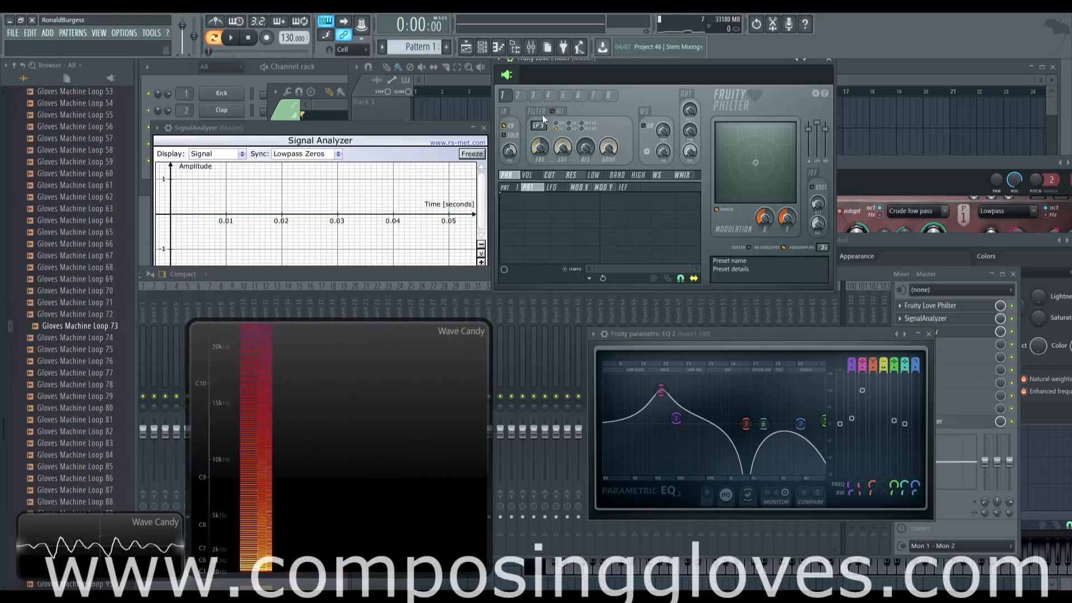
{"action": "left_click", "coordinate": [596, 95]}
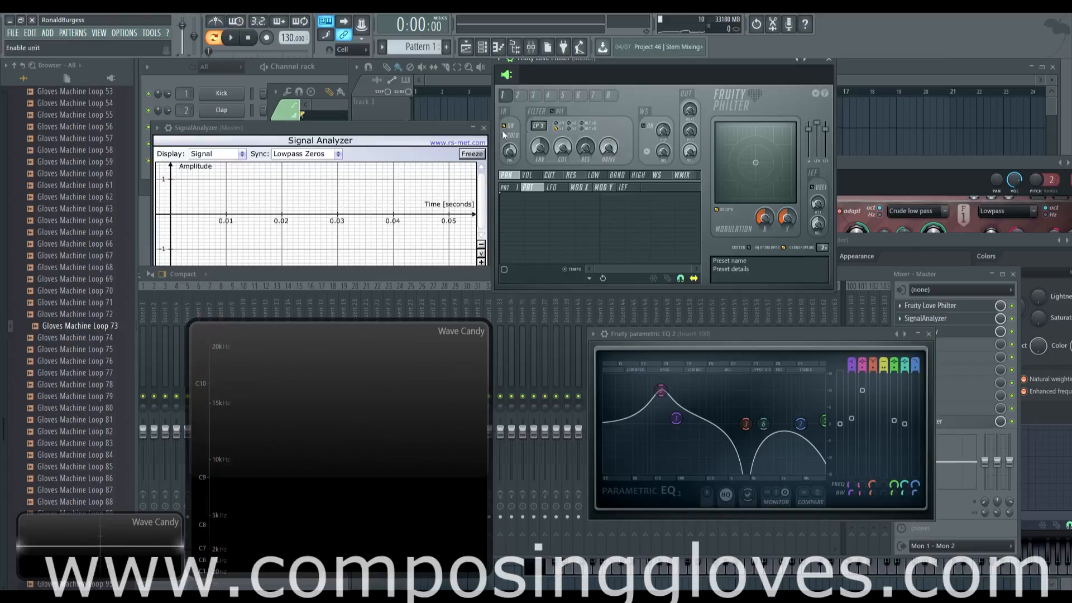
{"action": "left_click", "coordinate": [607, 95]}
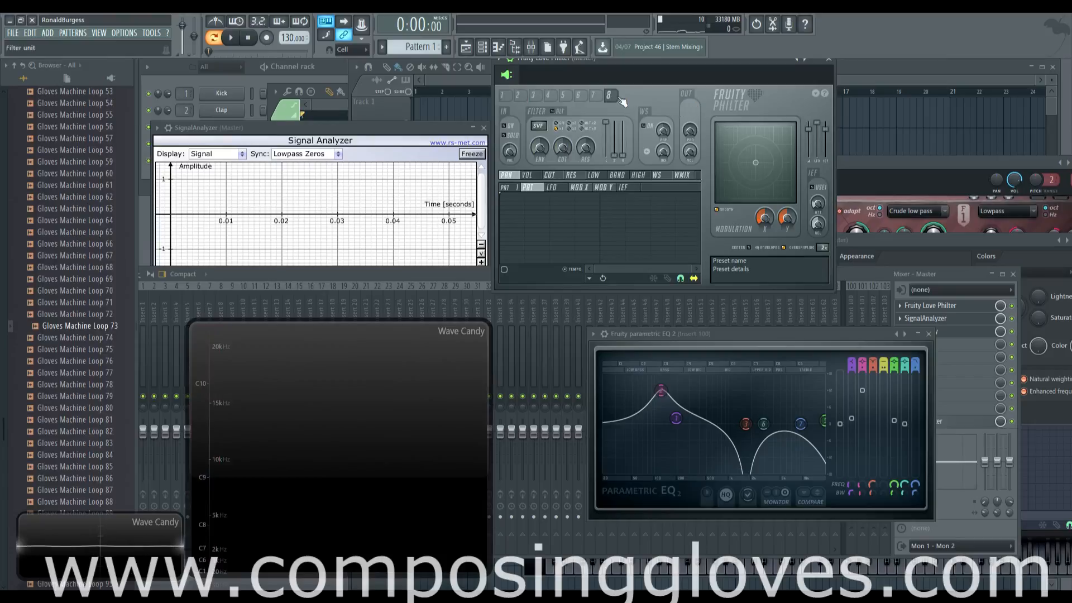
{"action": "mouse_move", "coordinate": [514, 101]}
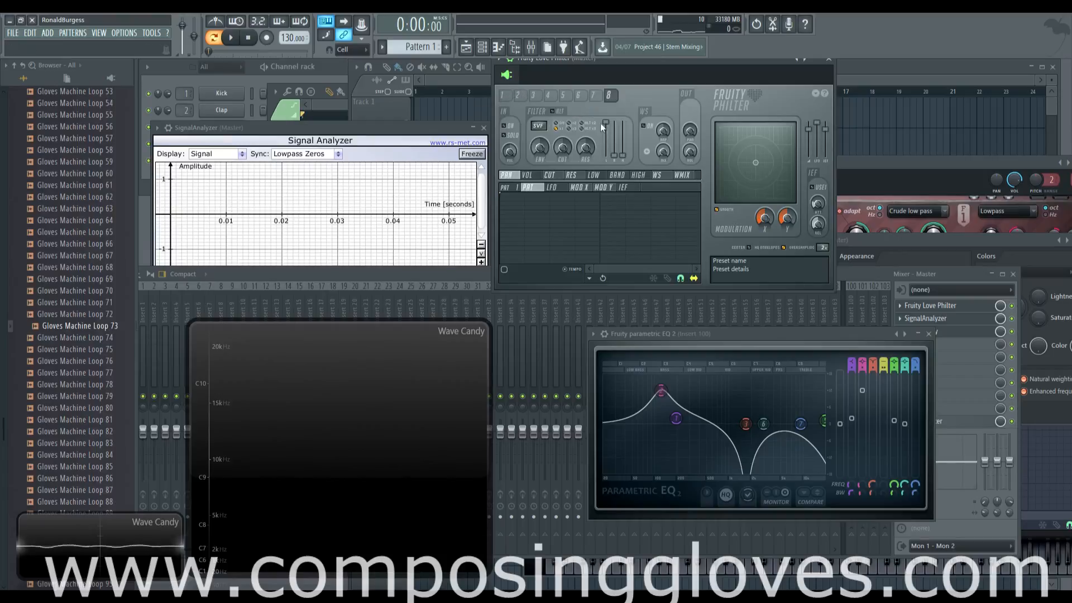
{"action": "left_click", "coordinate": [505, 95]}
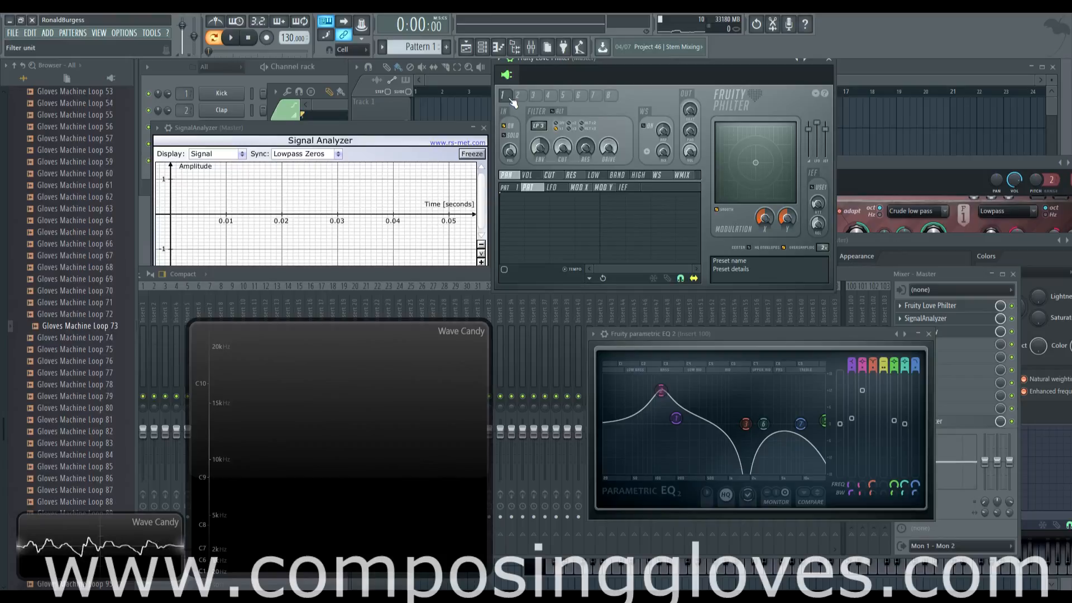